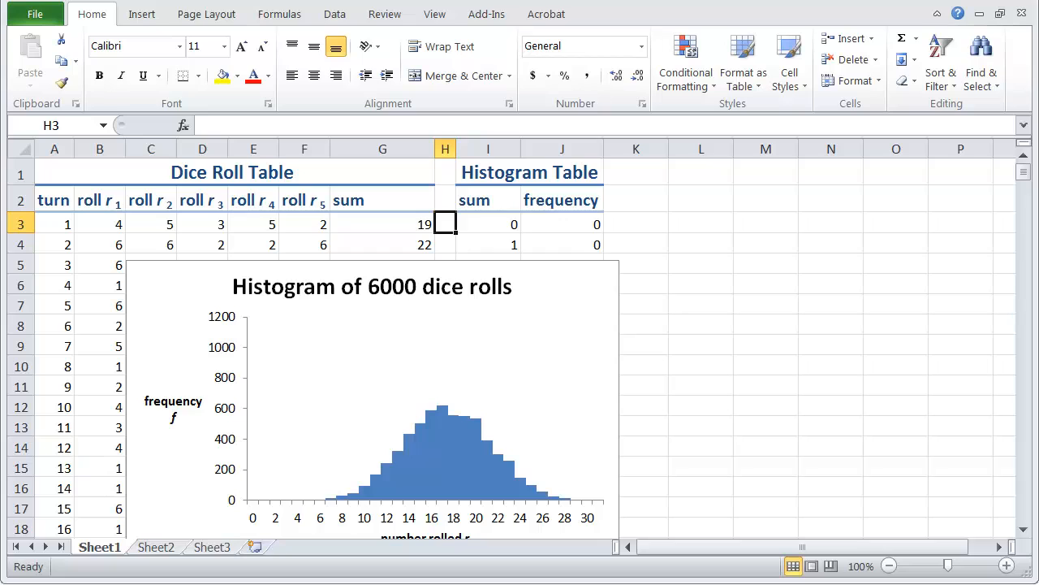
{"action": "mouse_move", "coordinate": [77, 225]}
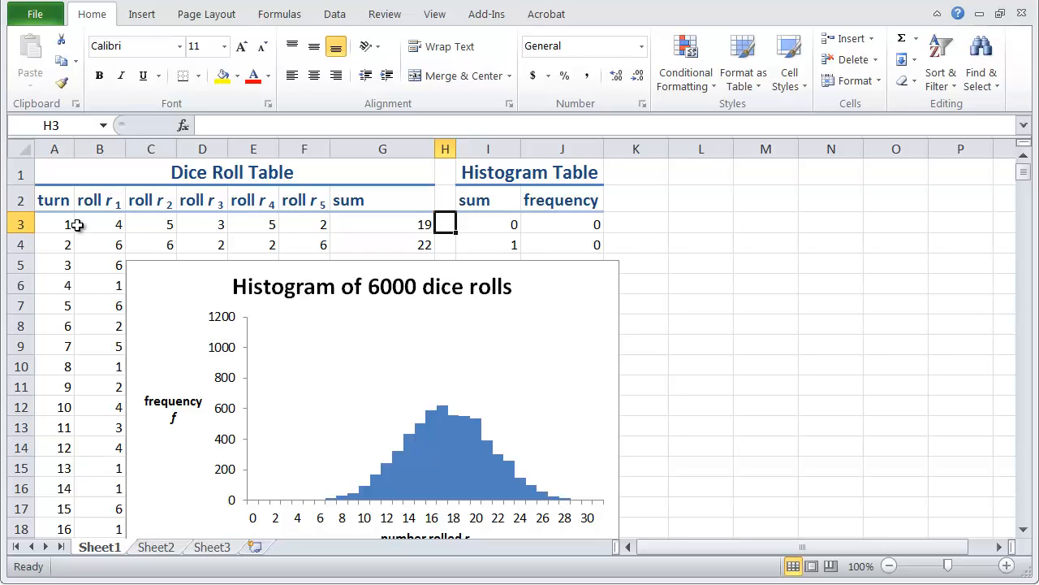
{"action": "mouse_move", "coordinate": [134, 277]}
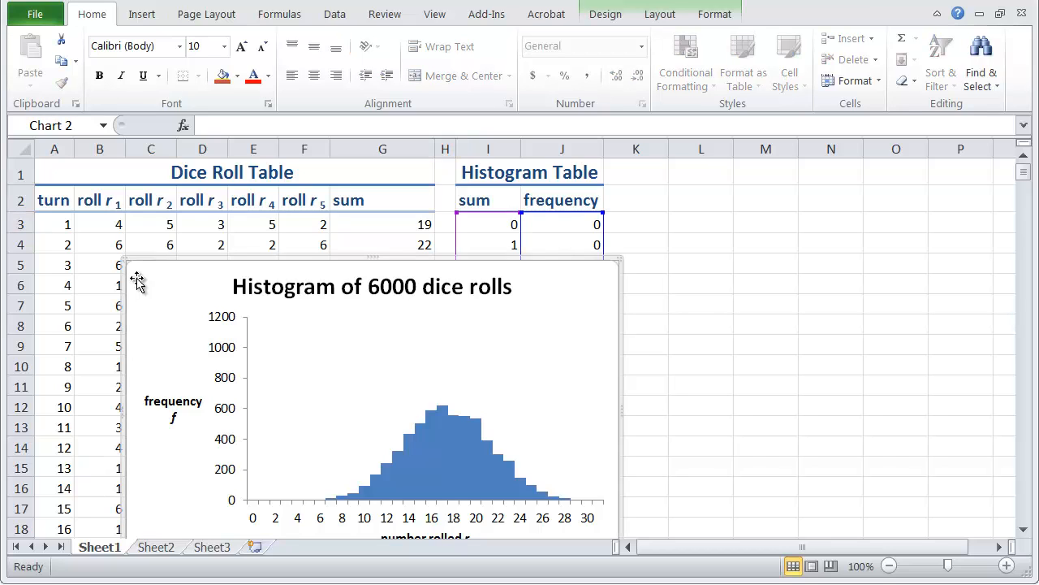
Delete the 'Histogram of 6000 dice rolls' chart from the worksheet
{"action": "left_click", "coordinate": [445, 224]}
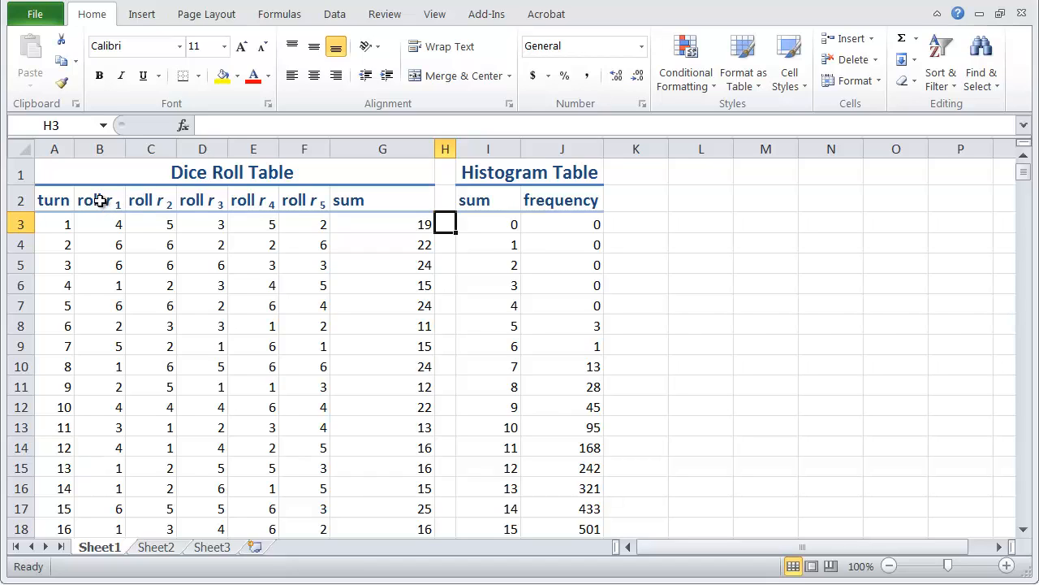
Relabel the roll headers as 'quiz' and the sum header as 'score'
{"action": "left_click", "coordinate": [100, 200]}
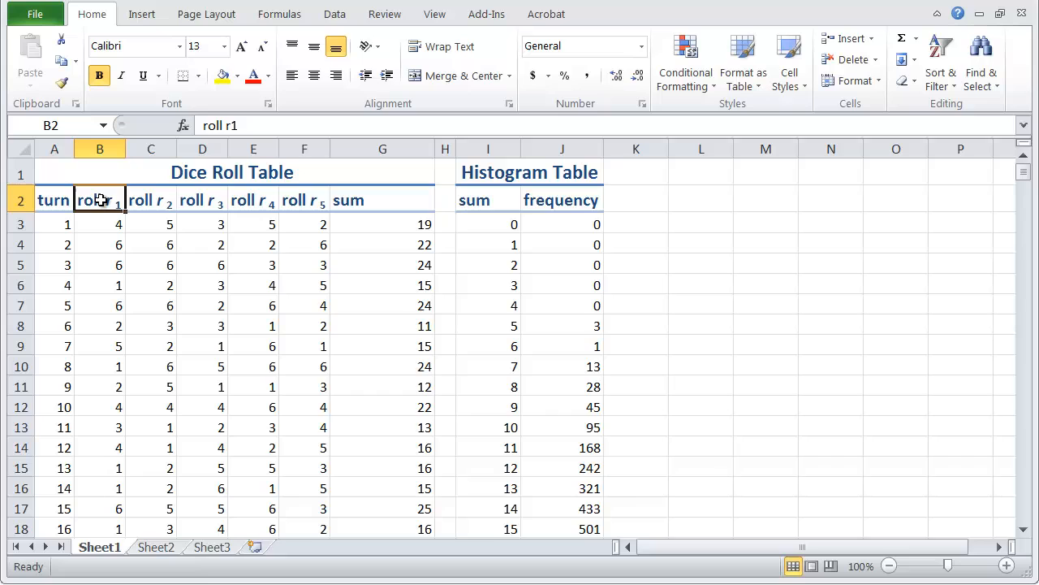
{"action": "type", "text": "quiz 1"}
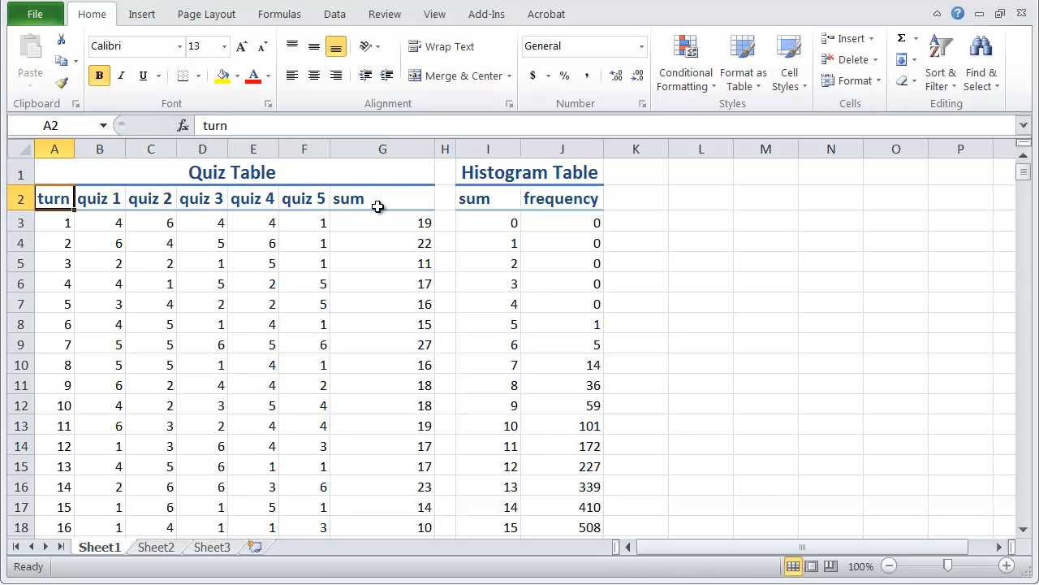
{"action": "left_click", "coordinate": [382, 198]}
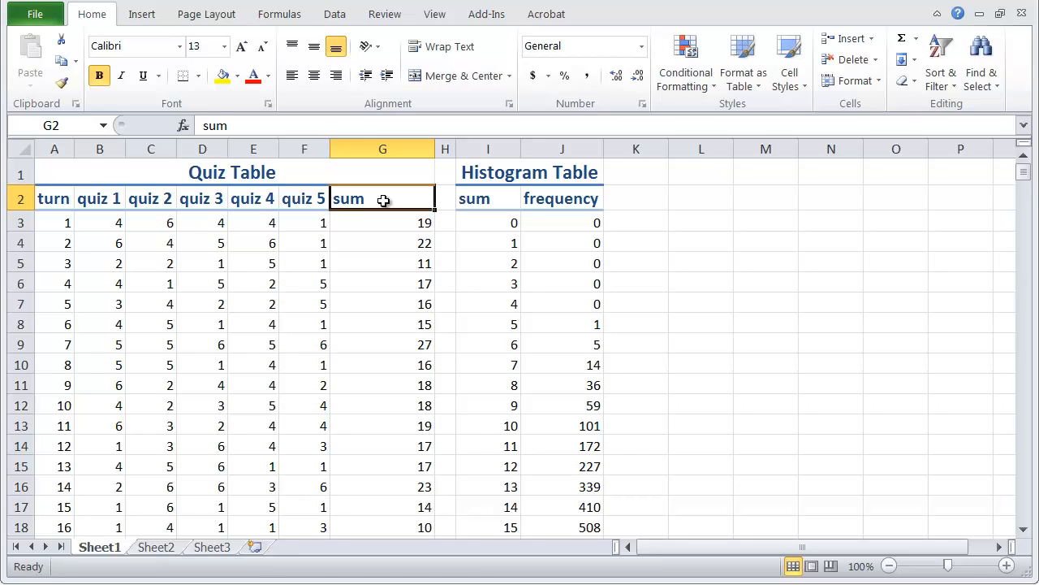
{"action": "type", "text": "score"}
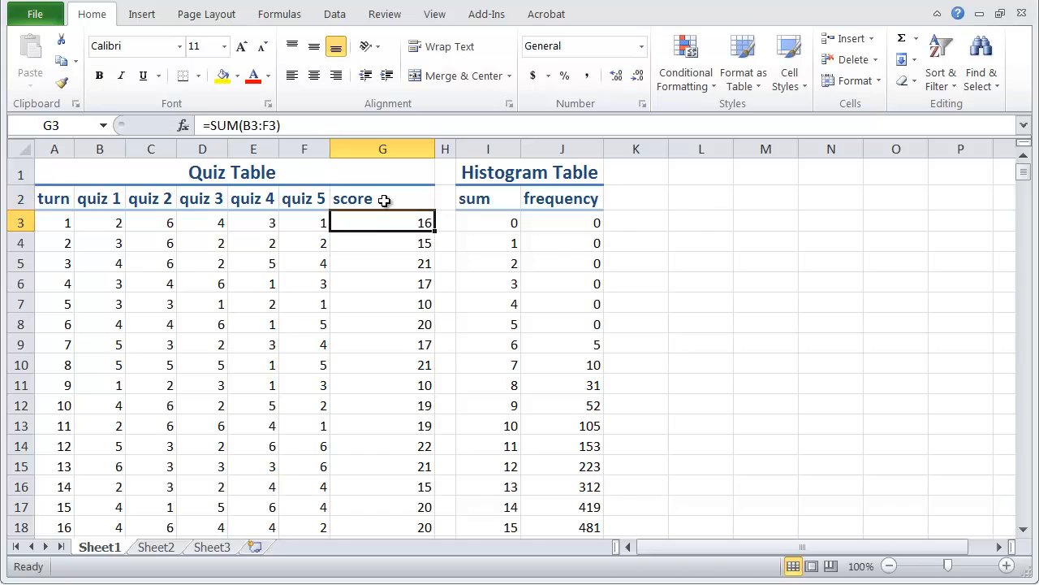
{"action": "mouse_move", "coordinate": [433, 148]}
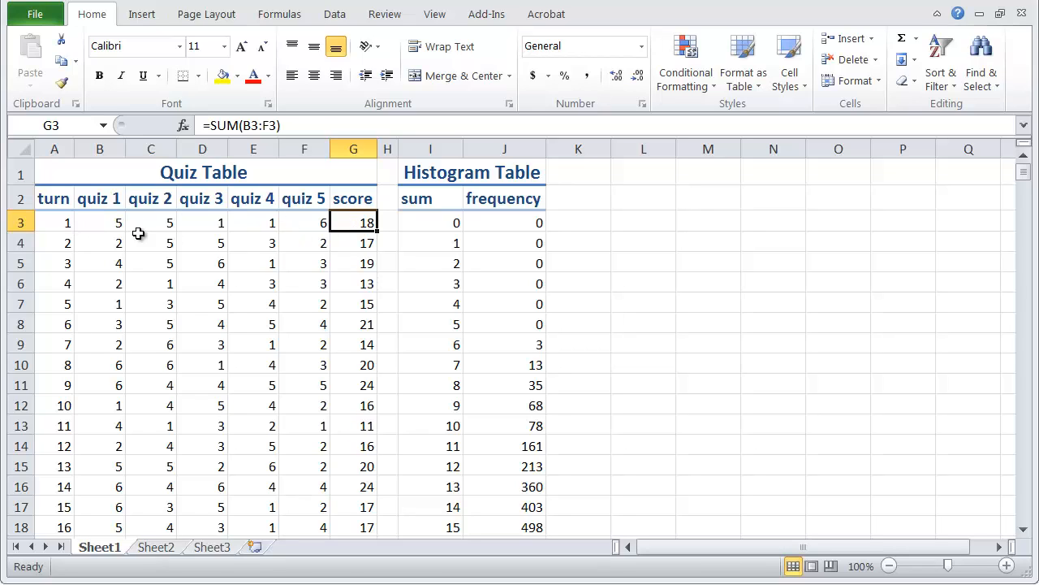
Enter =RAND() in B3 and fill it across C3:F3
{"action": "left_click", "coordinate": [100, 221]}
{"action": "type", "text": "=RAND()"}
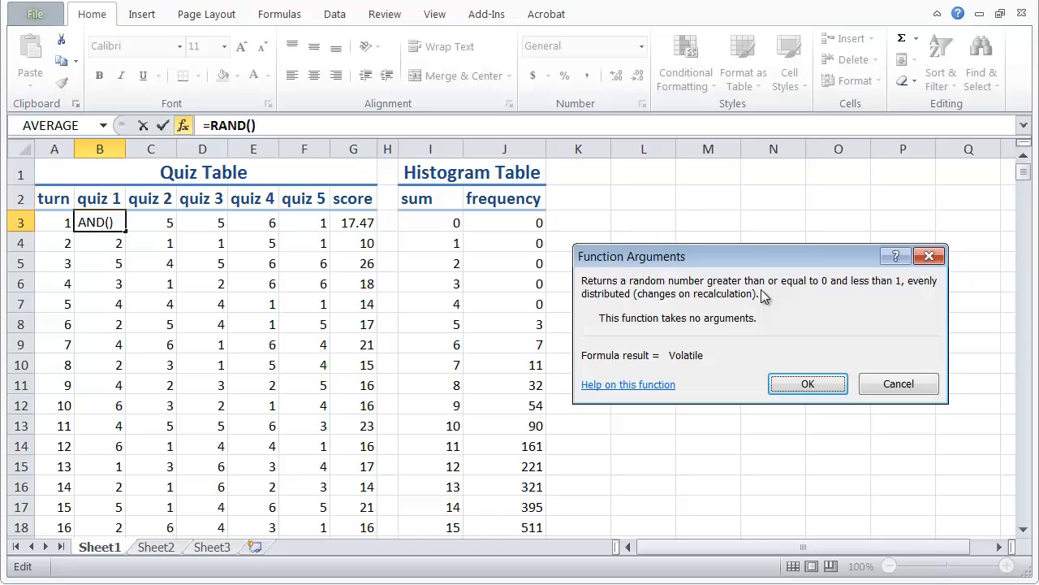
{"action": "mouse_move", "coordinate": [897, 288]}
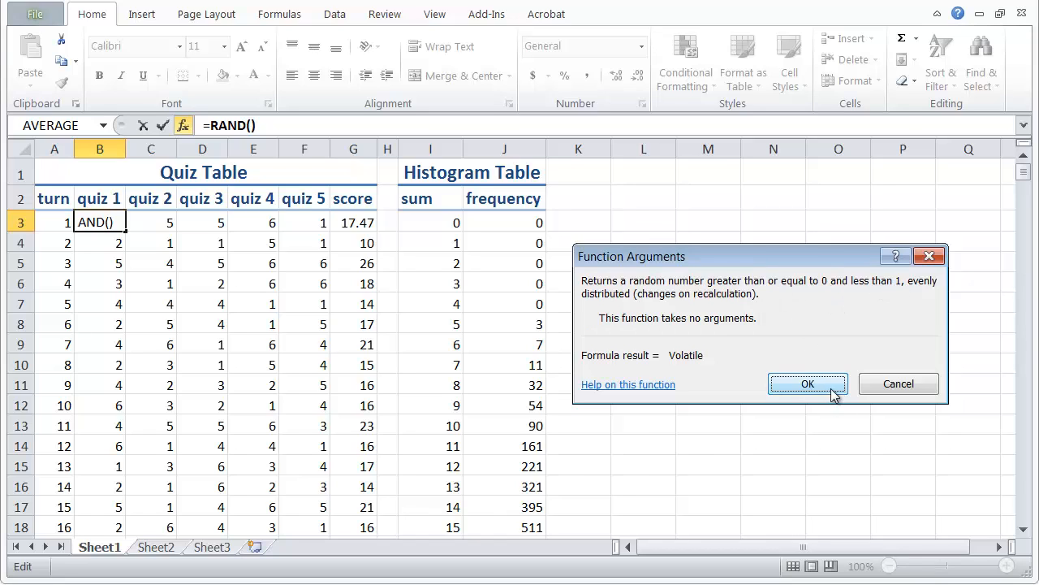
{"action": "left_click", "coordinate": [807, 383]}
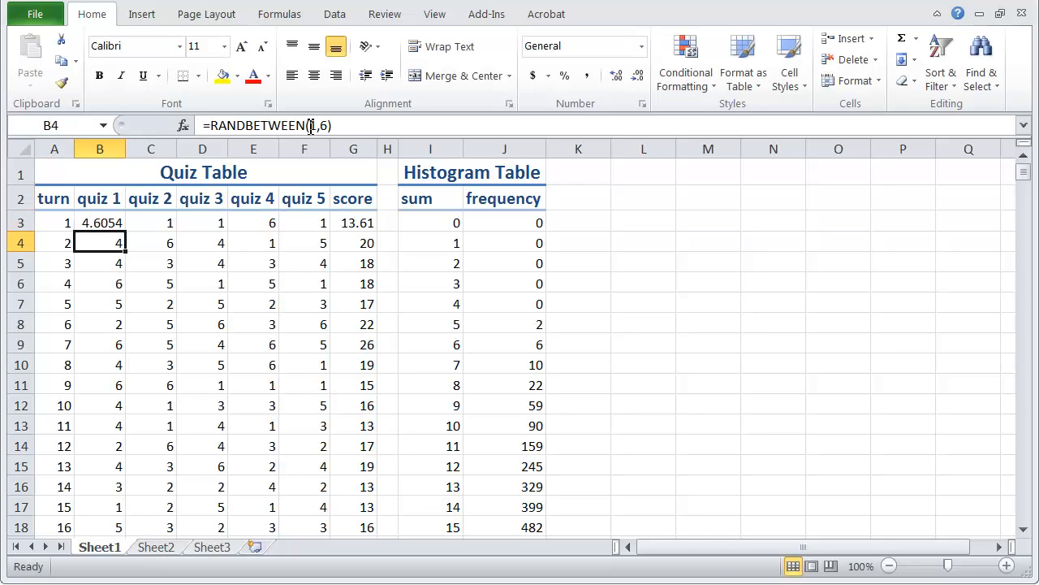
{"action": "left_click", "coordinate": [100, 223]}
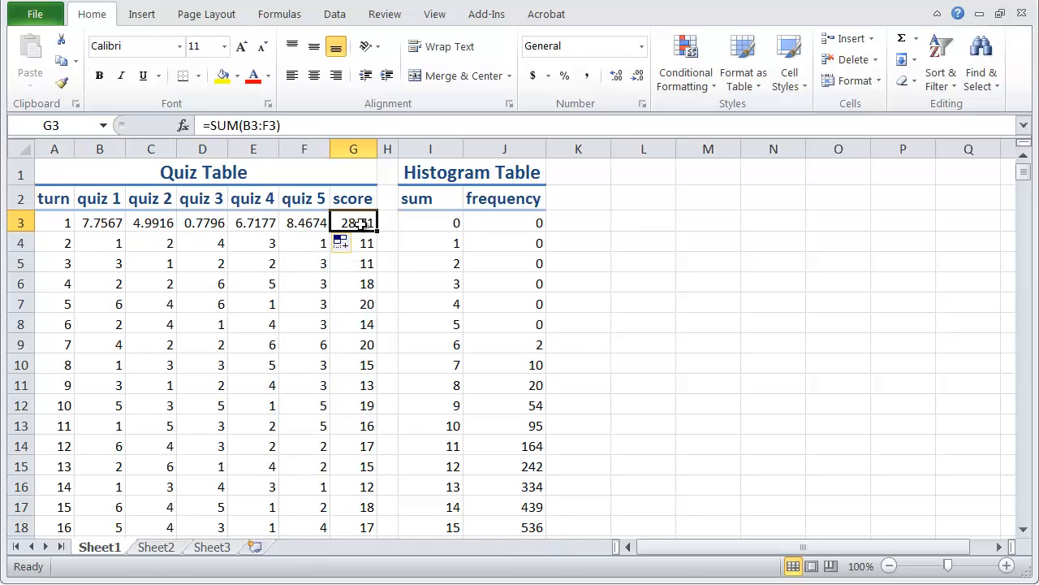
Change G3's score formula to =AVERAGE(B3:F3)*10
{"action": "double_click", "coordinate": [353, 221]}
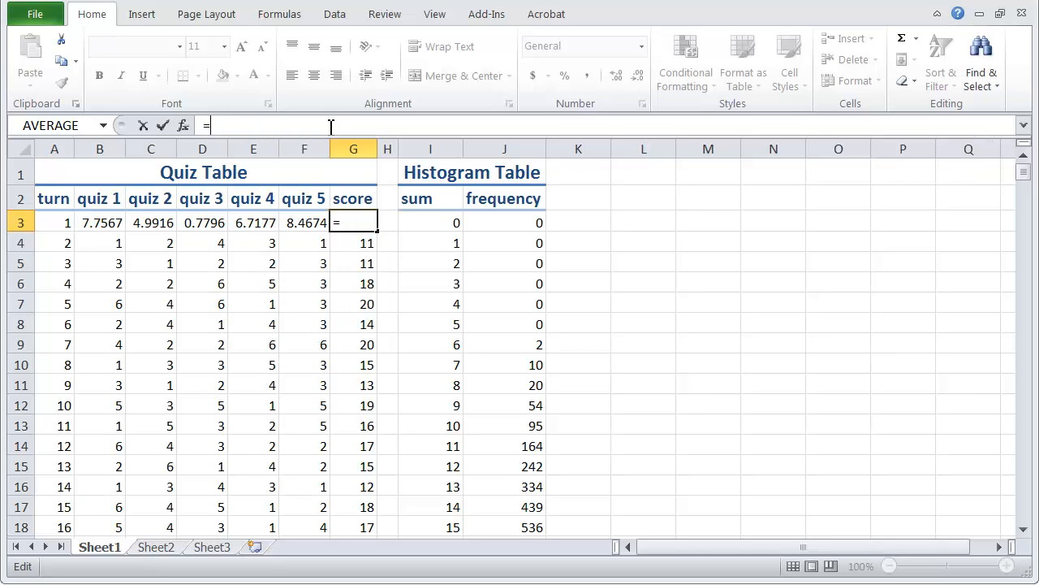
{"action": "type", "text": "average(B3"}
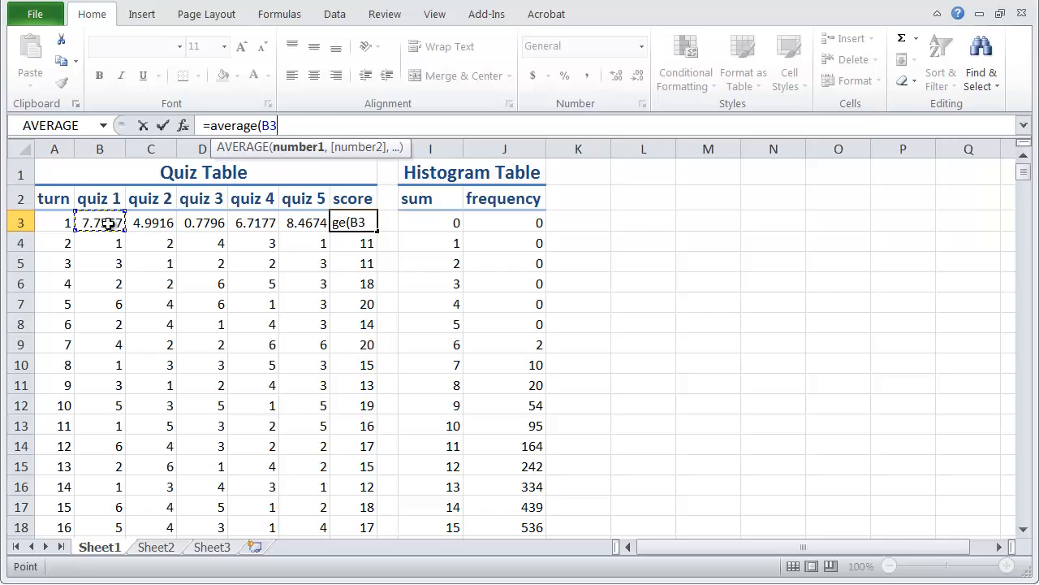
{"action": "left_click_drag", "start_coordinate": [99, 222], "coordinate": [303, 222]}
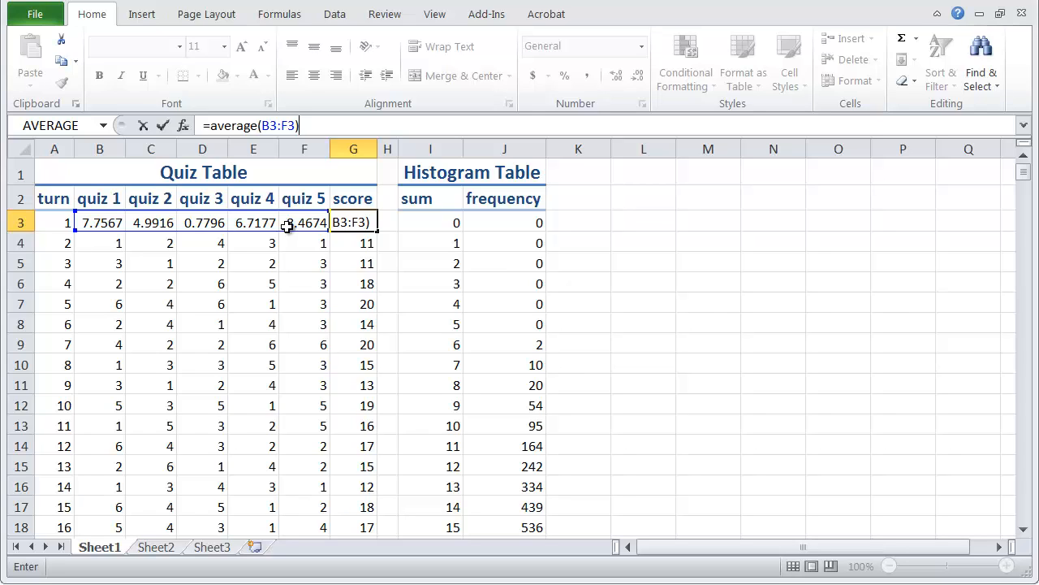
{"action": "type", "text": "*"}
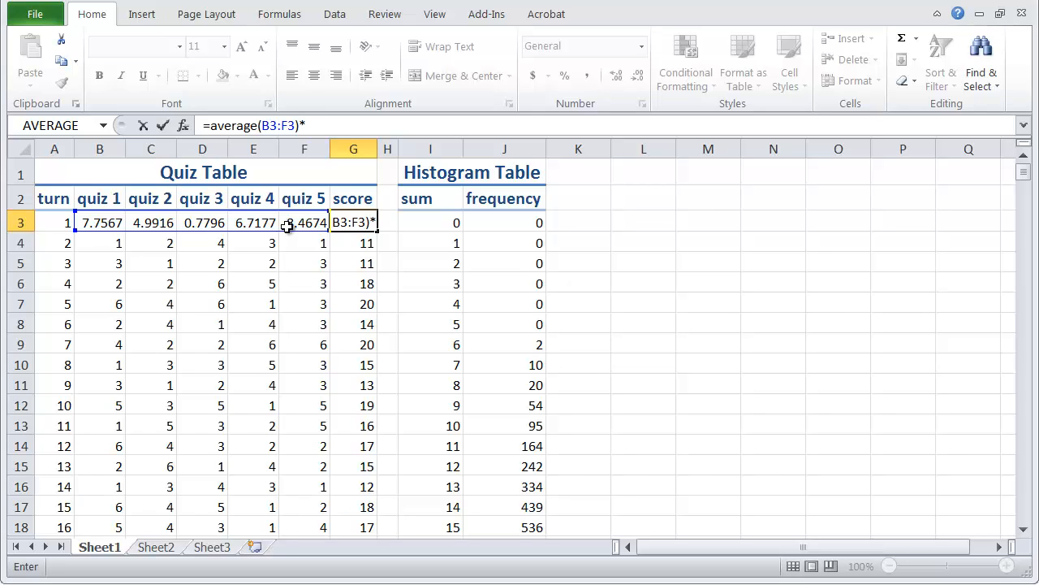
{"action": "type", "text": "10"}
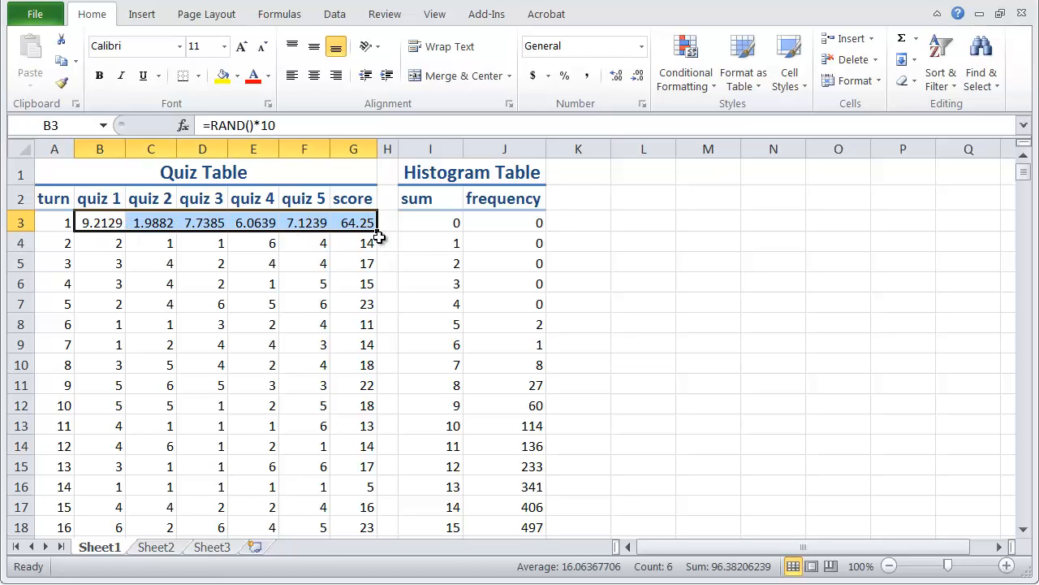
{"action": "key", "text": "f9"}
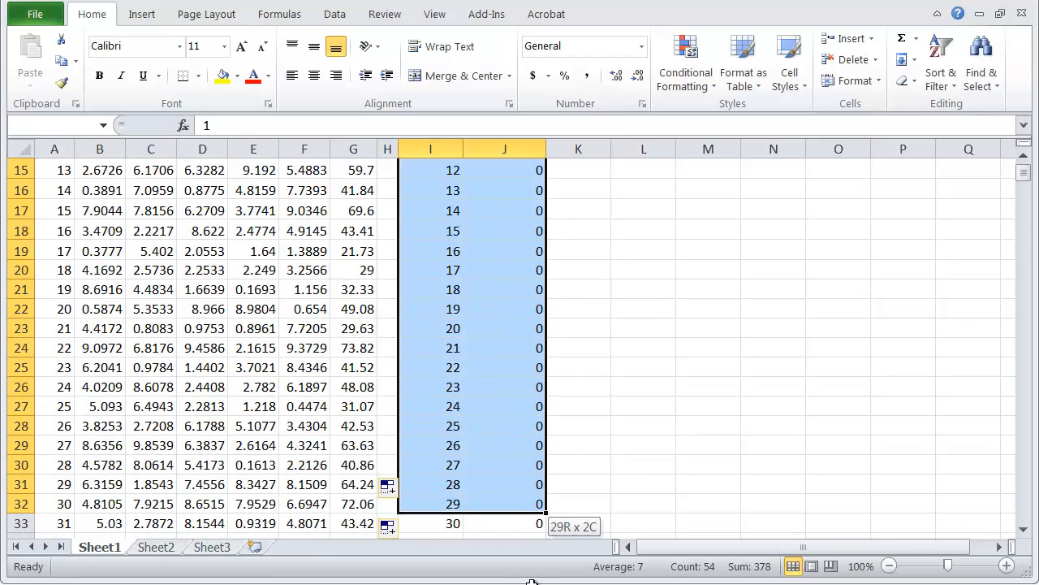
Reduce the histogram table to a zero first row and rename its sum header 'score'
{"action": "scroll", "scroll_direction": "down", "scroll_amount": 3}
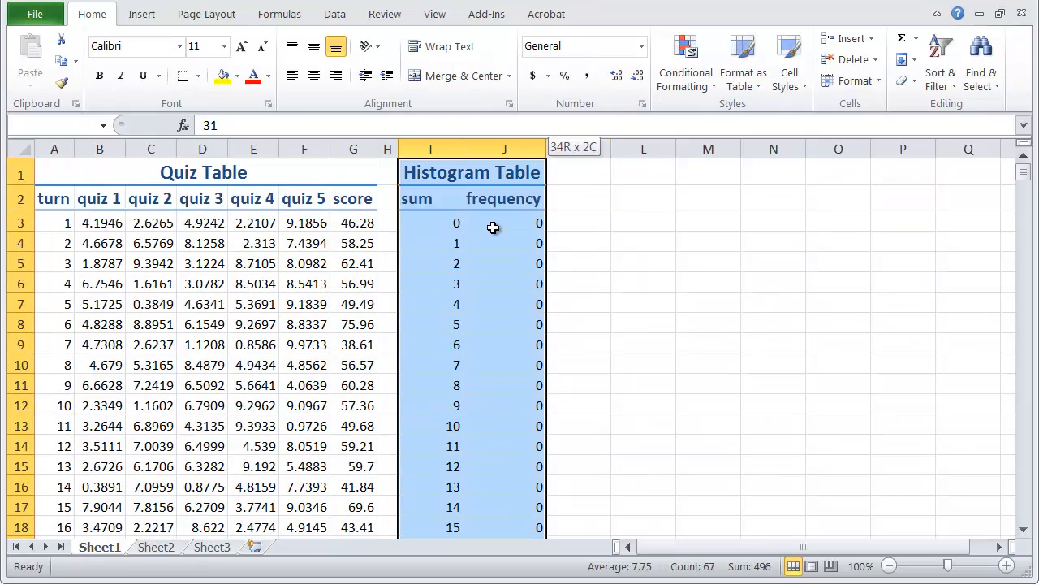
{"action": "scroll", "scroll_direction": "down", "scroll_amount": 3}
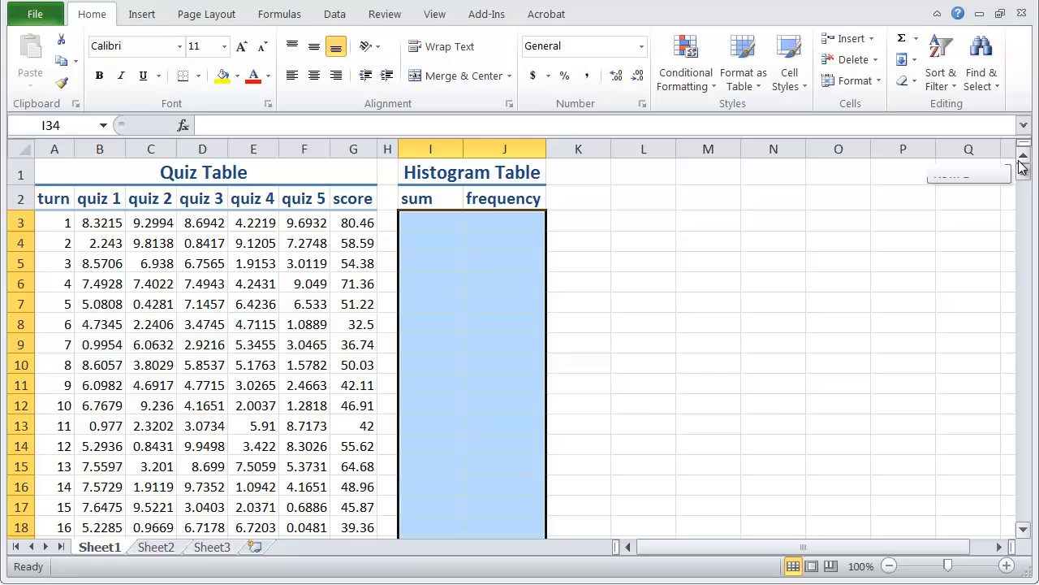
{"action": "left_click", "coordinate": [429, 222]}
{"action": "type", "text": "0"}
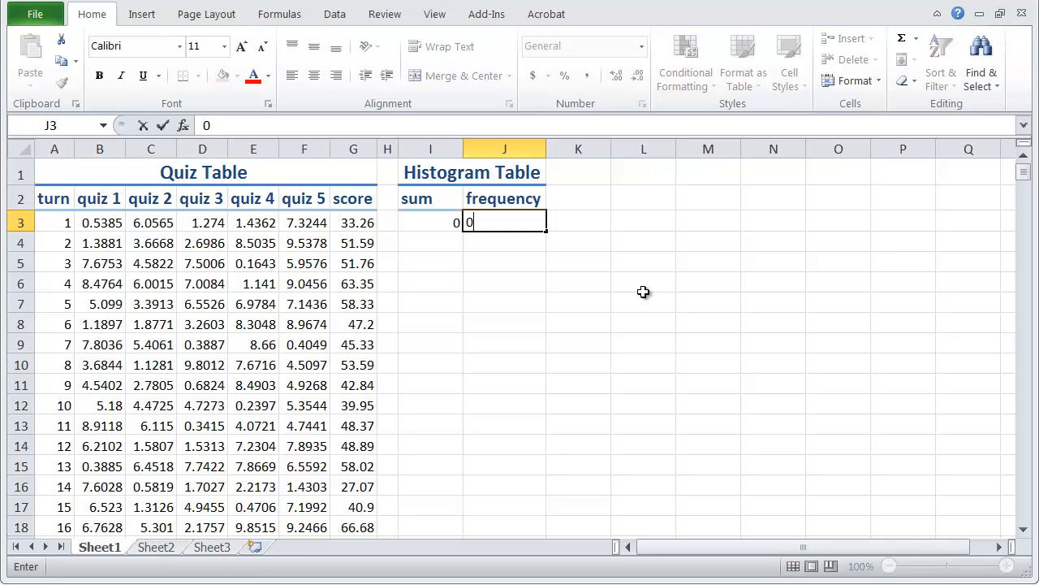
{"action": "left_click", "coordinate": [429, 198]}
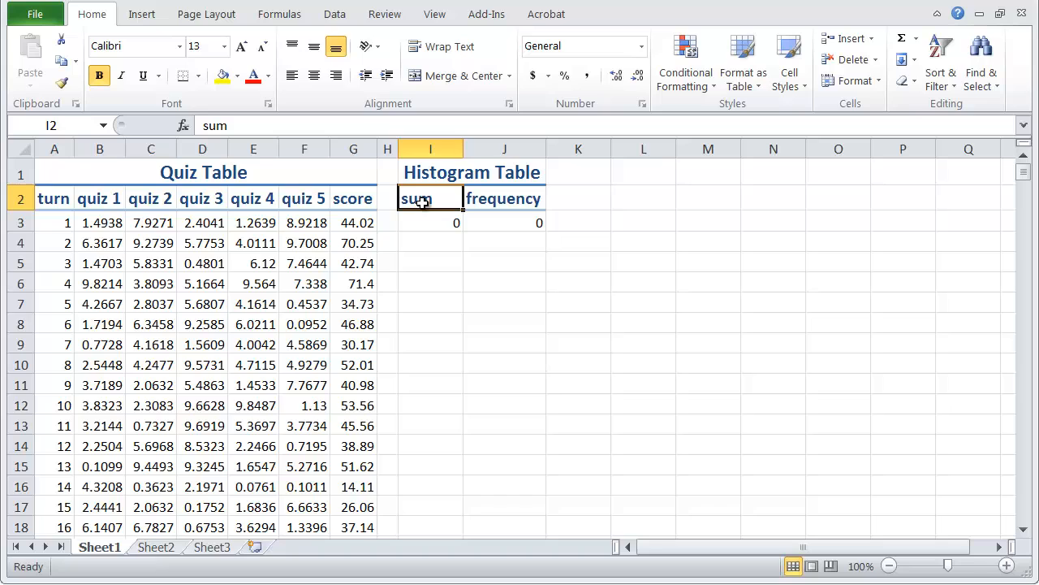
{"action": "type", "text": "s"}
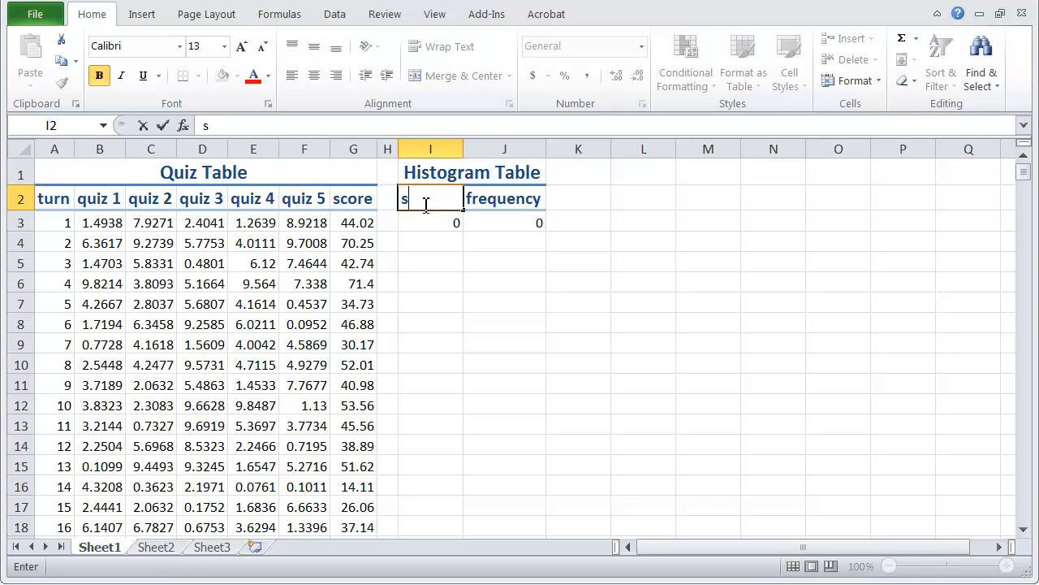
{"action": "type", "text": "core"}
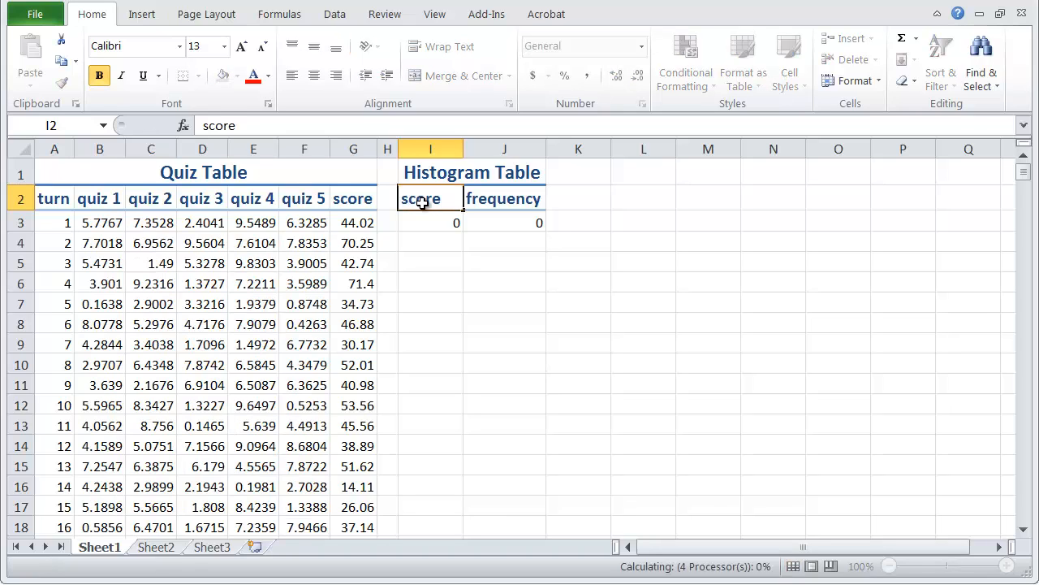
{"action": "left_click", "coordinate": [430, 222]}
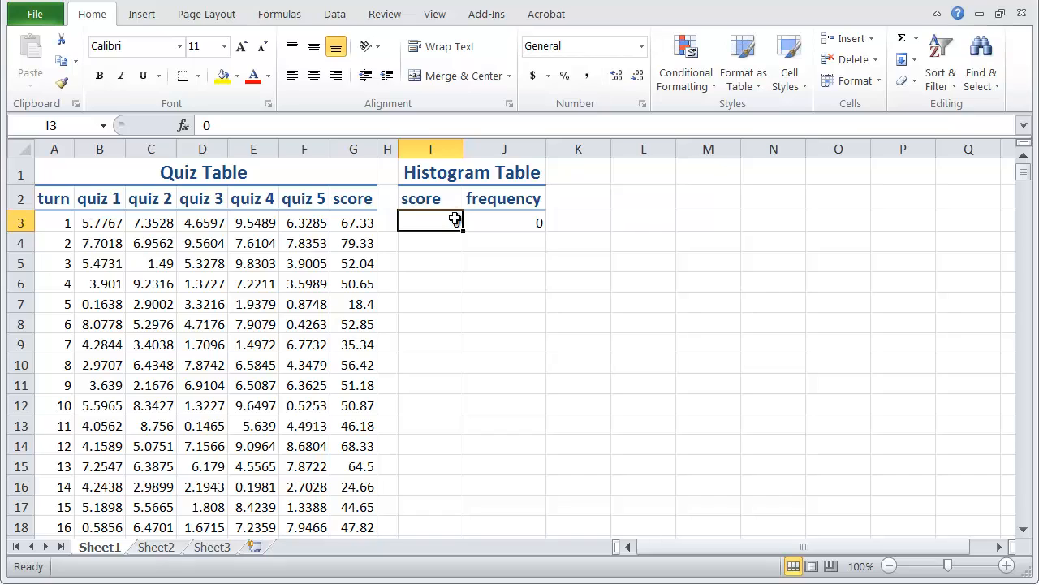
{"action": "left_click", "coordinate": [504, 223]}
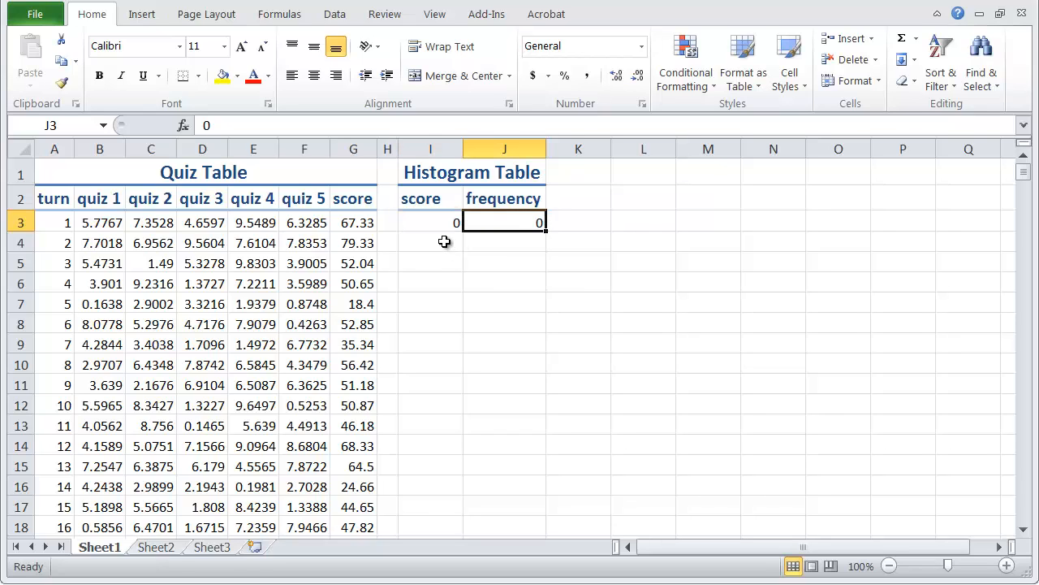
{"action": "mouse_move", "coordinate": [416, 263]}
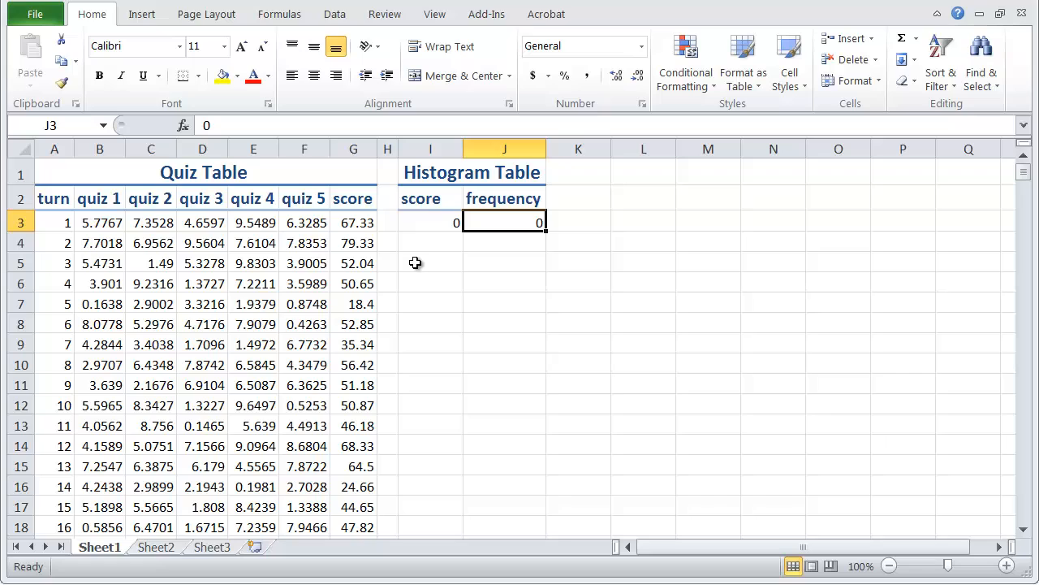
{"action": "mouse_move", "coordinate": [438, 273]}
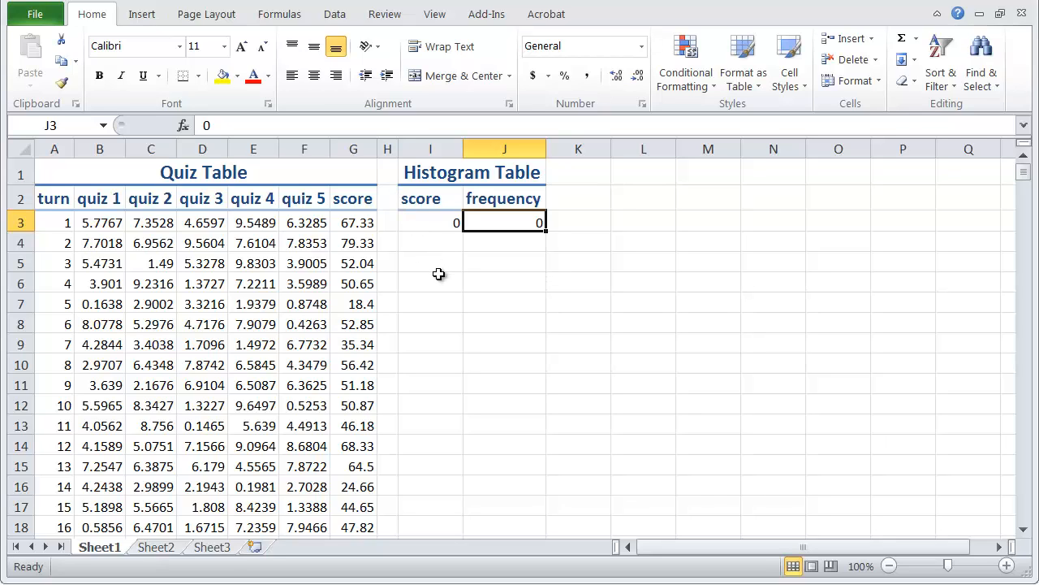
{"action": "mouse_move", "coordinate": [453, 243]}
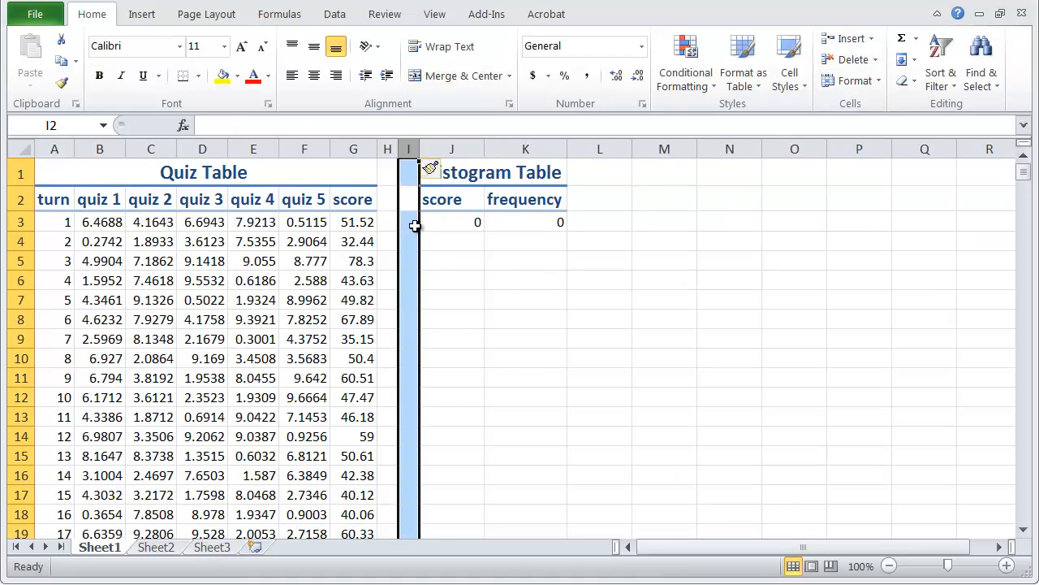
Label I3 'bin' with a bin width of 5 in I4
{"action": "left_click", "coordinate": [408, 222]}
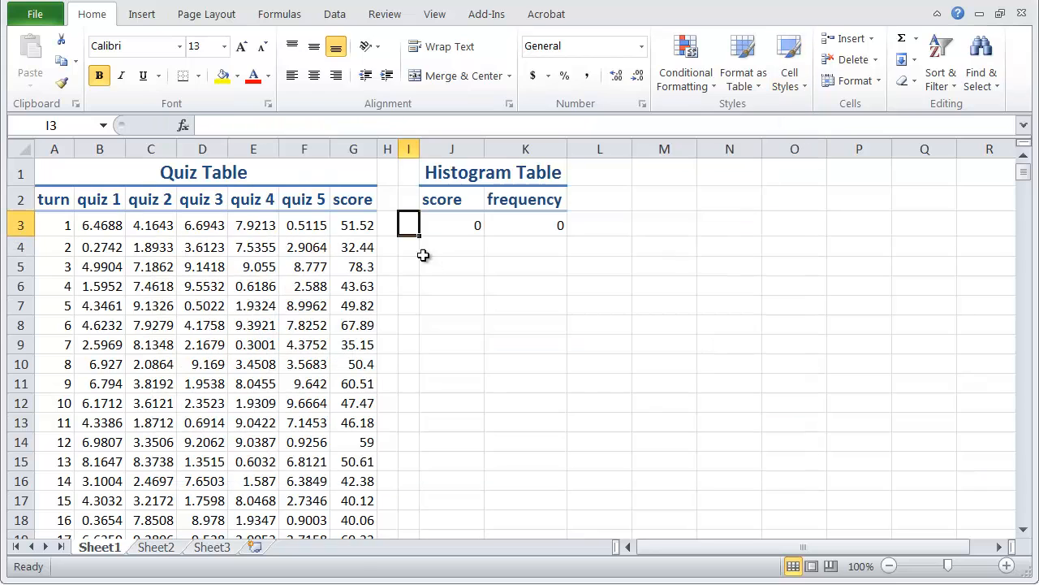
{"action": "type", "text": "bi"}
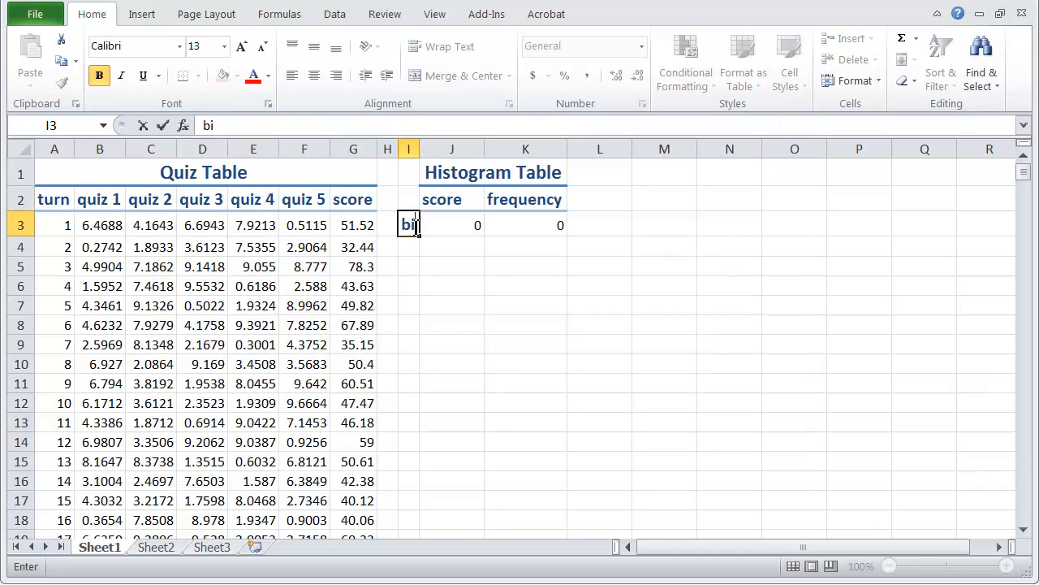
{"action": "type", "text": "n"}
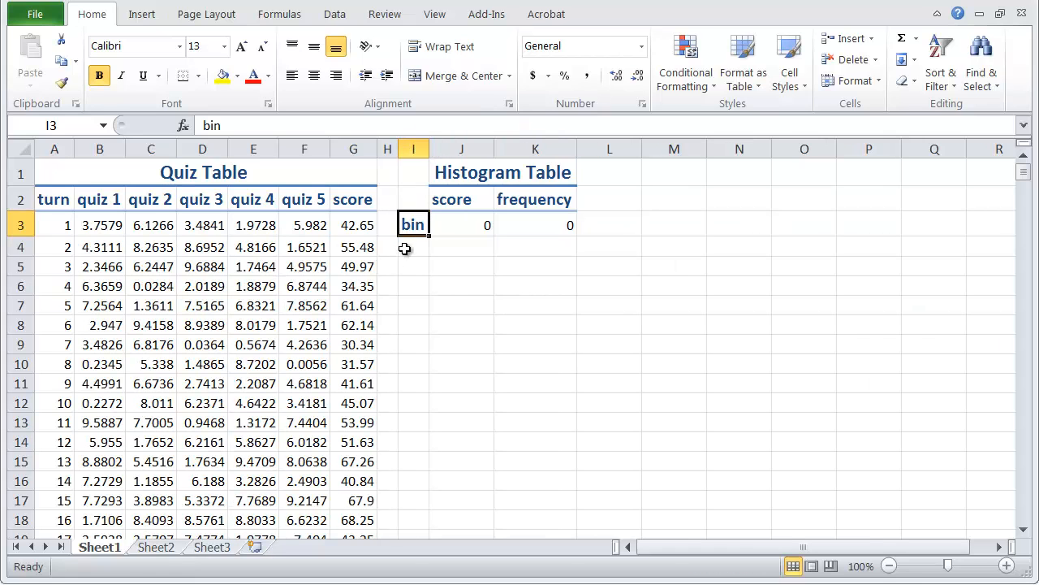
{"action": "type", "text": "5"}
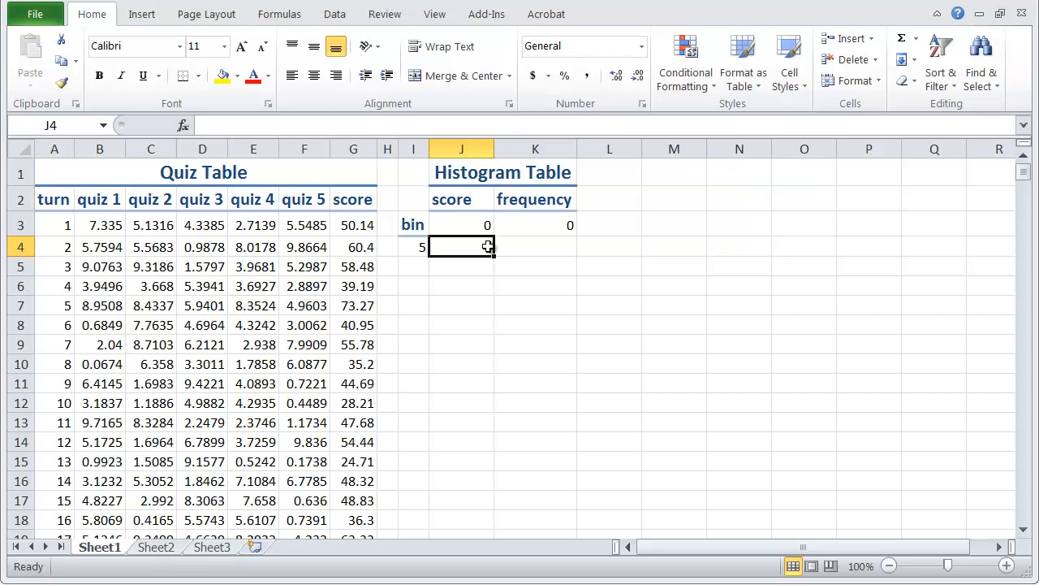
Enter =J3 in J4 and =J4+I4 in J5 to step the score bins
{"action": "type", "text": "="}
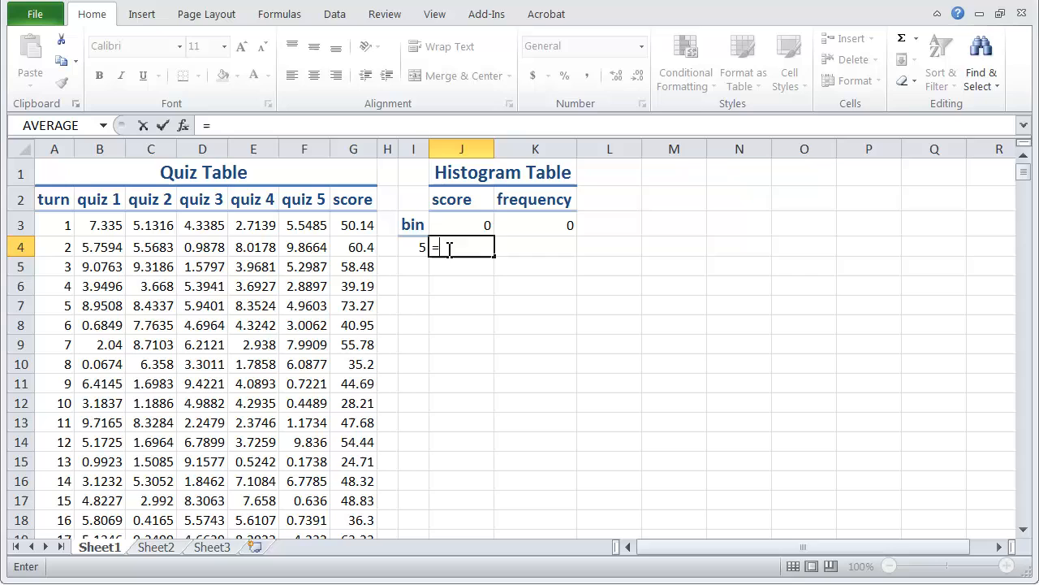
{"action": "left_click", "coordinate": [461, 225]}
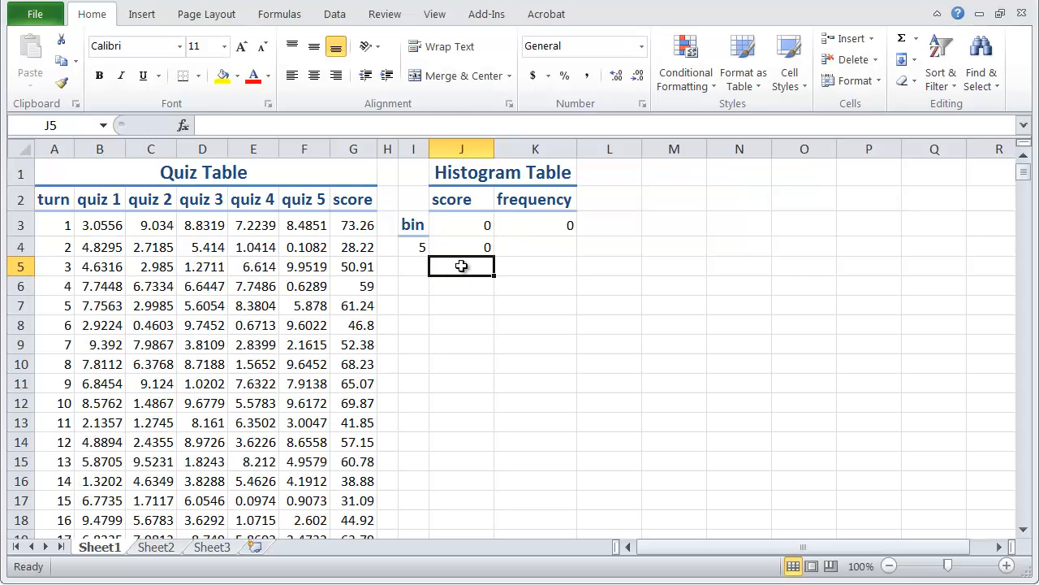
{"action": "type", "text": "=J4+"}
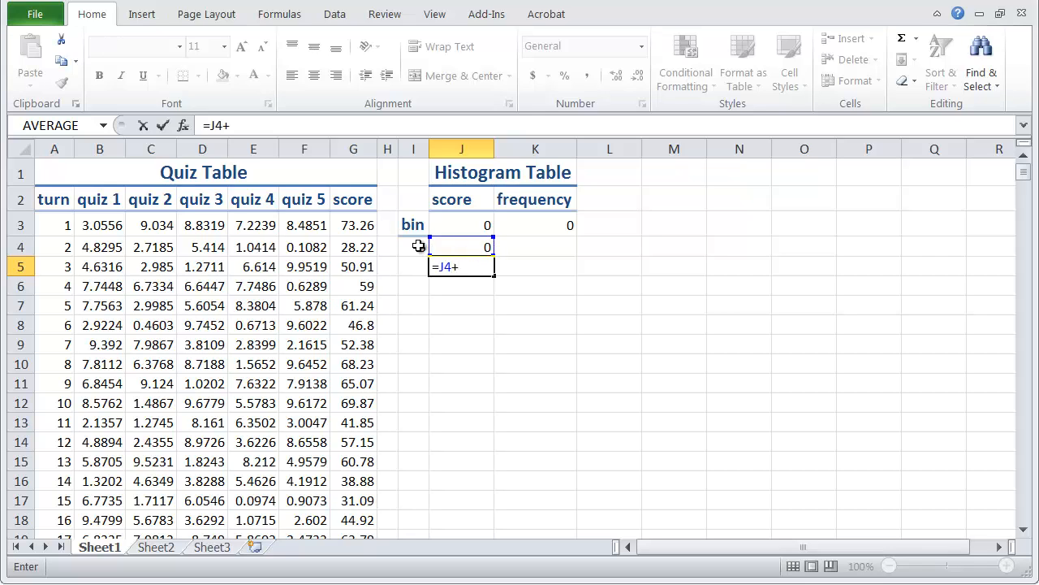
{"action": "left_click", "coordinate": [412, 246]}
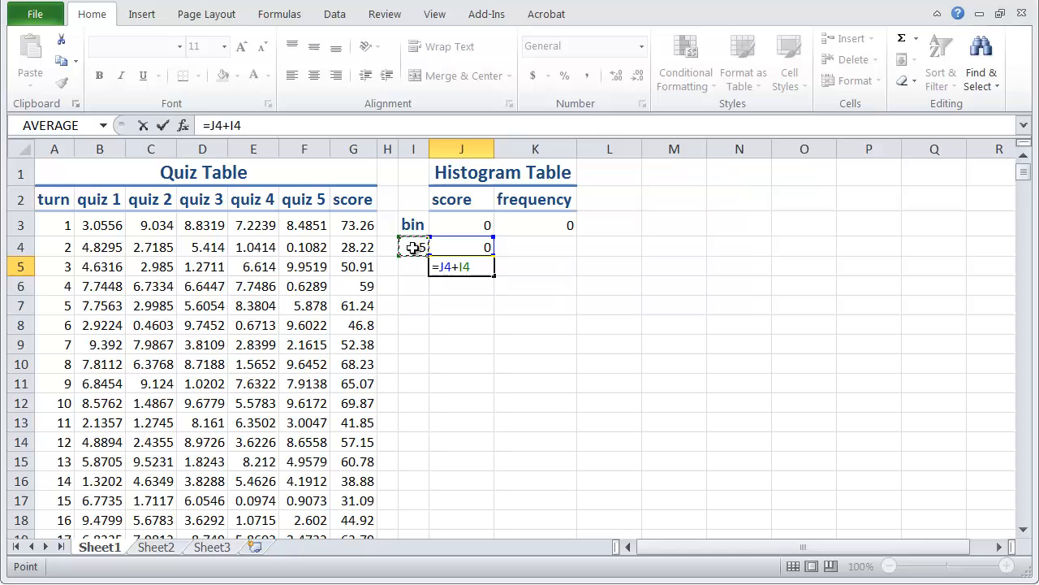
{"action": "key", "text": "f4"}
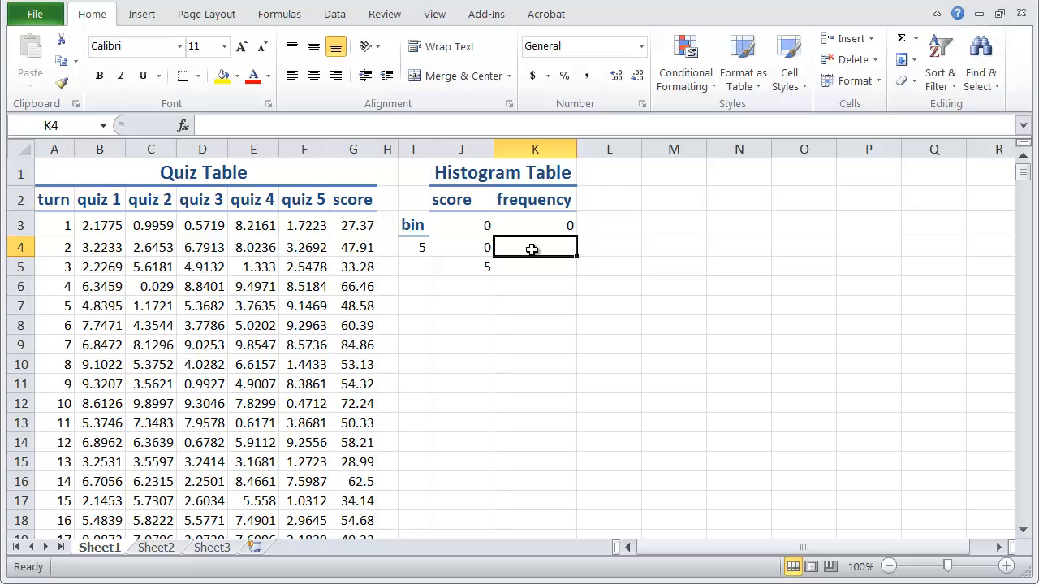
{"action": "mouse_move", "coordinate": [362, 342]}
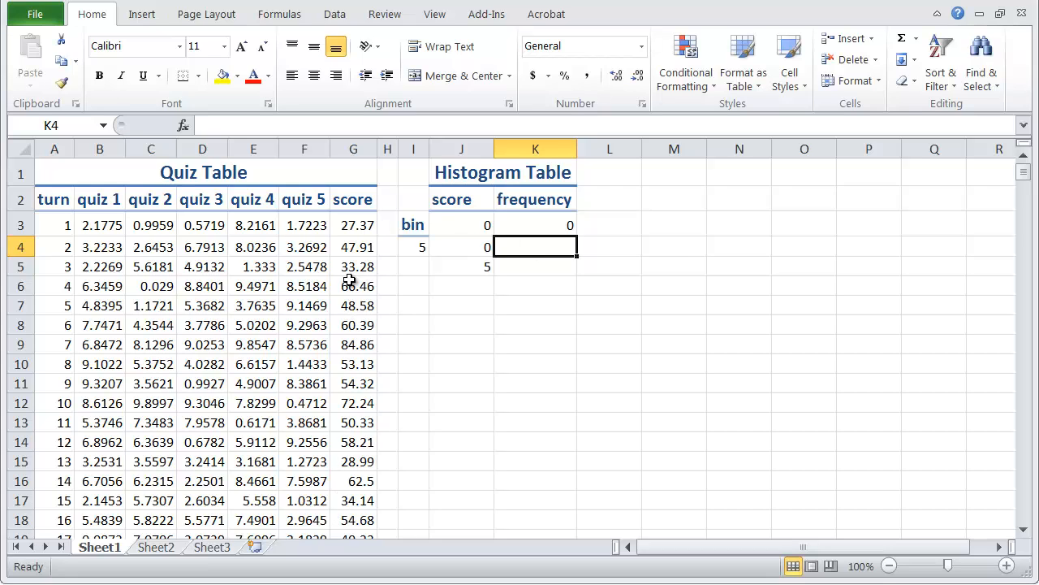
{"action": "mouse_move", "coordinate": [503, 272]}
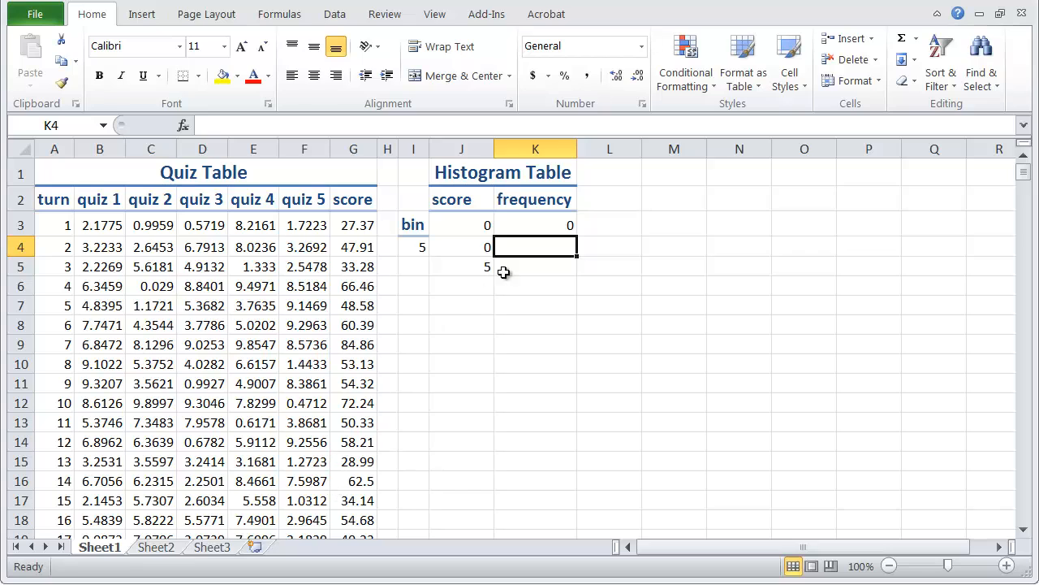
{"action": "mouse_move", "coordinate": [522, 247]}
{"action": "type", "text": "=COUNTIFS("}
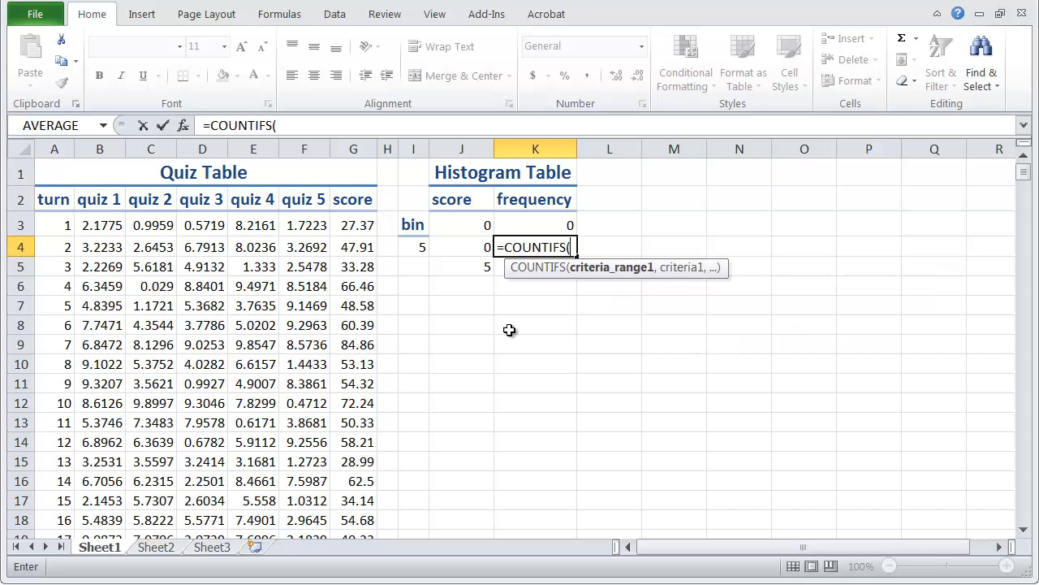
{"action": "mouse_move", "coordinate": [183, 125]}
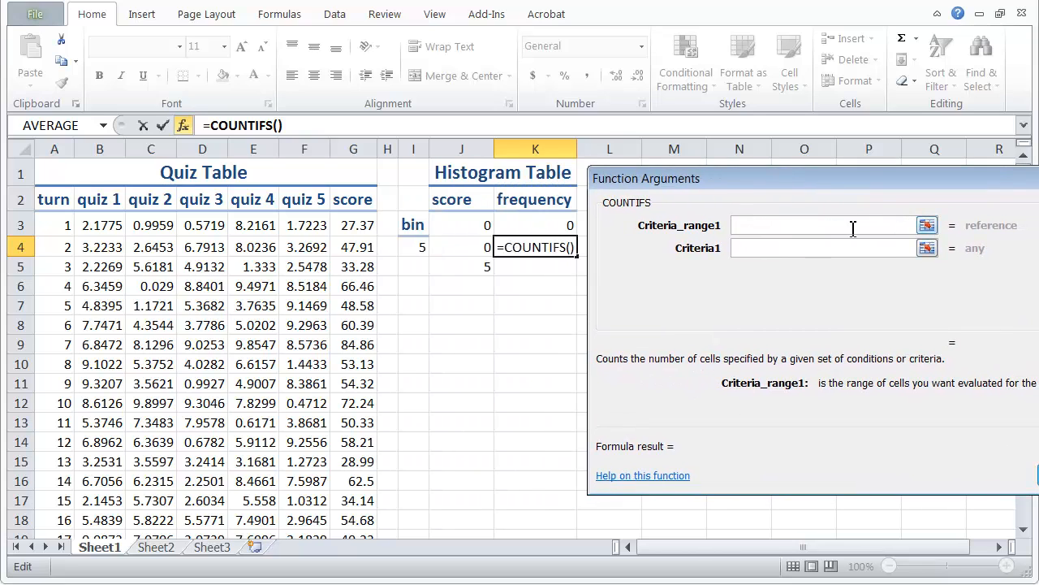
Set the K4 COUNTIFS Criteria_range1 to the absolute range $G$3:$G$6002
{"action": "left_click_drag", "start_coordinate": [353, 224], "coordinate": [353, 266]}
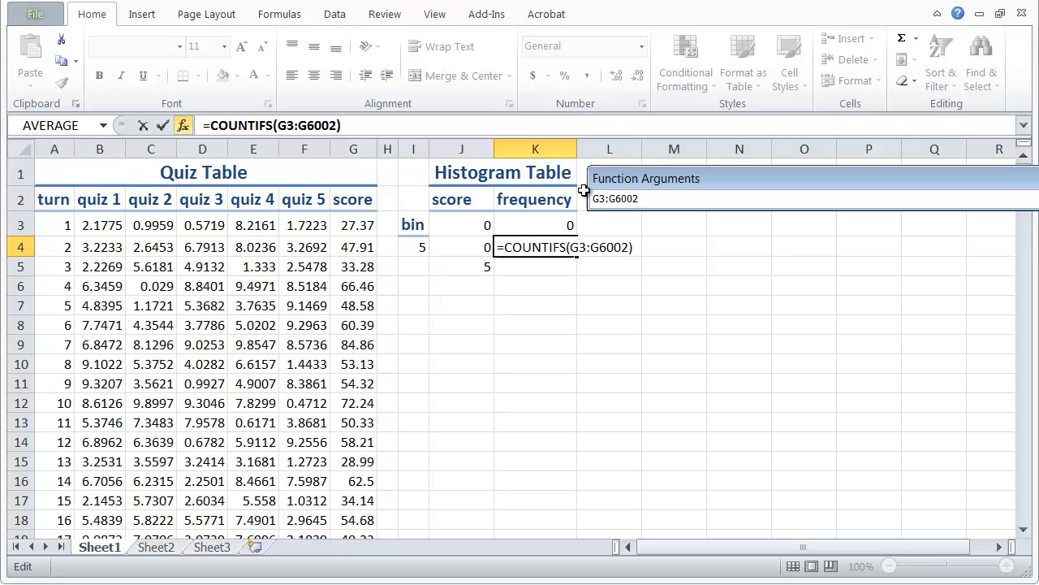
{"action": "mouse_move", "coordinate": [601, 195]}
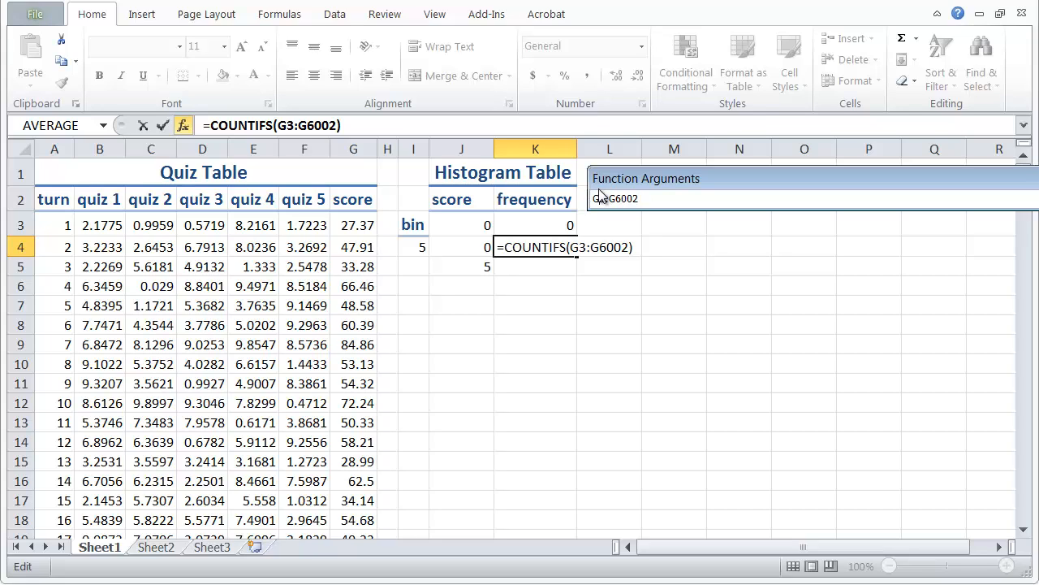
{"action": "key", "text": "f4"}
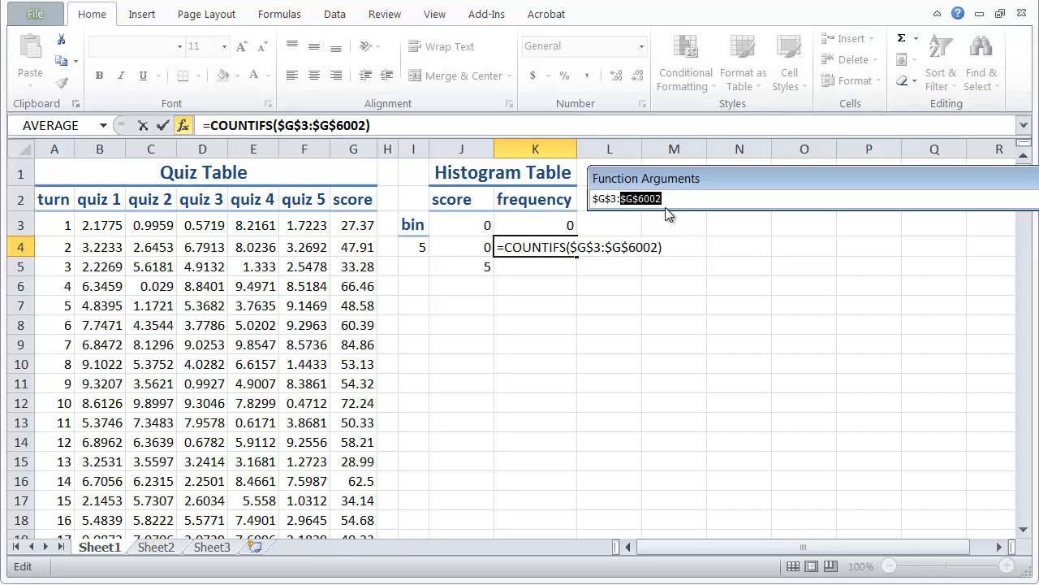
{"action": "left_click_drag", "start_coordinate": [666, 179], "coordinate": [755, 195]}
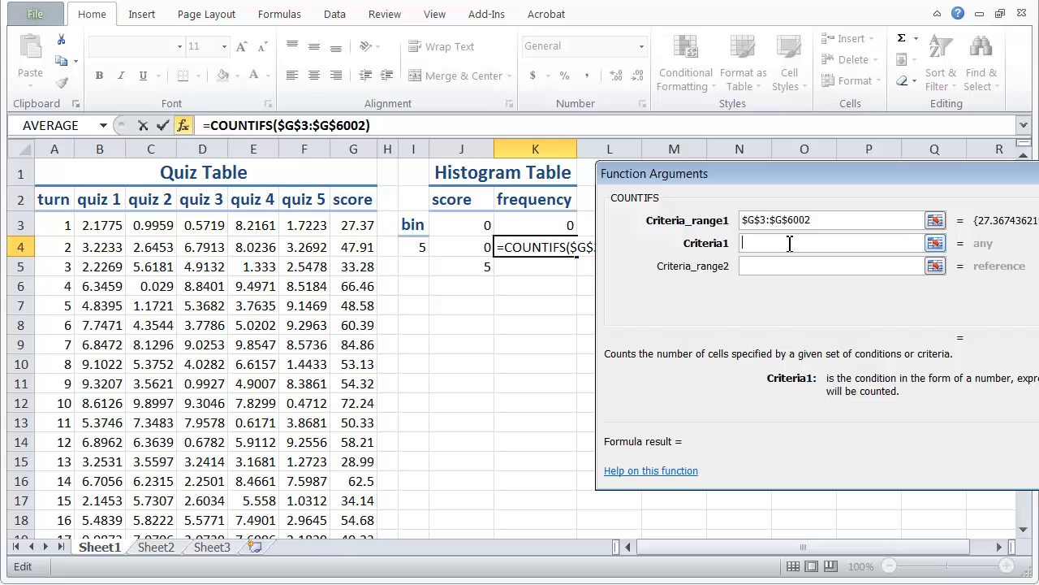
Enter ">="&J4 as the first COUNTIFS criteria
{"action": "type", "text": "\""}
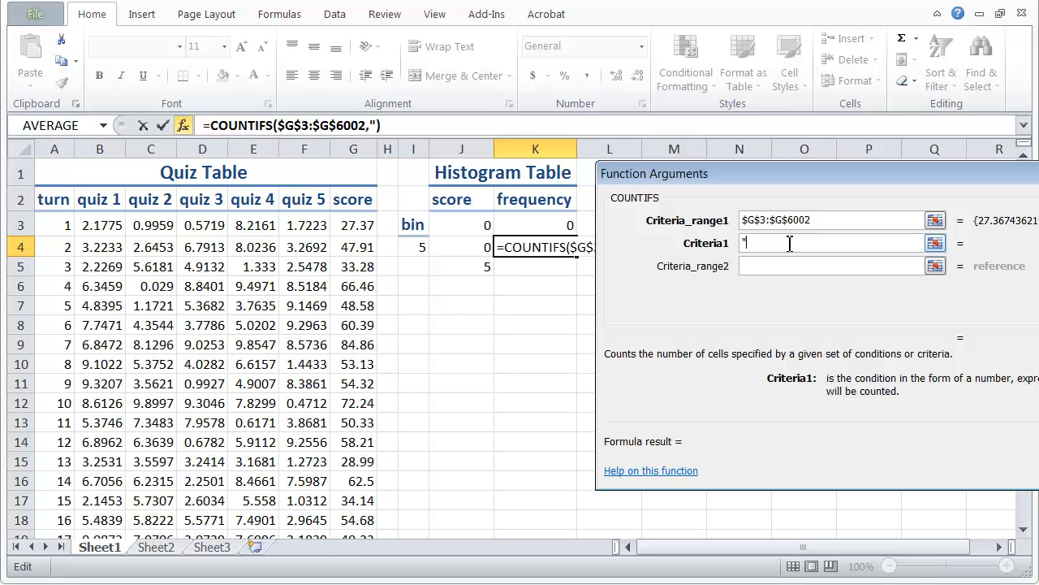
{"action": "type", "text": "="}
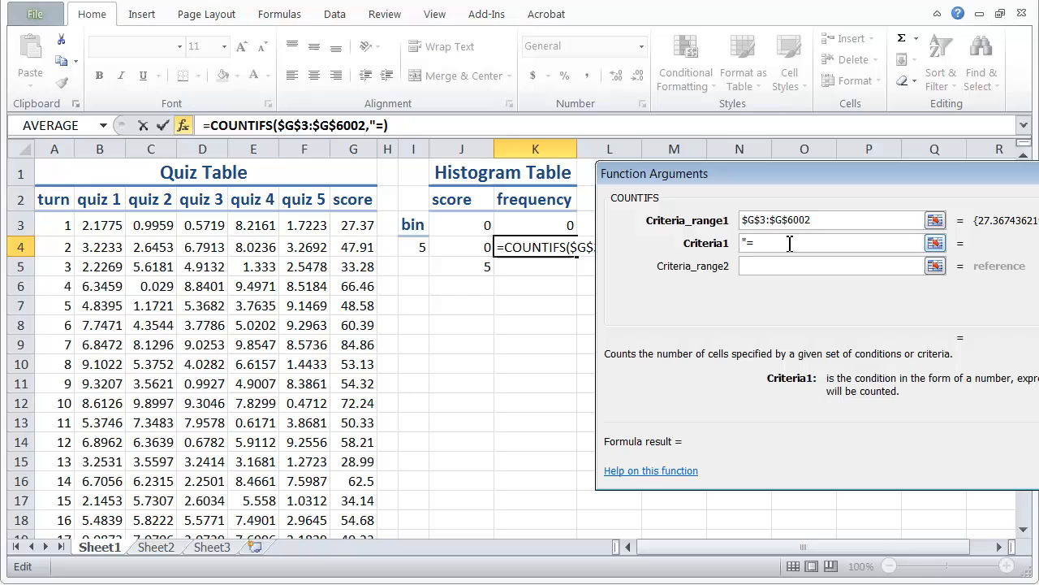
{"action": "type", "text": ">"}
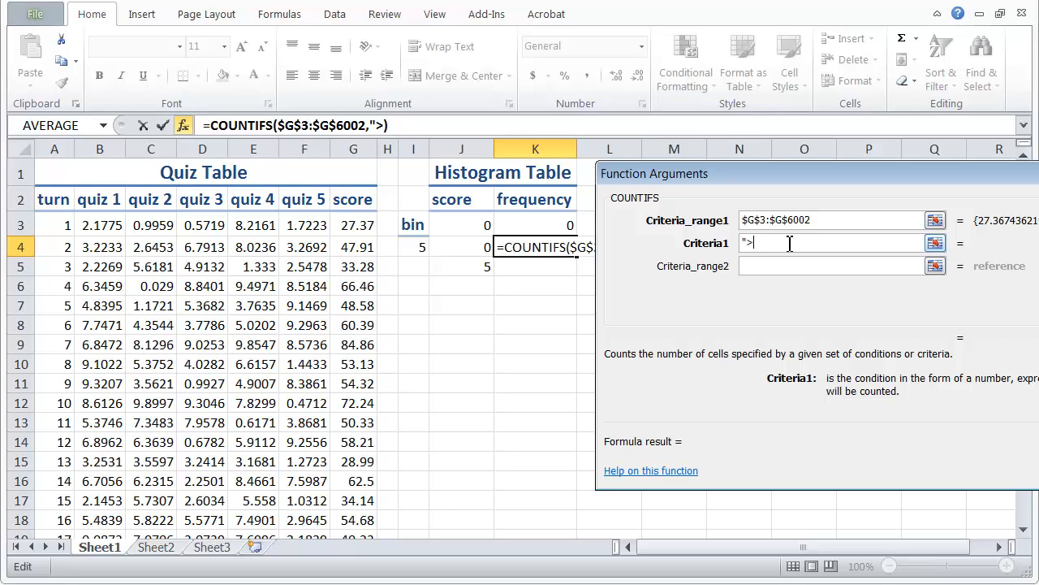
{"action": "type", "text": "+"}
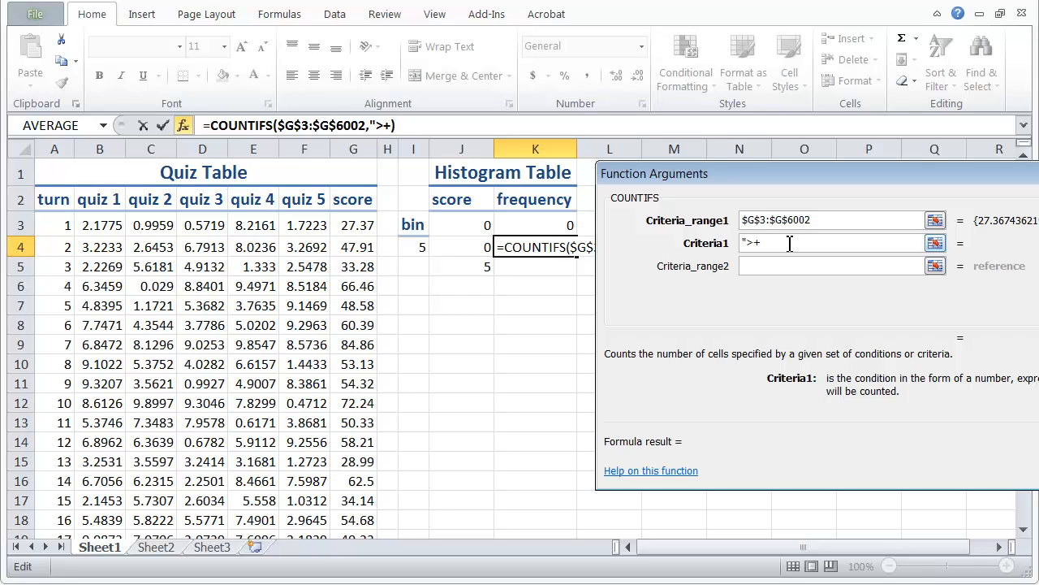
{"action": "type", "text": "="}
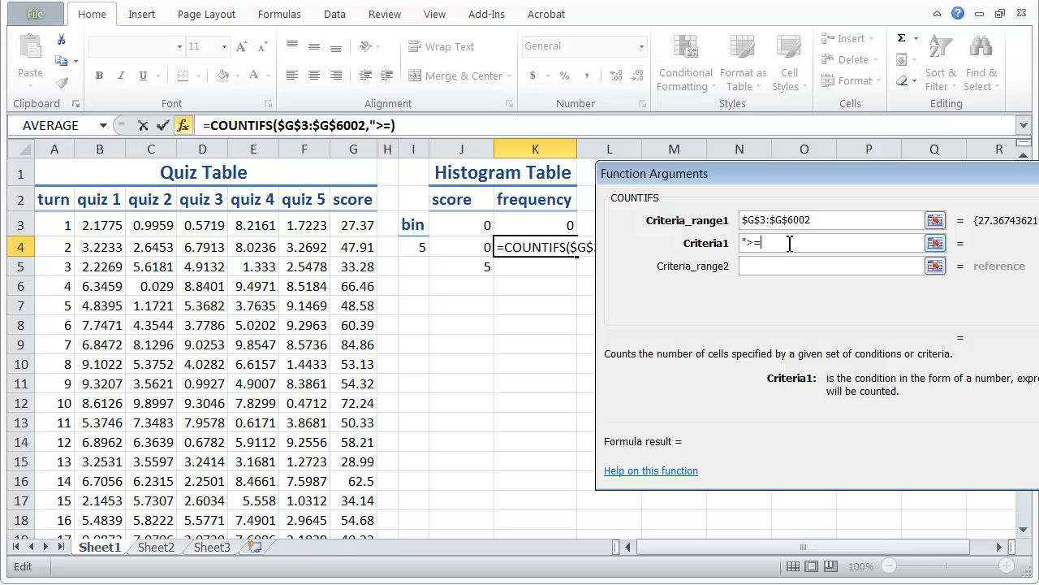
{"action": "type", "text": "="}
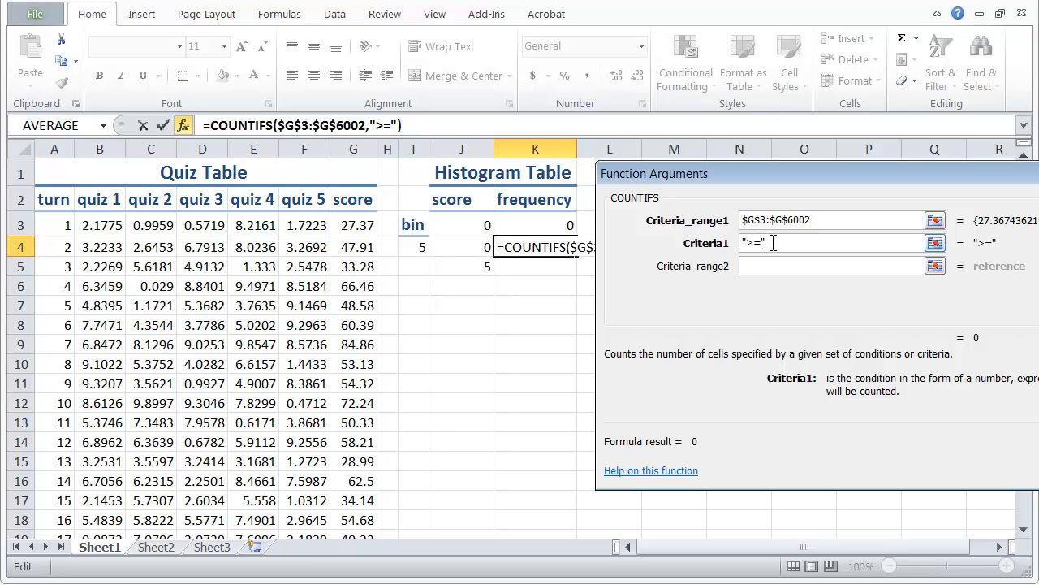
{"action": "type", "text": "&"}
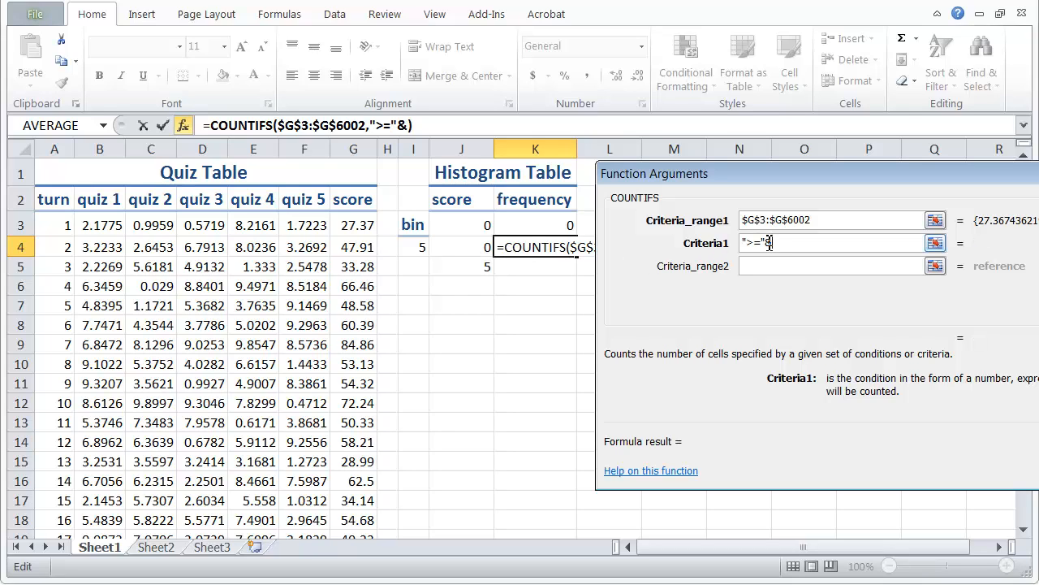
{"action": "left_click", "coordinate": [461, 247]}
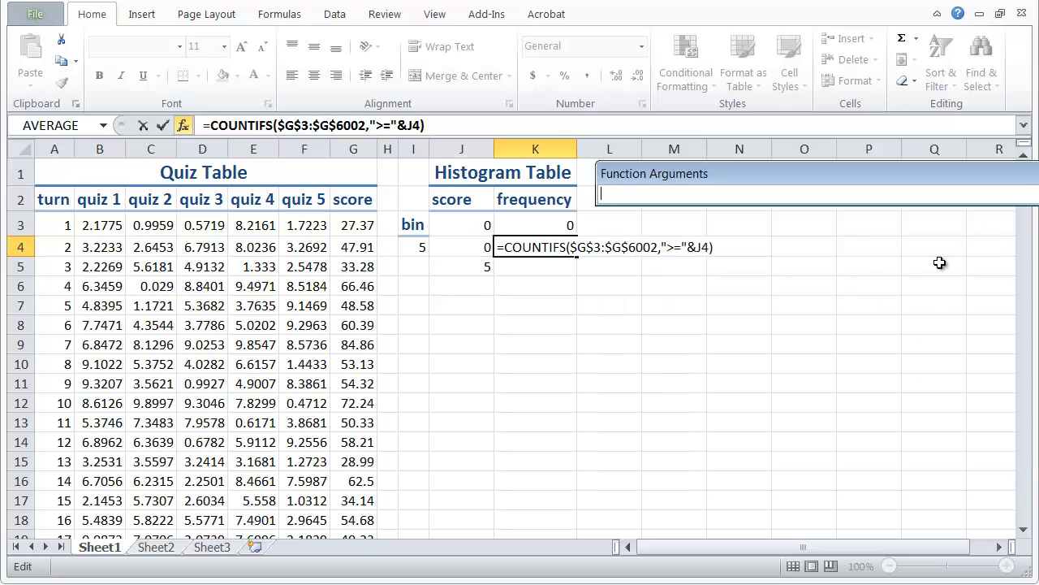
Add $G$3:$G$6002 as the second criteria range
{"action": "left_click_drag", "start_coordinate": [353, 225], "coordinate": [353, 286]}
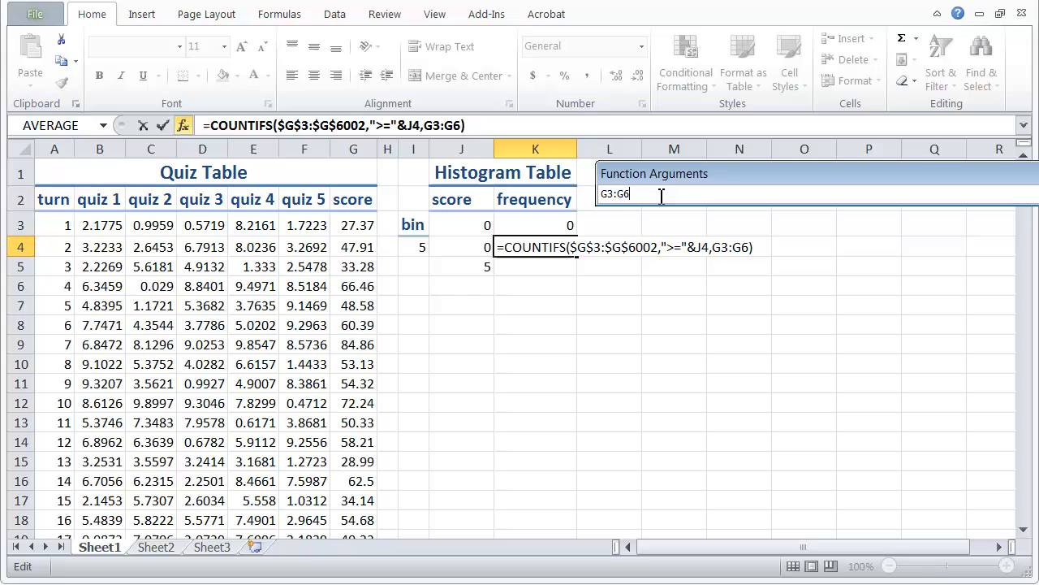
{"action": "type", "text": "002"}
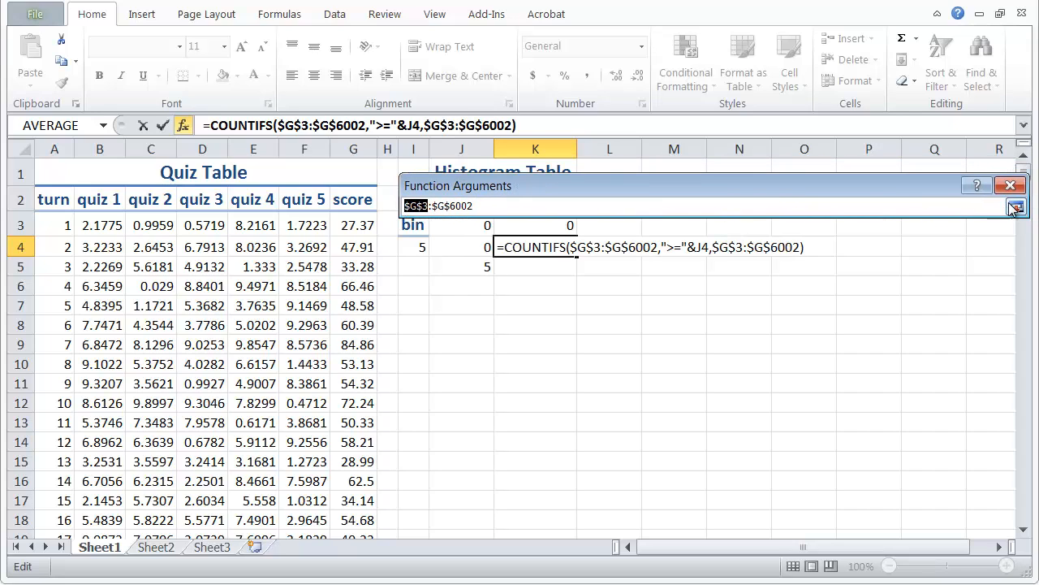
{"action": "left_click", "coordinate": [1014, 205]}
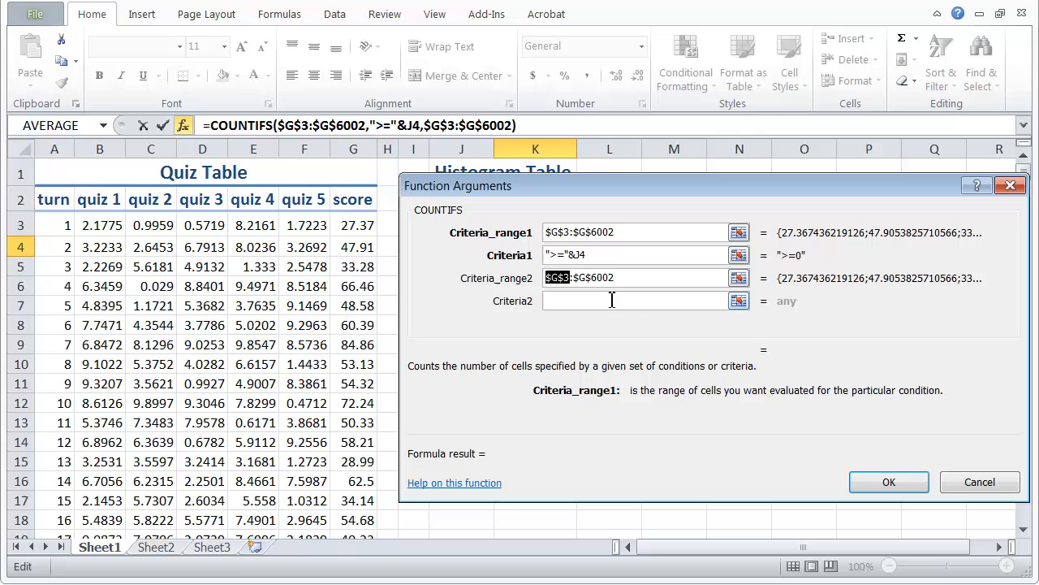
Set the second criteria to "<"&J5 and enter the COUNTIFS formula in K4
{"action": "left_click", "coordinate": [633, 300]}
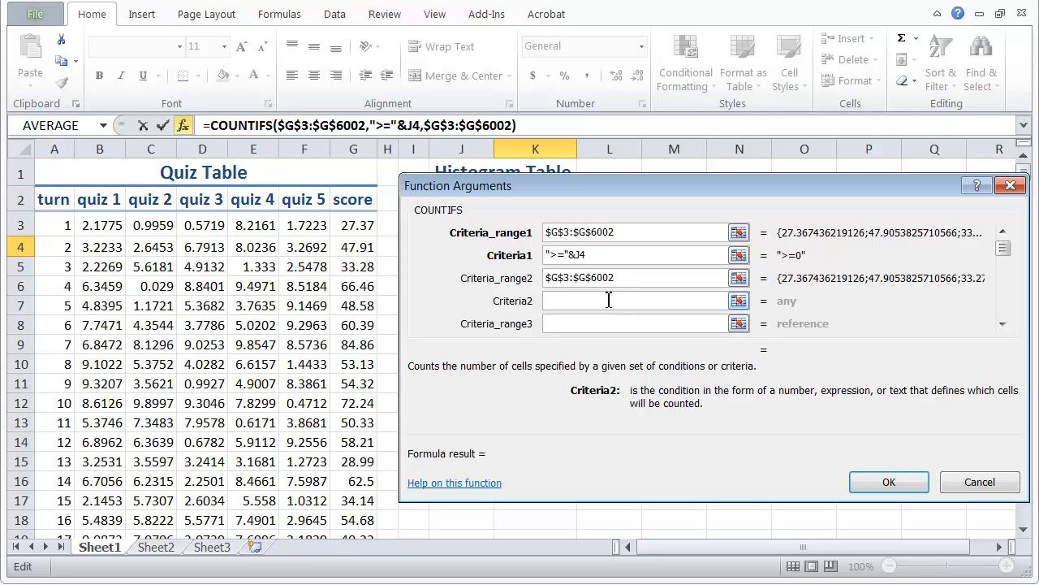
{"action": "type", "text": "\">"}
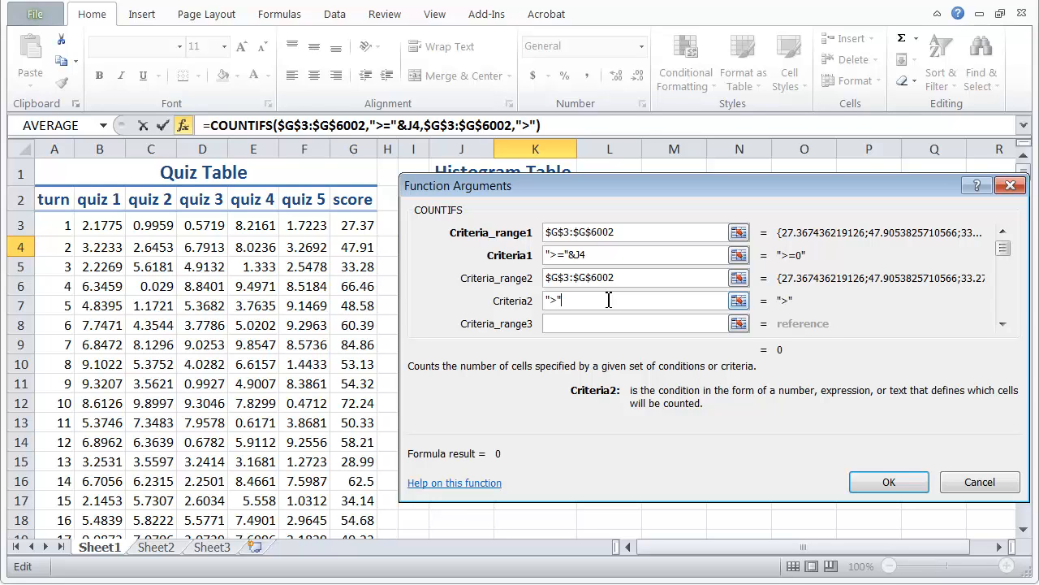
{"action": "type", "text": "&"}
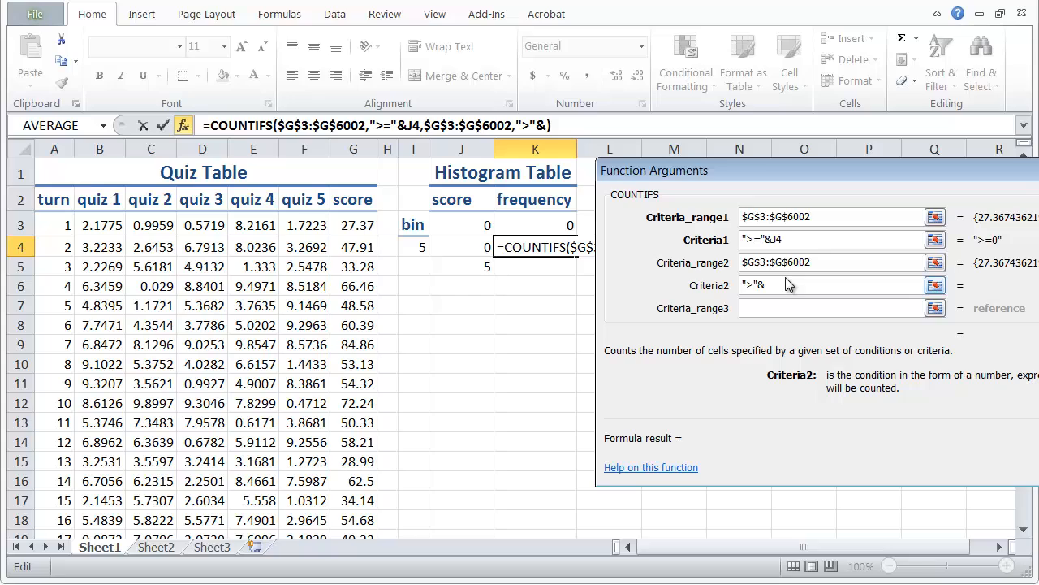
{"action": "type", "text": "<>"}
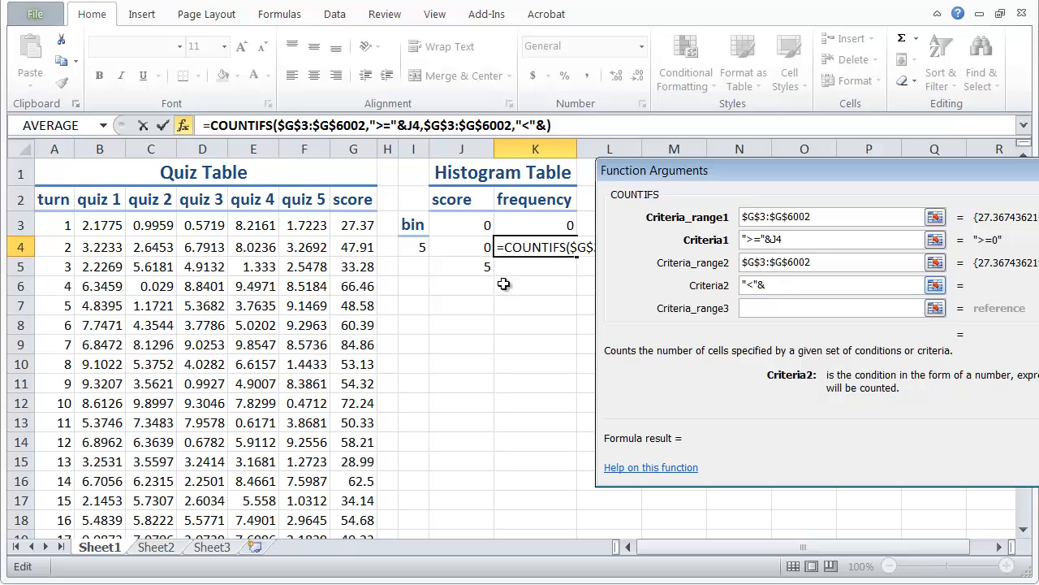
{"action": "left_click", "coordinate": [461, 266]}
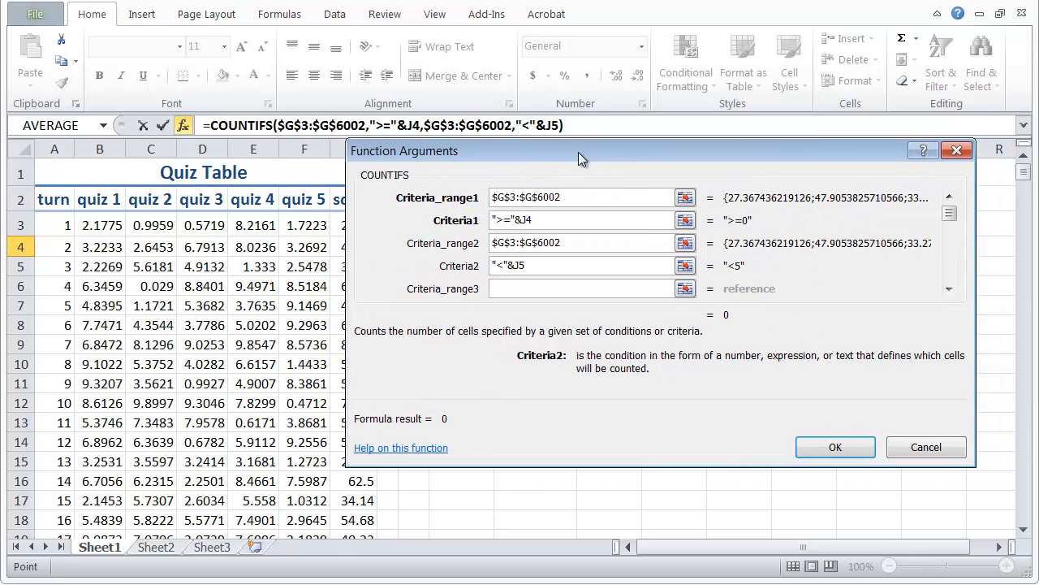
{"action": "mouse_move", "coordinate": [836, 452]}
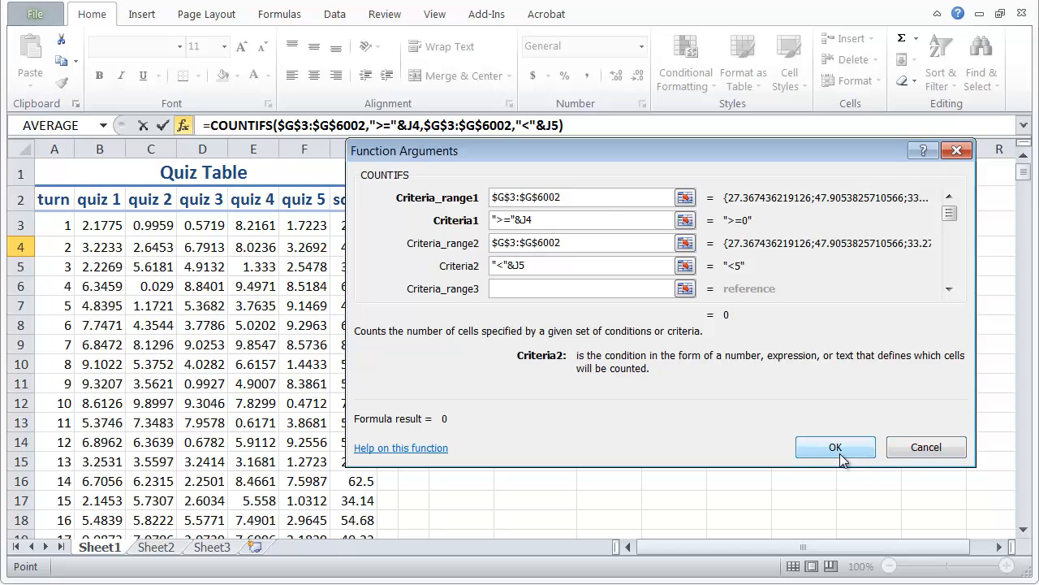
{"action": "left_click", "coordinate": [835, 446]}
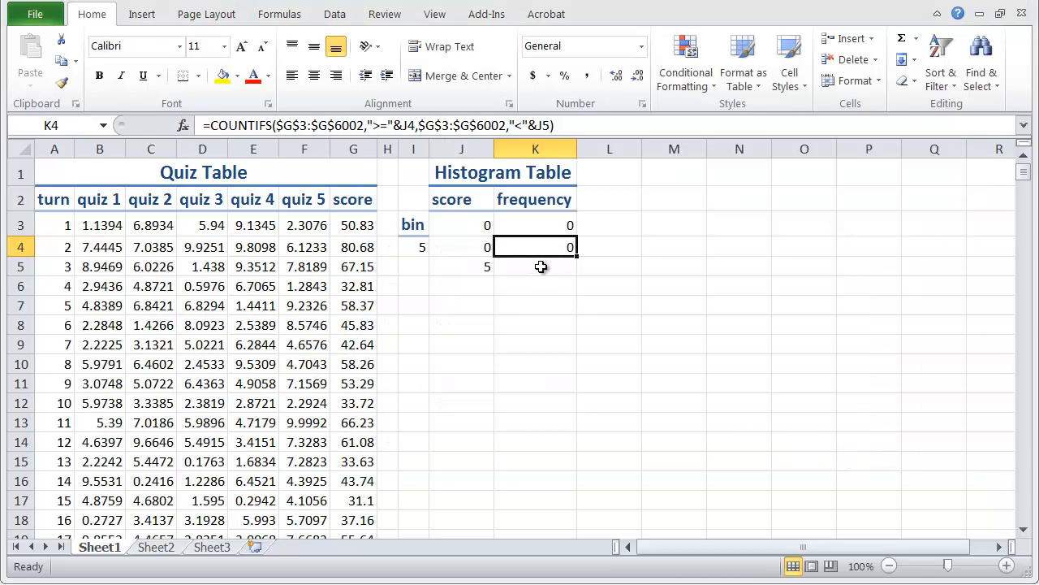
Link K5 to K4, then fill the bin scores and frequencies down the table
{"action": "left_click", "coordinate": [536, 266]}
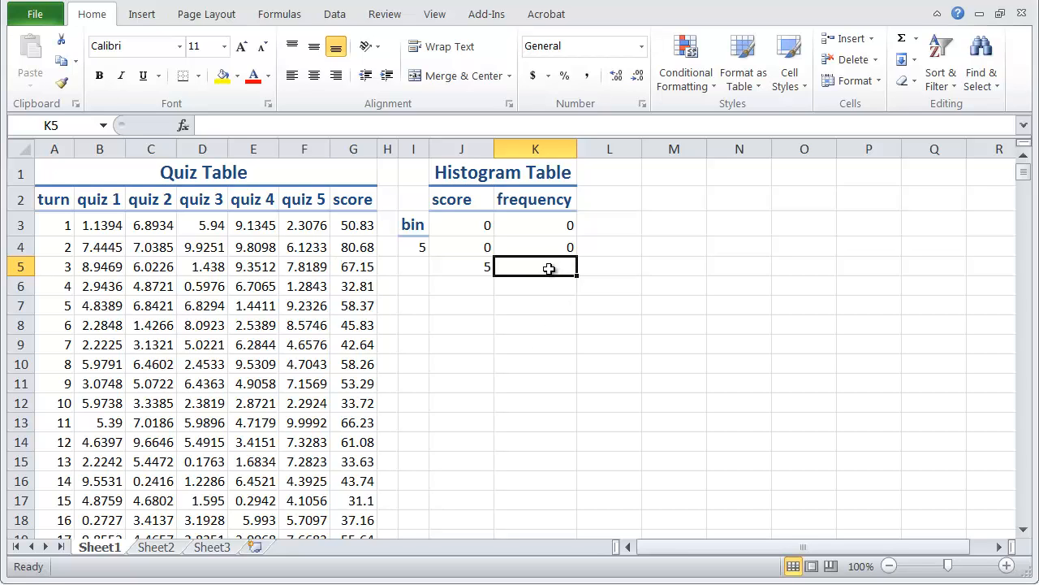
{"action": "type", "text": "="}
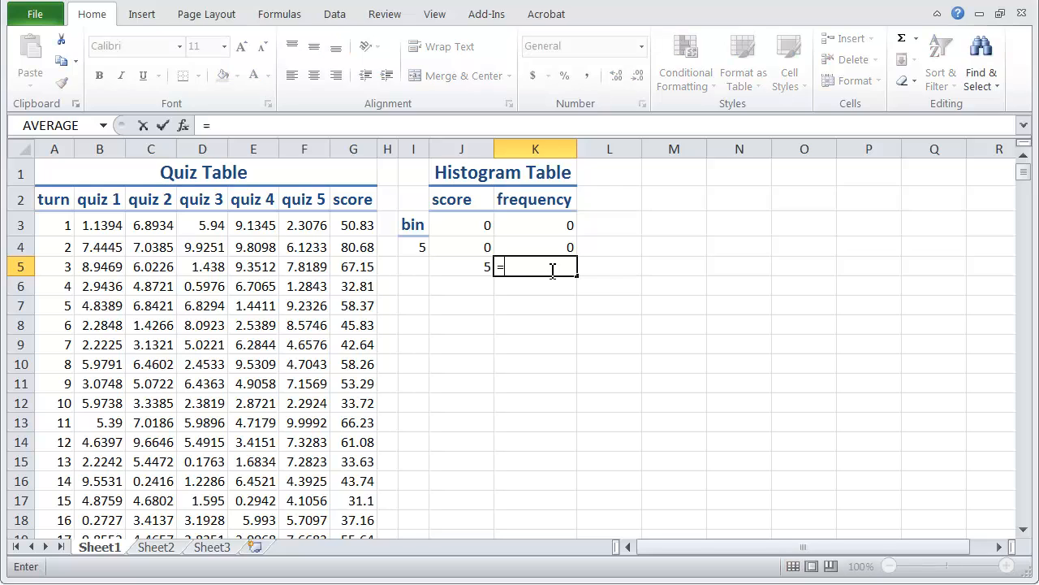
{"action": "left_click", "coordinate": [535, 247]}
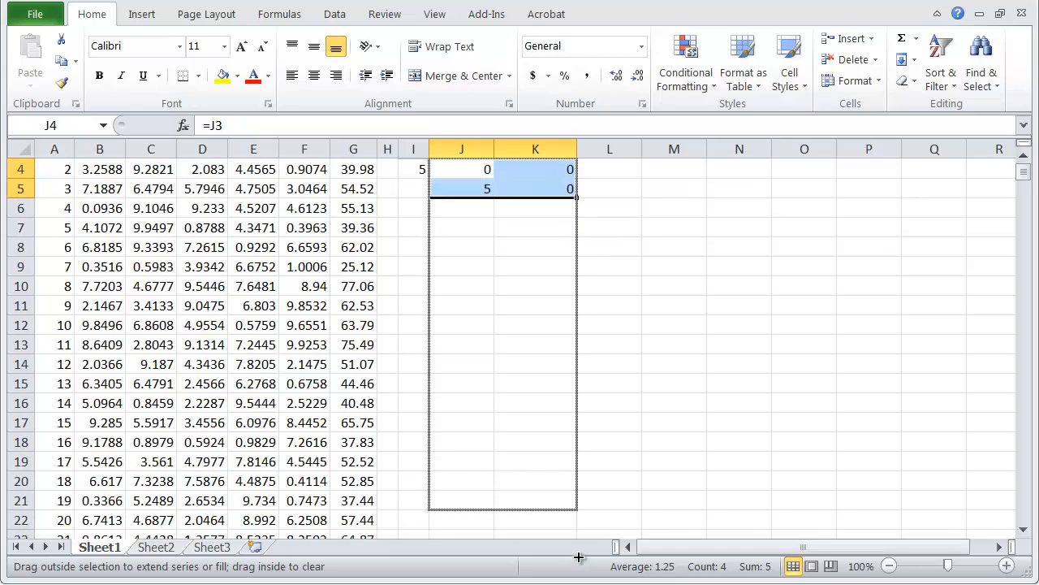
{"action": "left_click_drag", "start_coordinate": [576, 190], "coordinate": [576, 520]}
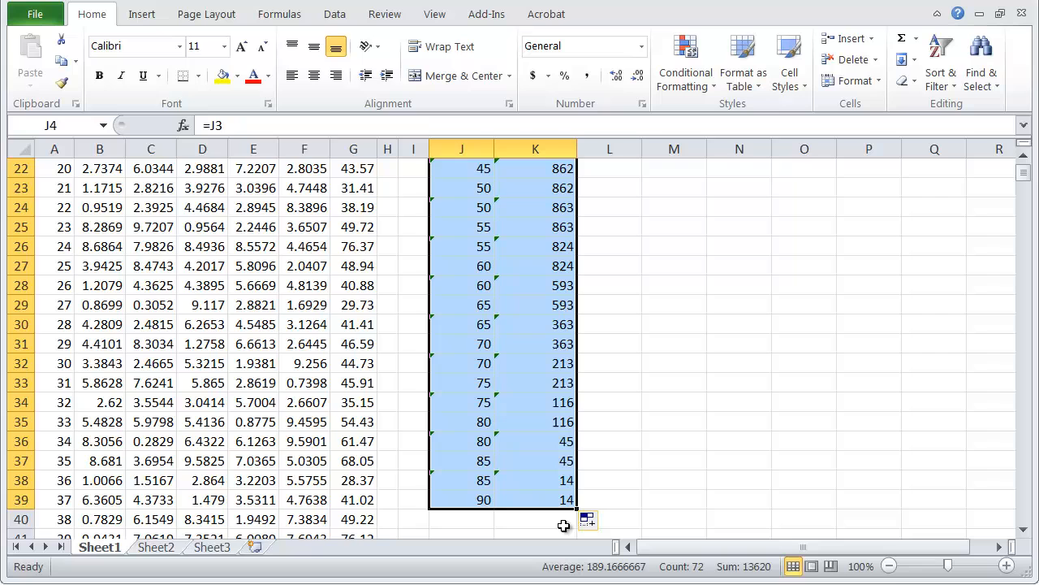
{"action": "scroll", "scroll_direction": "down", "scroll_amount": 3}
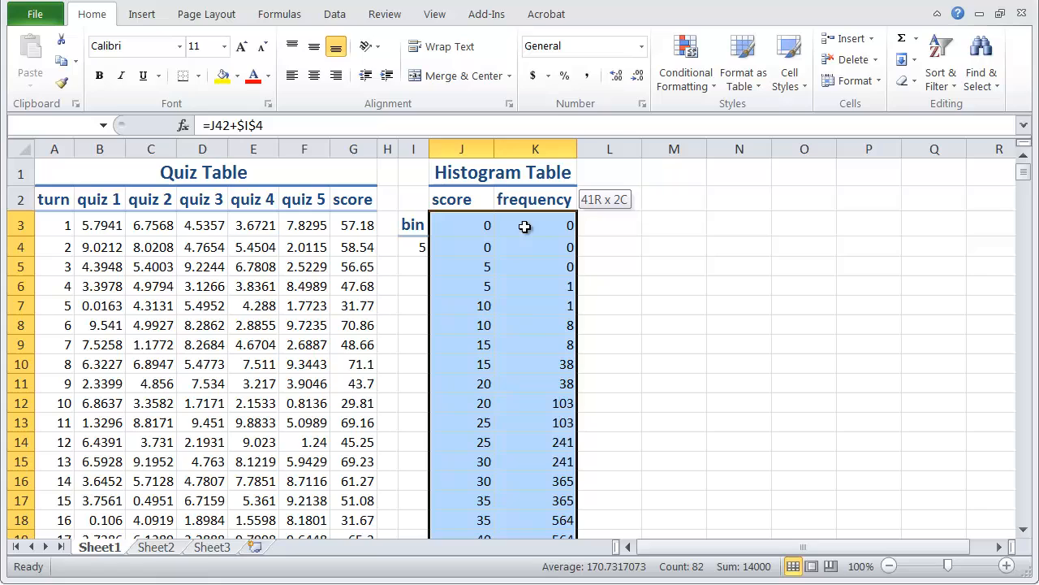
Insert a Scatter with Straight Lines chart of the J3:K43 scores and frequencies
{"action": "left_click", "coordinate": [141, 13]}
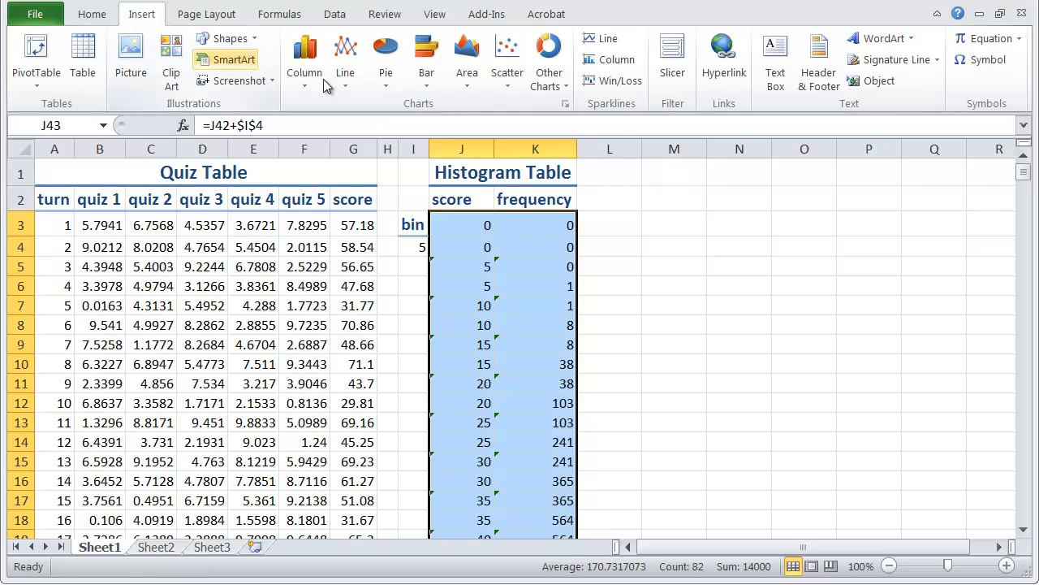
{"action": "left_click", "coordinate": [506, 61]}
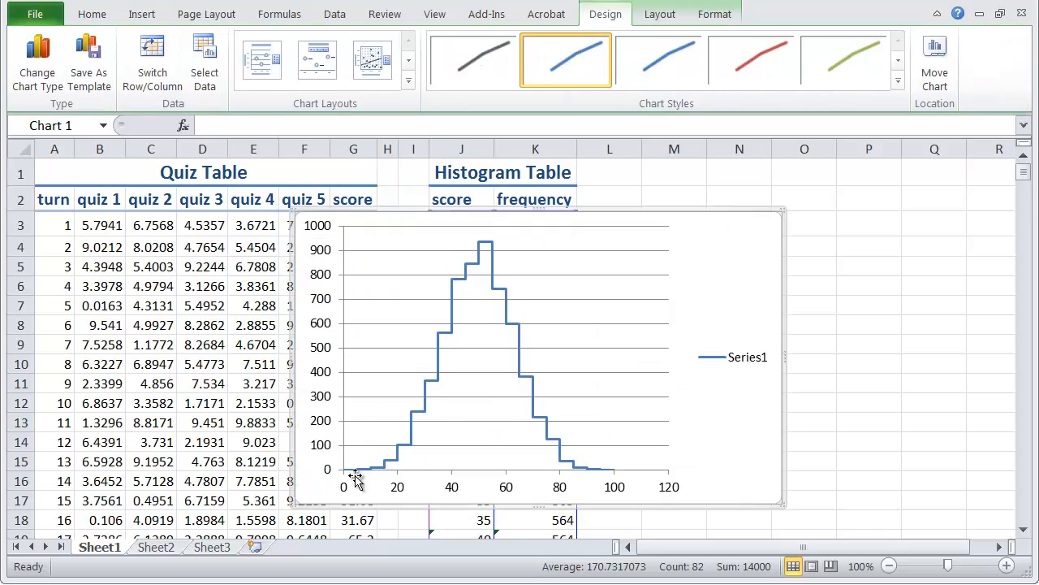
{"action": "mouse_move", "coordinate": [445, 360]}
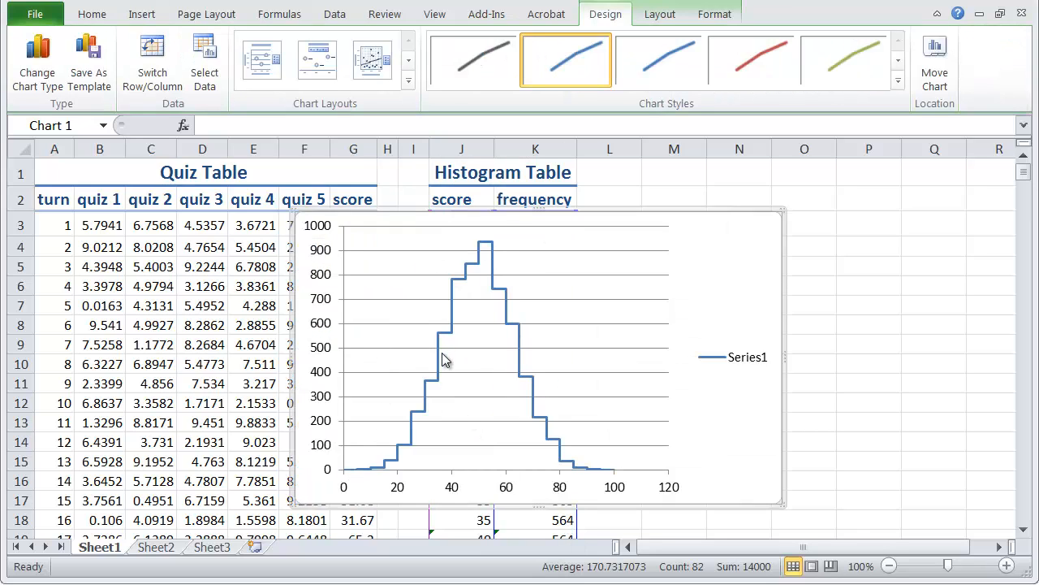
Apply the saved chart template, restore straight-line scatter, and title the horizontal axis 'score out of 100'
{"action": "left_click", "coordinate": [37, 65]}
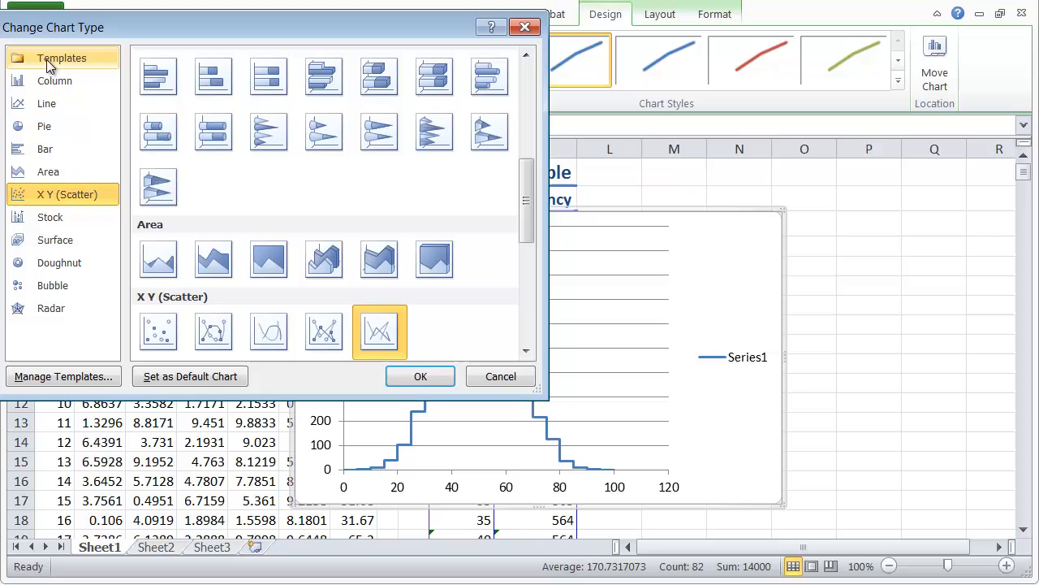
{"action": "left_click", "coordinate": [62, 57]}
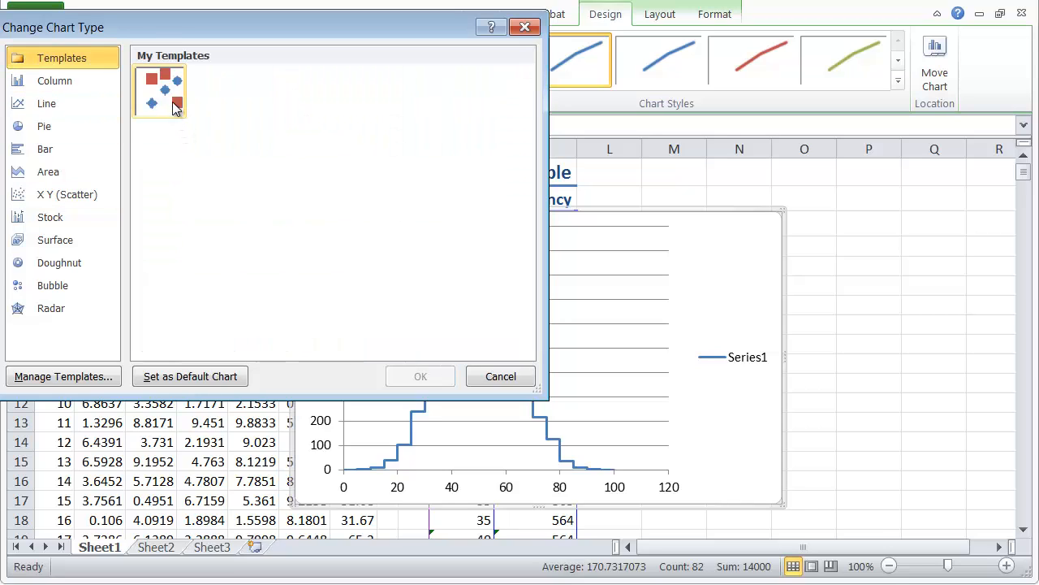
{"action": "mouse_move", "coordinate": [168, 101]}
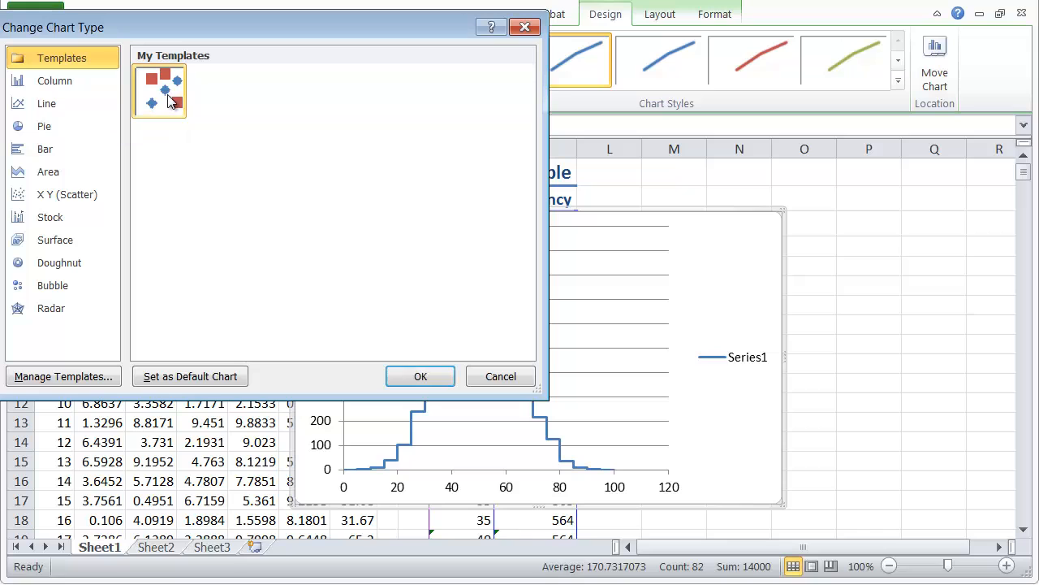
{"action": "left_click", "coordinate": [420, 376]}
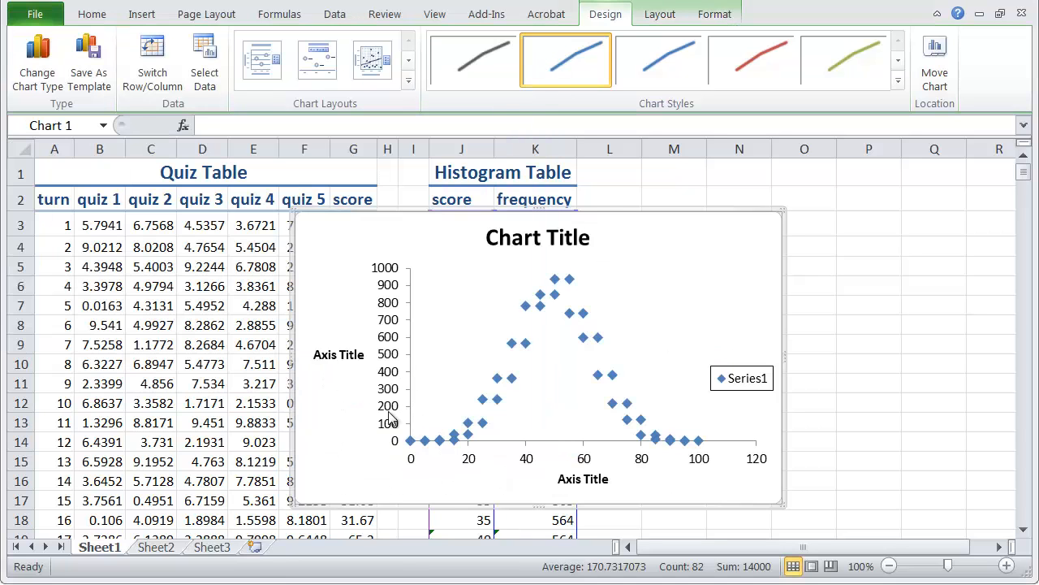
{"action": "mouse_move", "coordinate": [568, 293]}
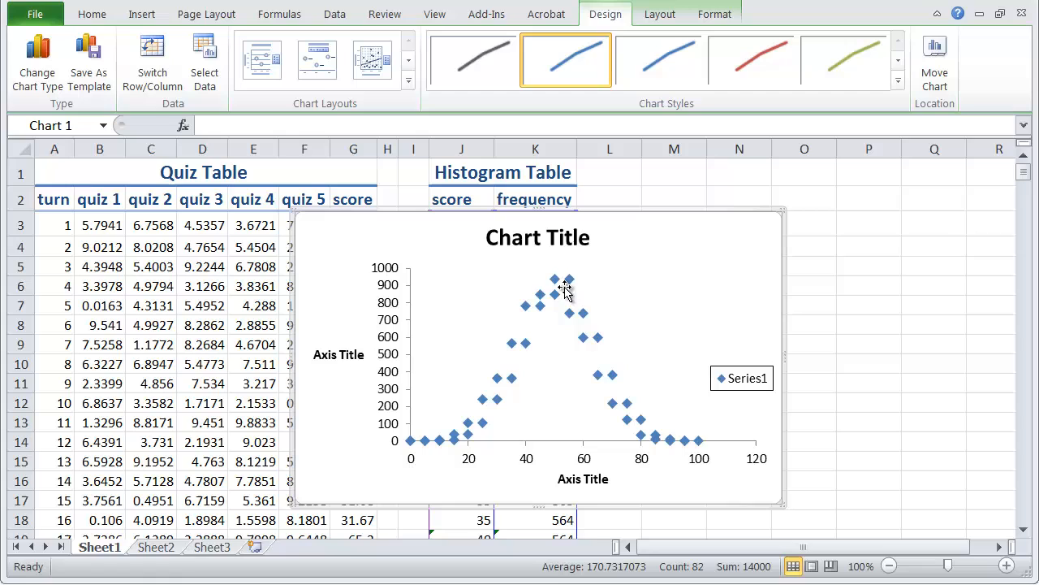
{"action": "left_click", "coordinate": [36, 61]}
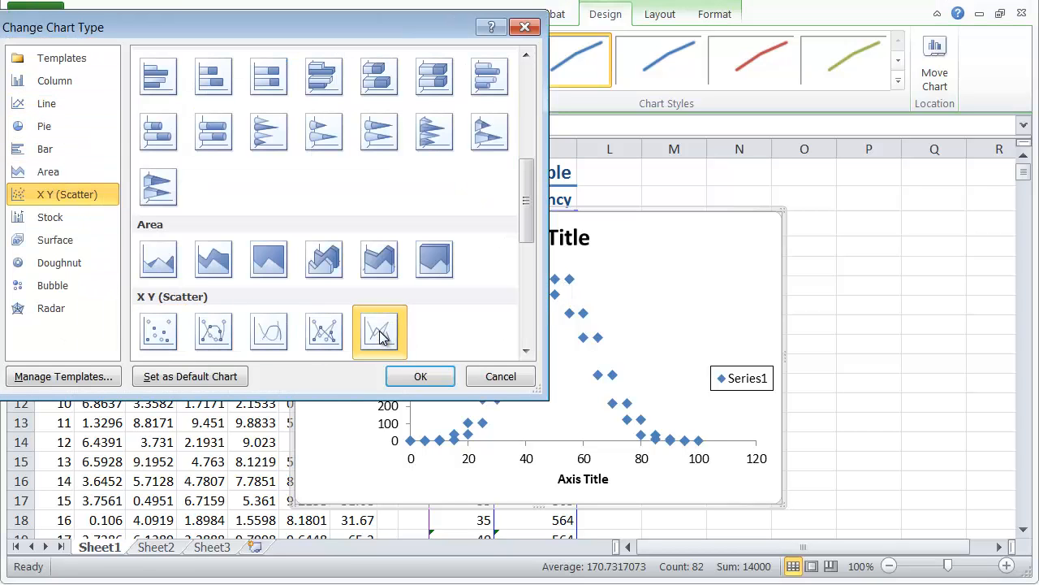
{"action": "left_click", "coordinate": [420, 376]}
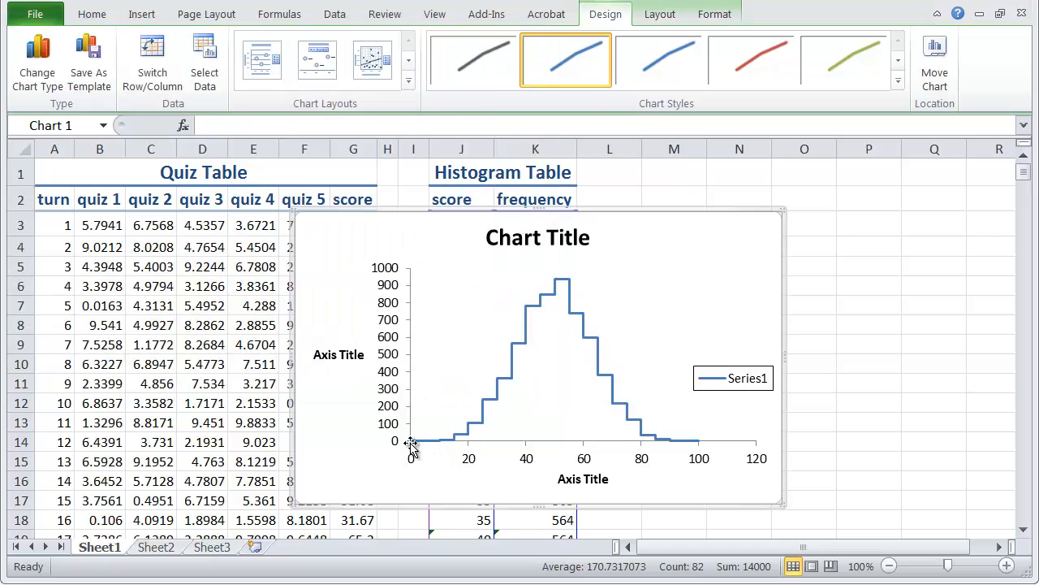
{"action": "mouse_move", "coordinate": [563, 490]}
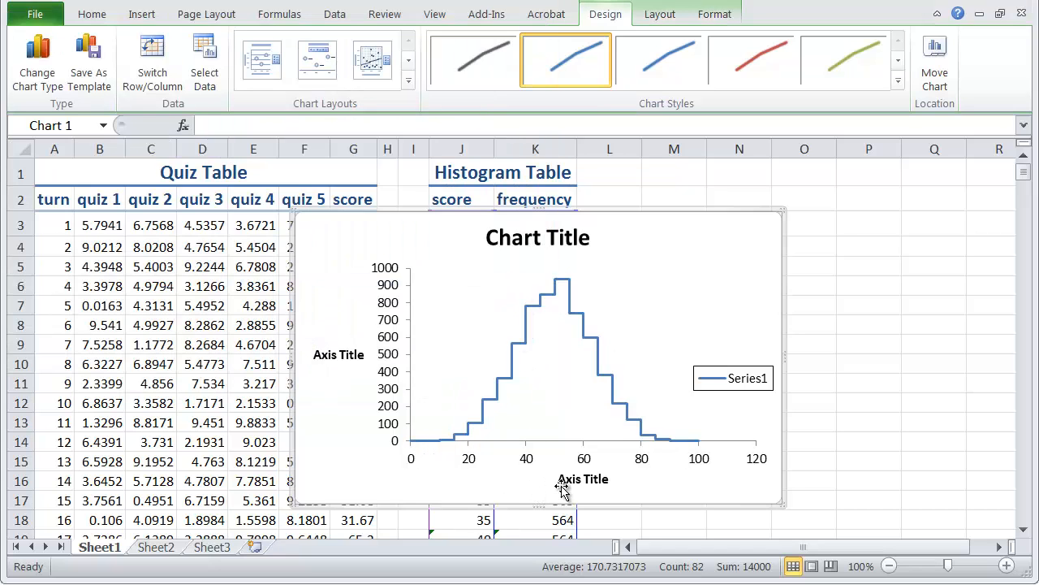
{"action": "left_click", "coordinate": [583, 478]}
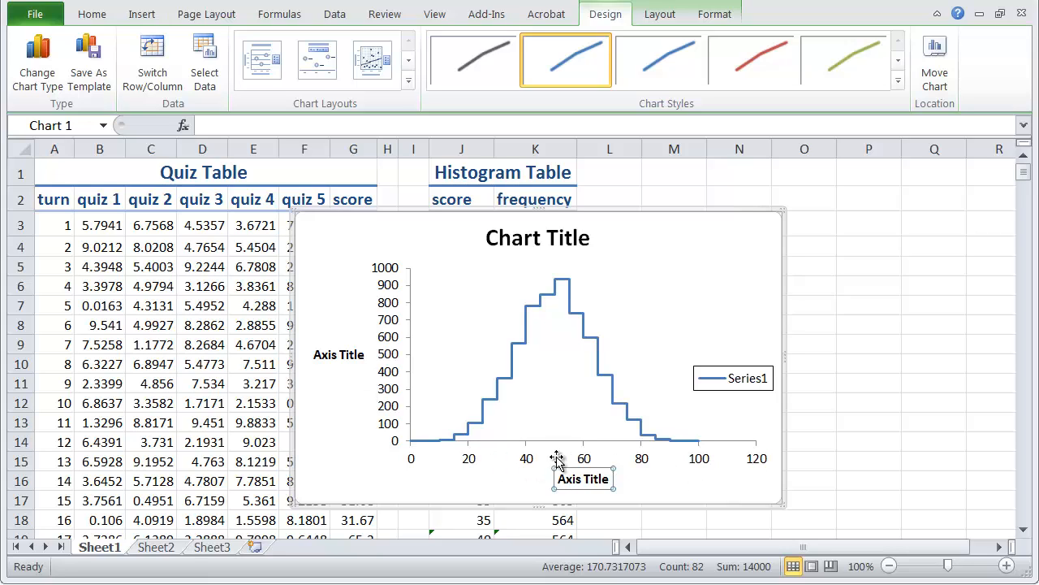
{"action": "type", "text": "score out of 100"}
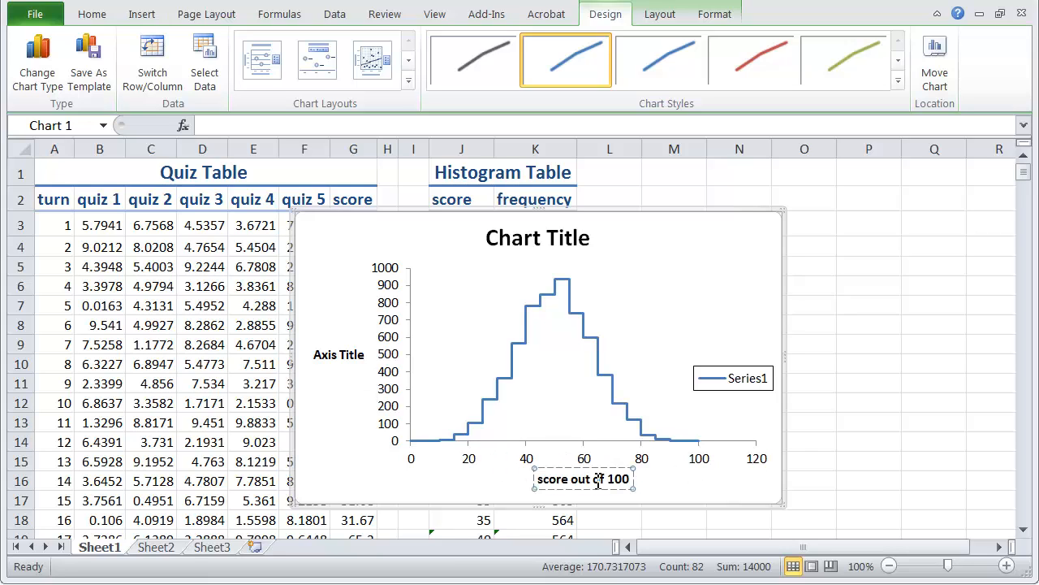
Title the vertical axis 'frequency'
{"action": "left_click", "coordinate": [339, 354]}
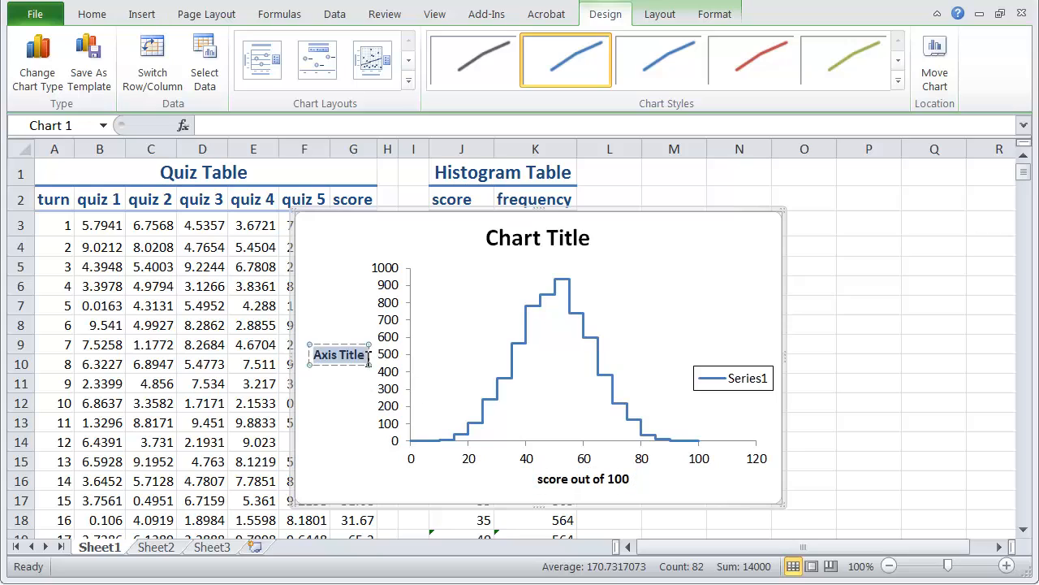
{"action": "type", "text": "frequency"}
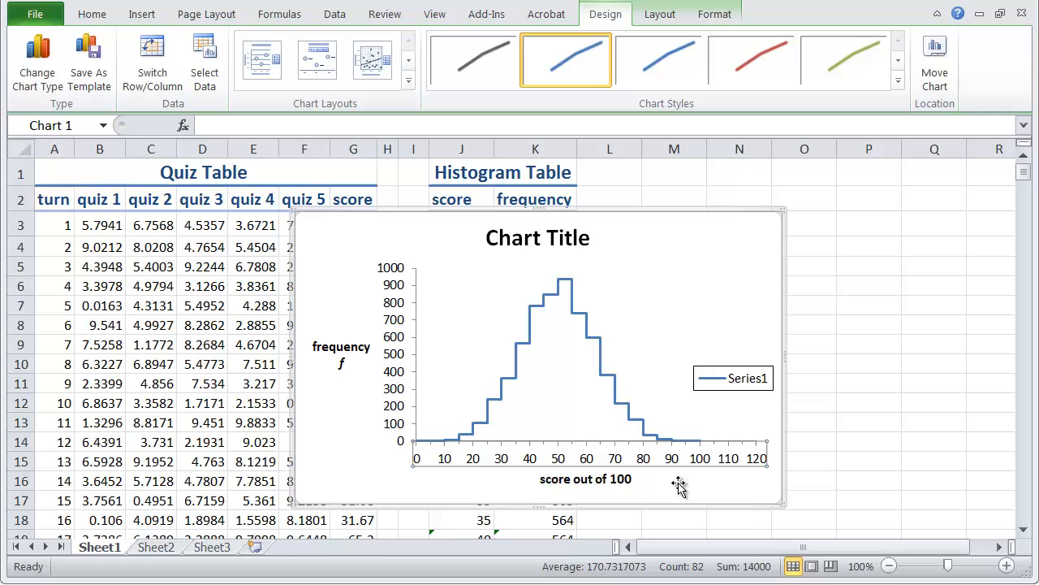
{"action": "mouse_move", "coordinate": [617, 471]}
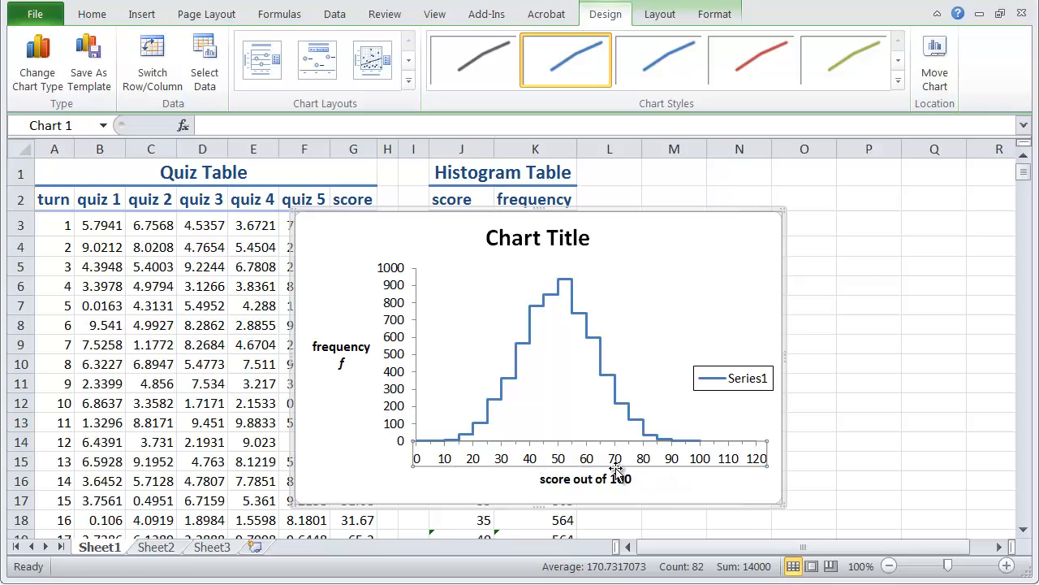
{"action": "mouse_move", "coordinate": [705, 476]}
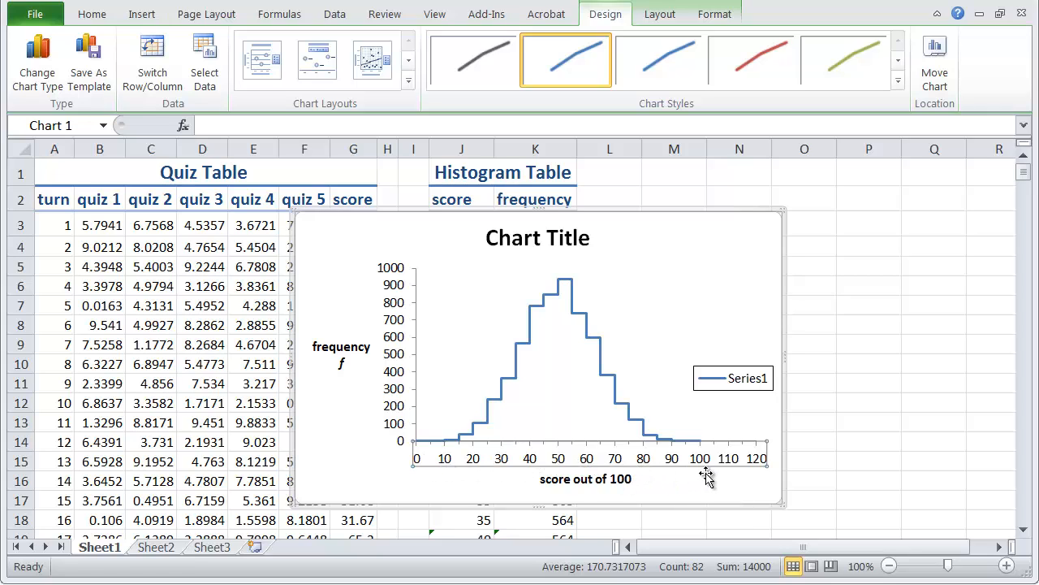
{"action": "mouse_move", "coordinate": [502, 471]}
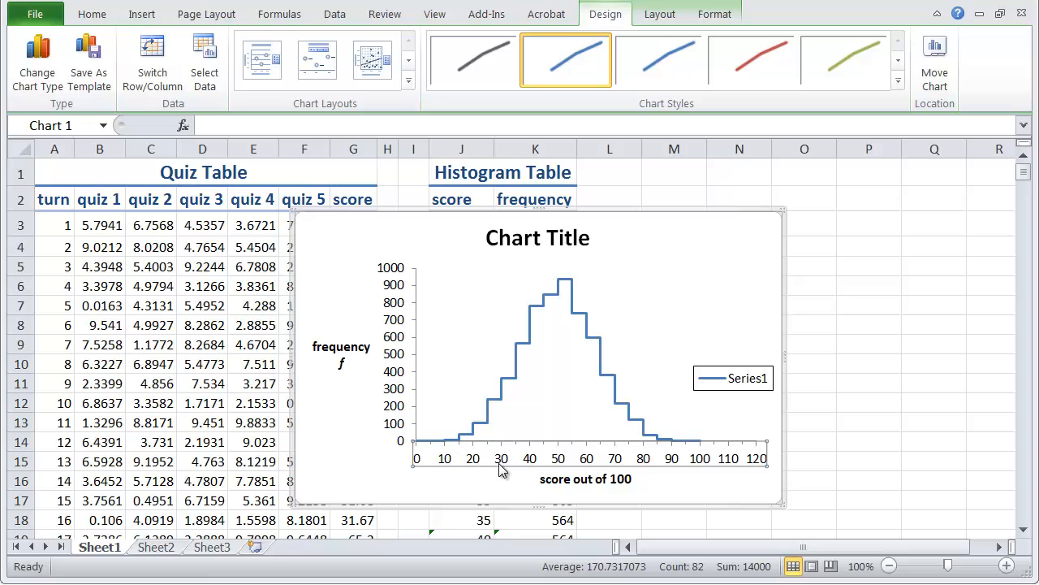
{"action": "mouse_move", "coordinate": [536, 248]}
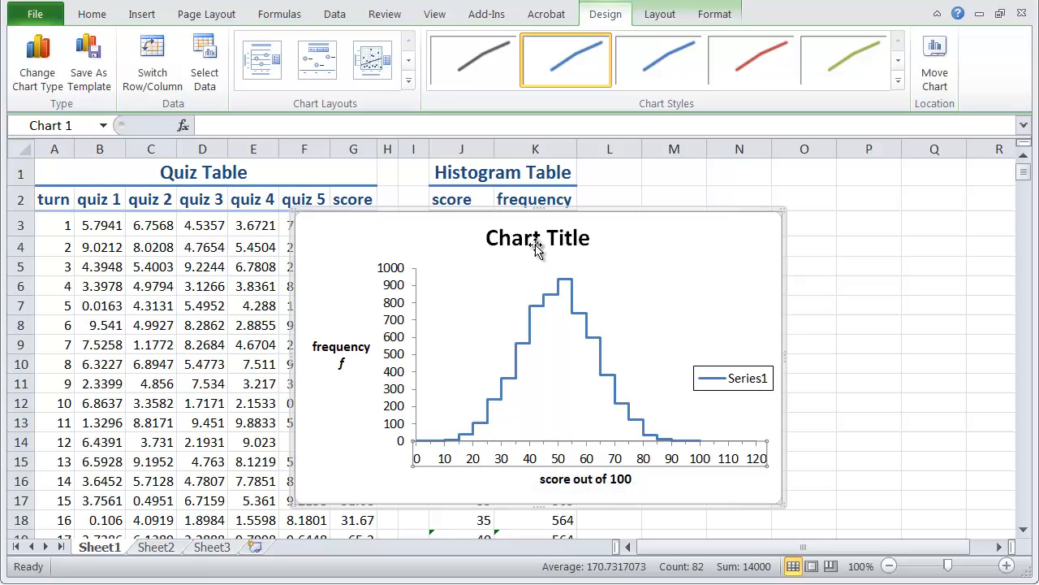
Title the chart 'Continuous histogram of 6000 scores'
{"action": "left_click", "coordinate": [538, 237]}
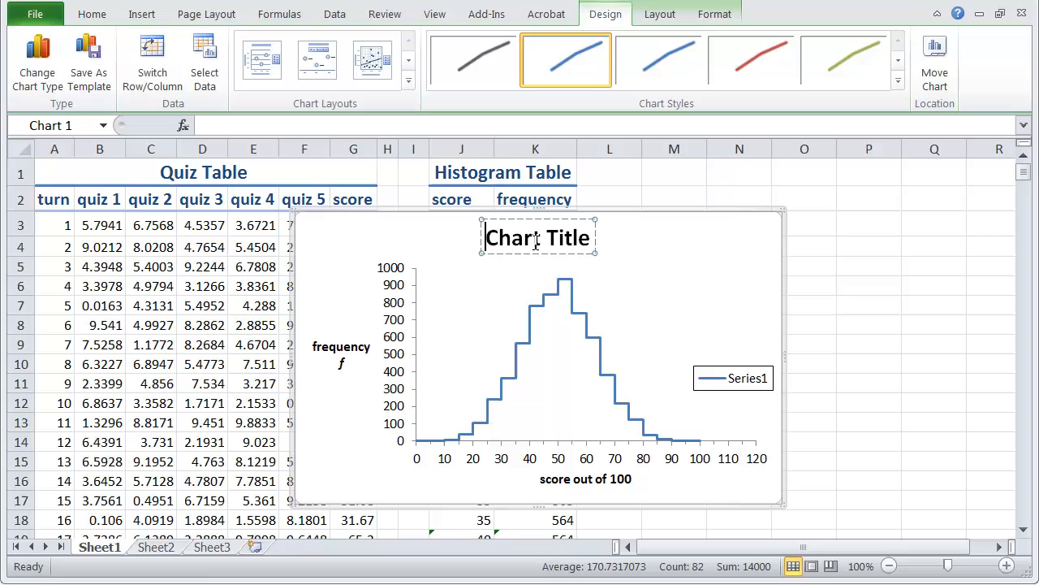
{"action": "type", "text": "Continuous histogram of 6000 scores"}
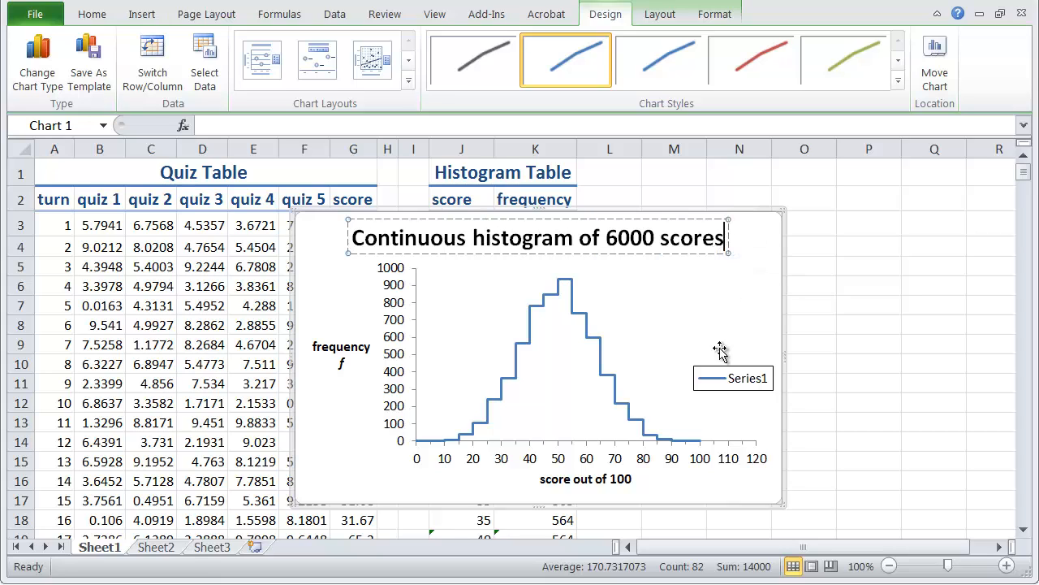
{"action": "left_click", "coordinate": [747, 377]}
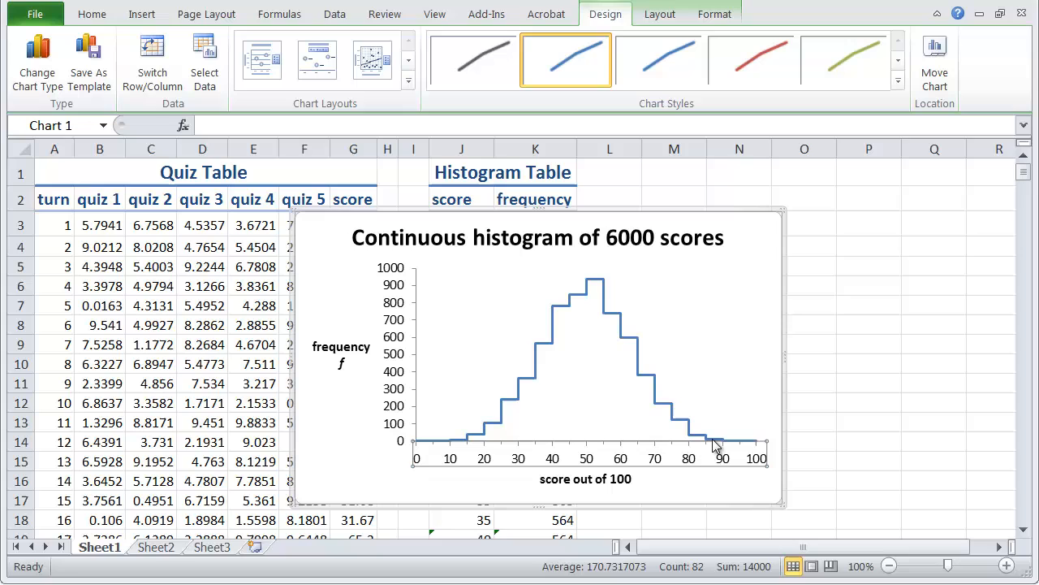
{"action": "mouse_move", "coordinate": [521, 456]}
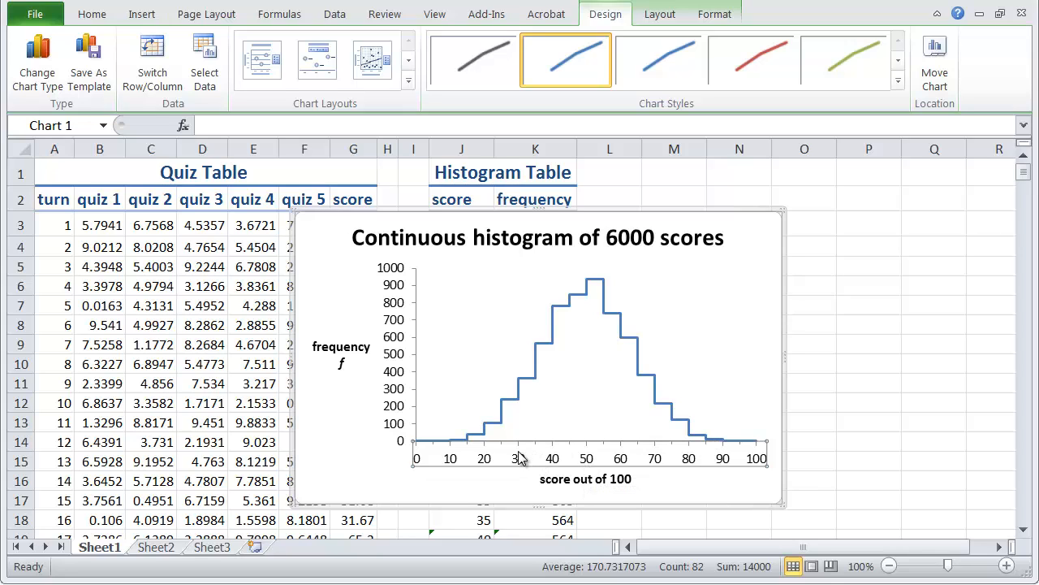
{"action": "mouse_move", "coordinate": [326, 278]}
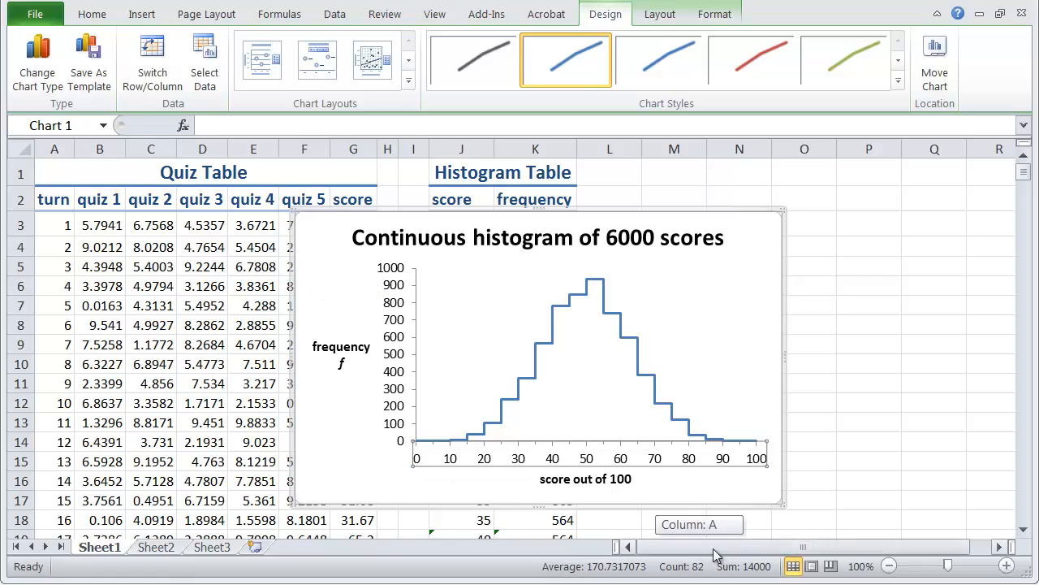
Move the chart to the right of the Histogram Table
{"action": "scroll", "scroll_direction": "right", "scroll_amount": 3}
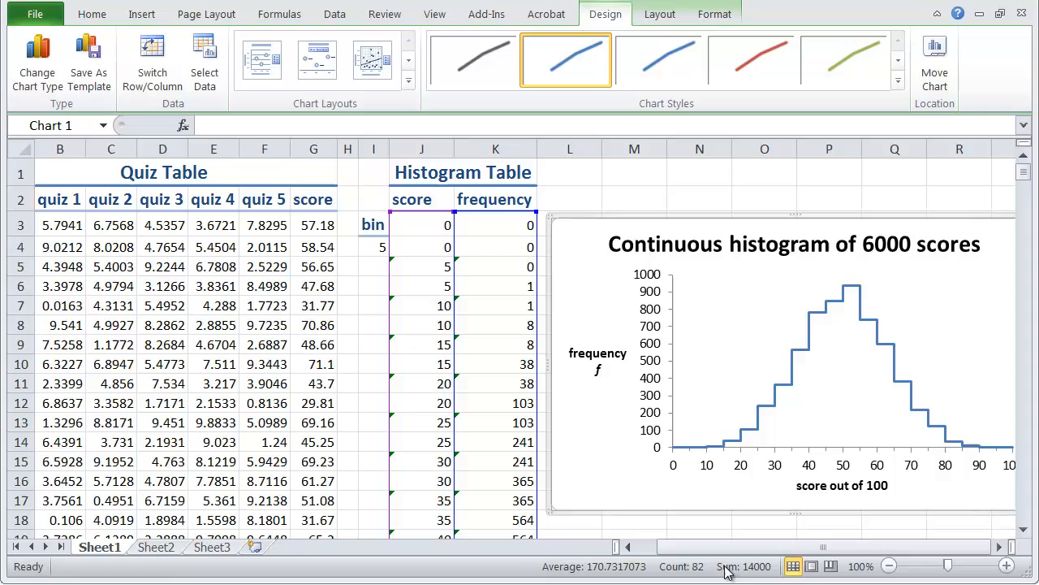
{"action": "mouse_move", "coordinate": [721, 502]}
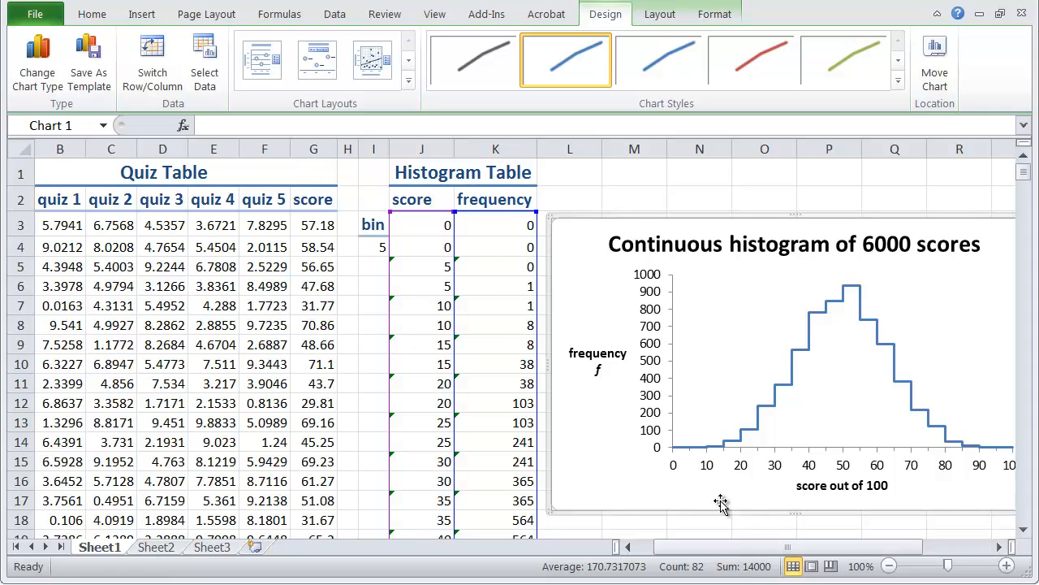
{"action": "left_click_drag", "start_coordinate": [721, 503], "coordinate": [784, 497]}
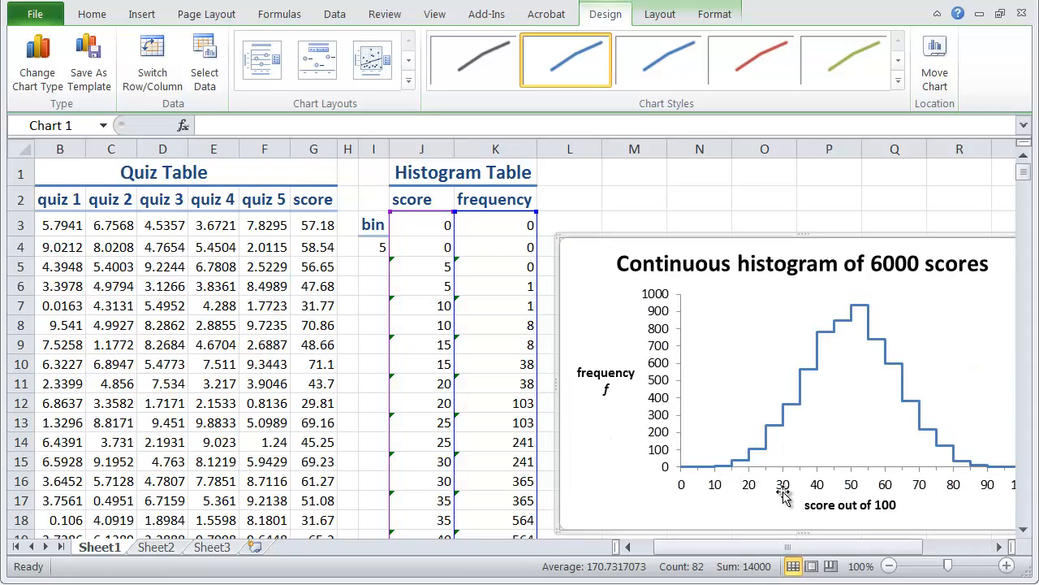
{"action": "mouse_move", "coordinate": [781, 431]}
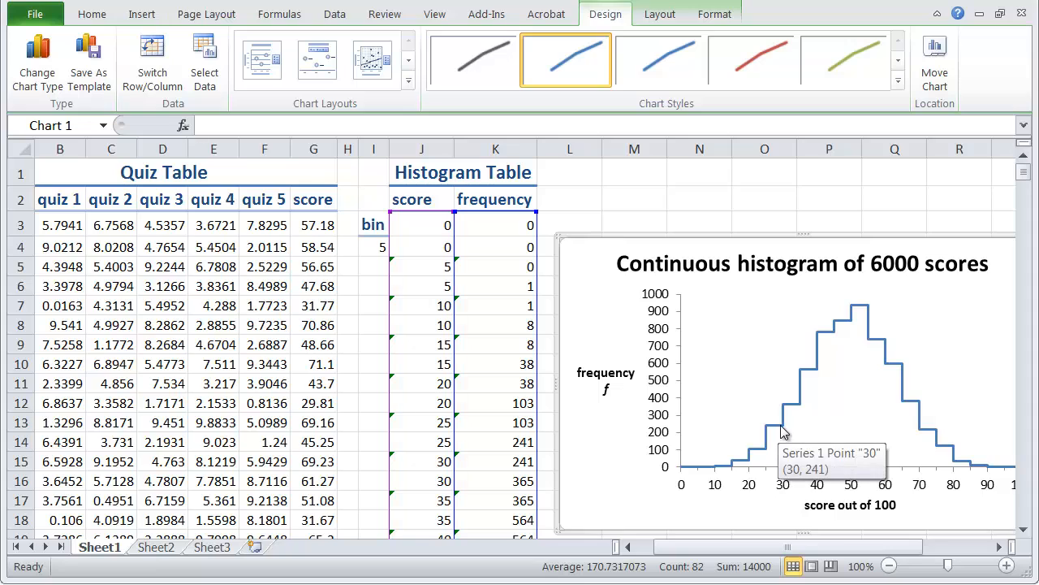
{"action": "mouse_move", "coordinate": [785, 438]}
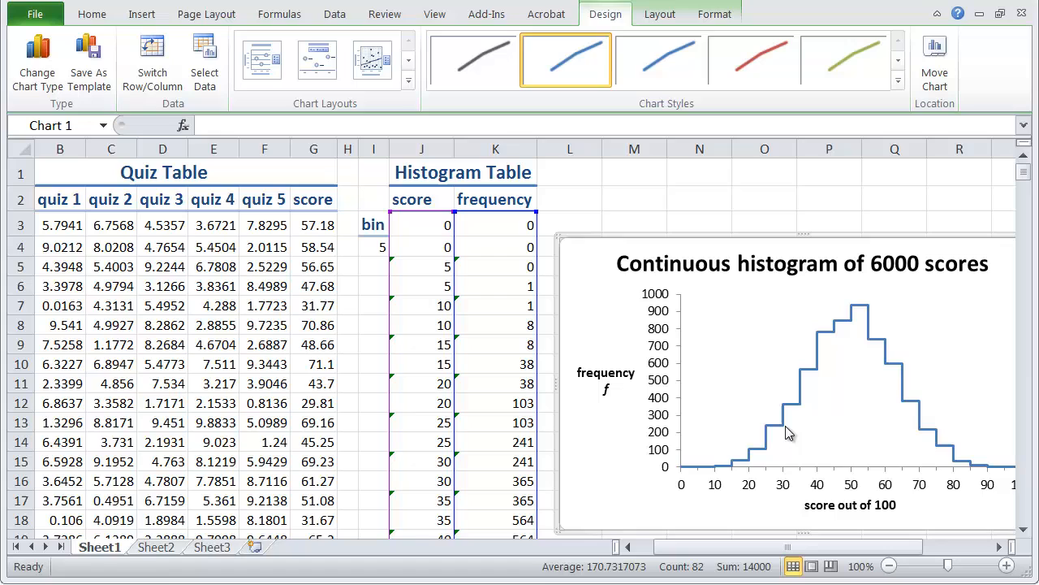
{"action": "mouse_move", "coordinate": [781, 429]}
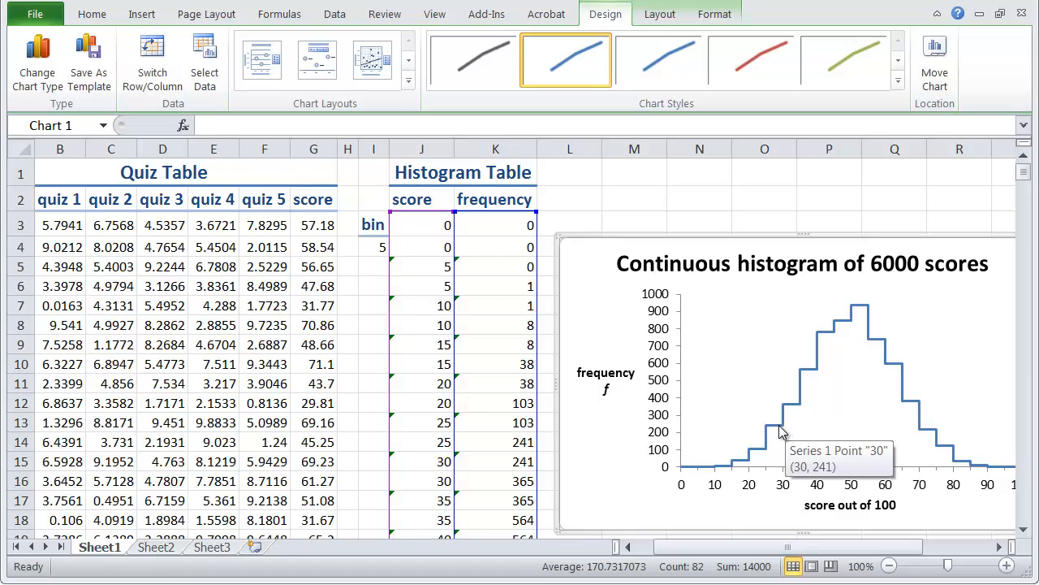
{"action": "mouse_move", "coordinate": [522, 463]}
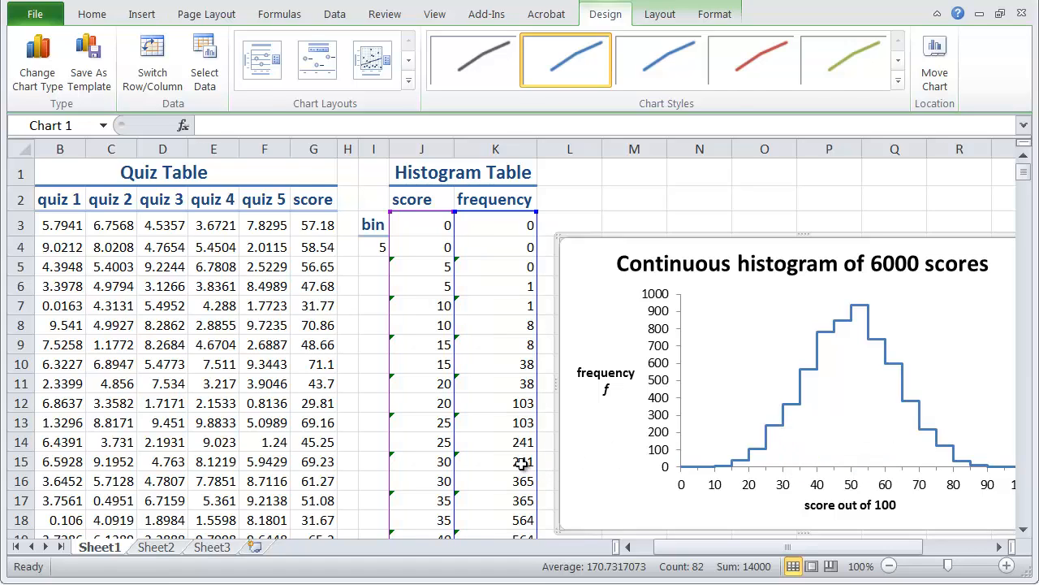
Inspect the frequency formulas in cells K15, K16 and K17
{"action": "left_click", "coordinate": [495, 461]}
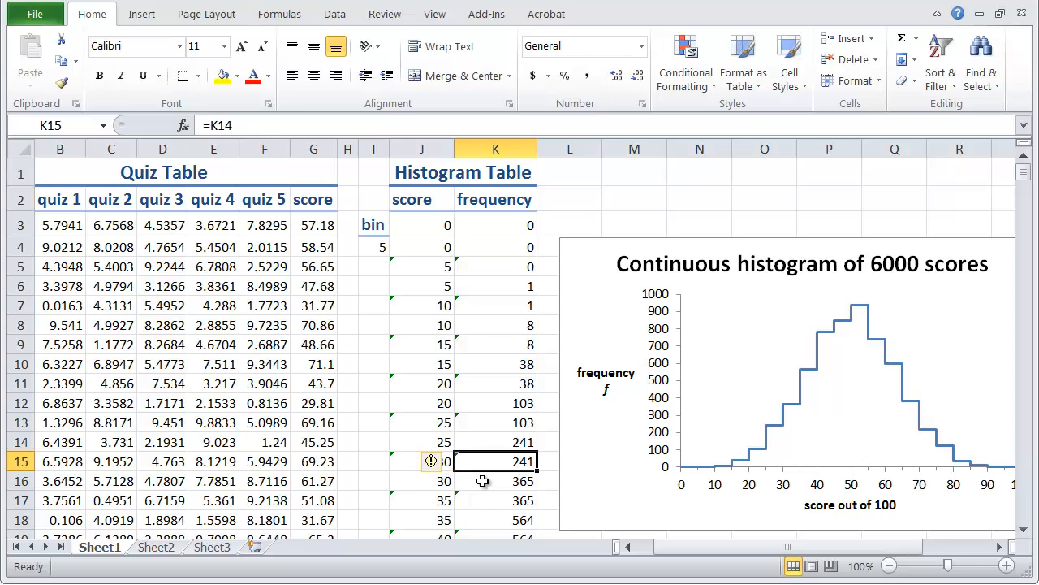
{"action": "left_click", "coordinate": [495, 480]}
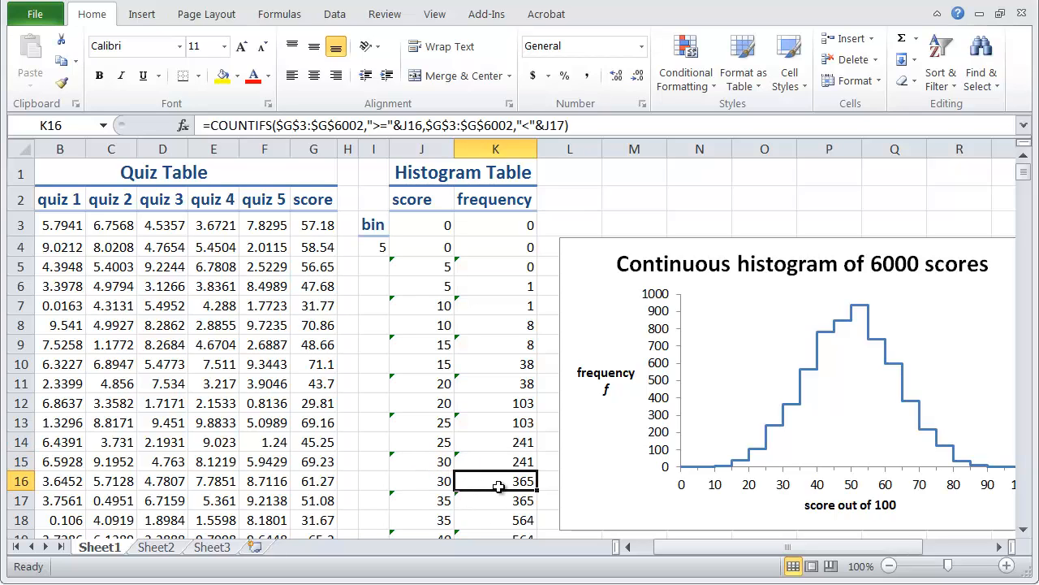
{"action": "mouse_move", "coordinate": [788, 412]}
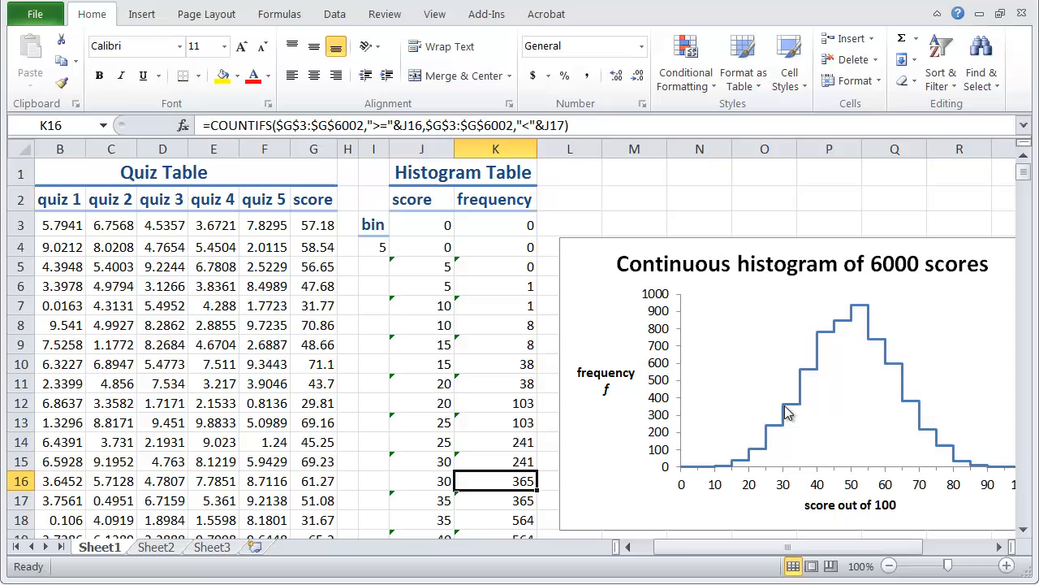
{"action": "mouse_move", "coordinate": [786, 428]}
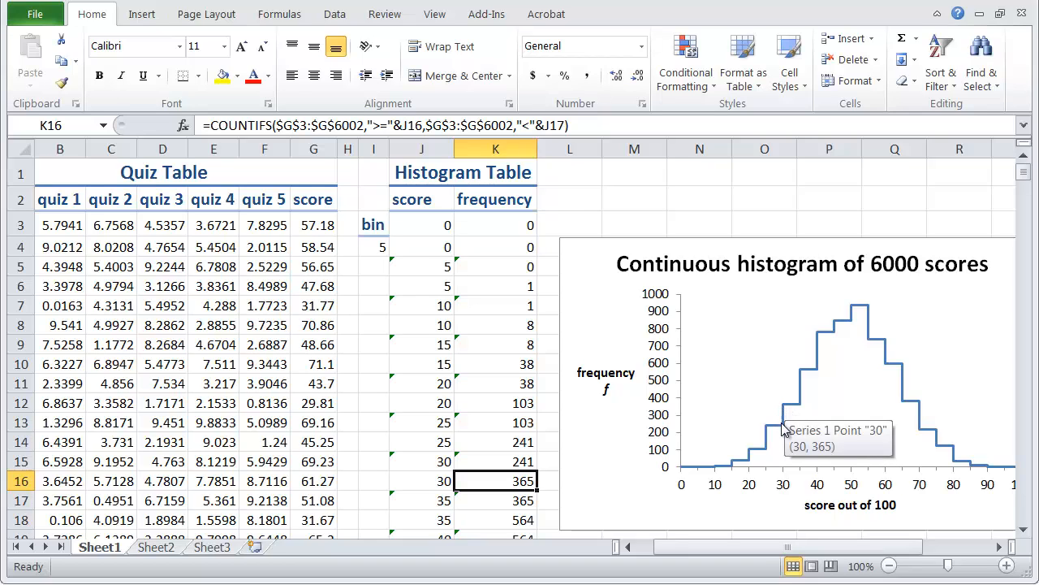
{"action": "mouse_move", "coordinate": [785, 424]}
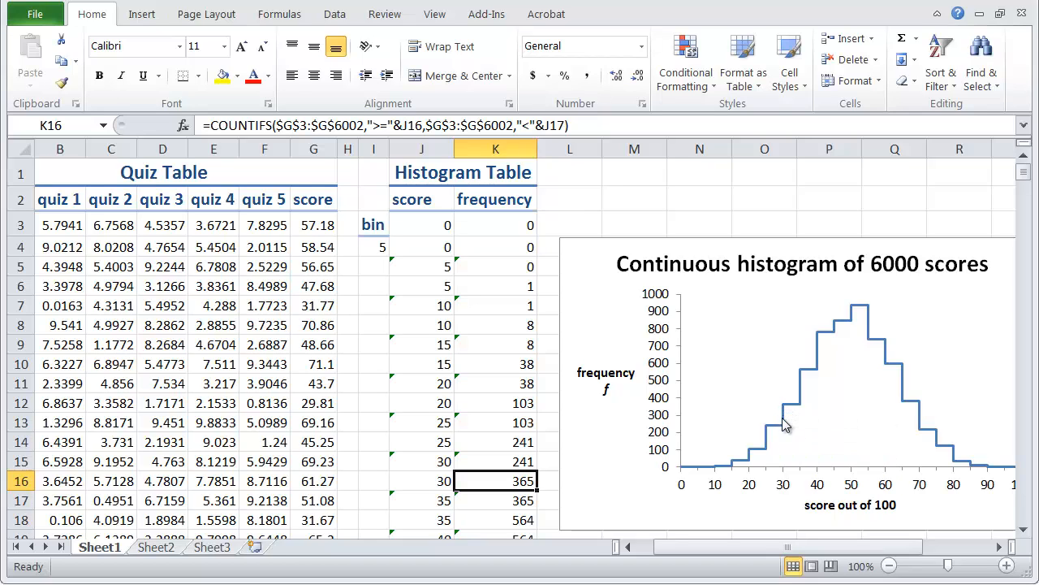
{"action": "mouse_move", "coordinate": [782, 424]}
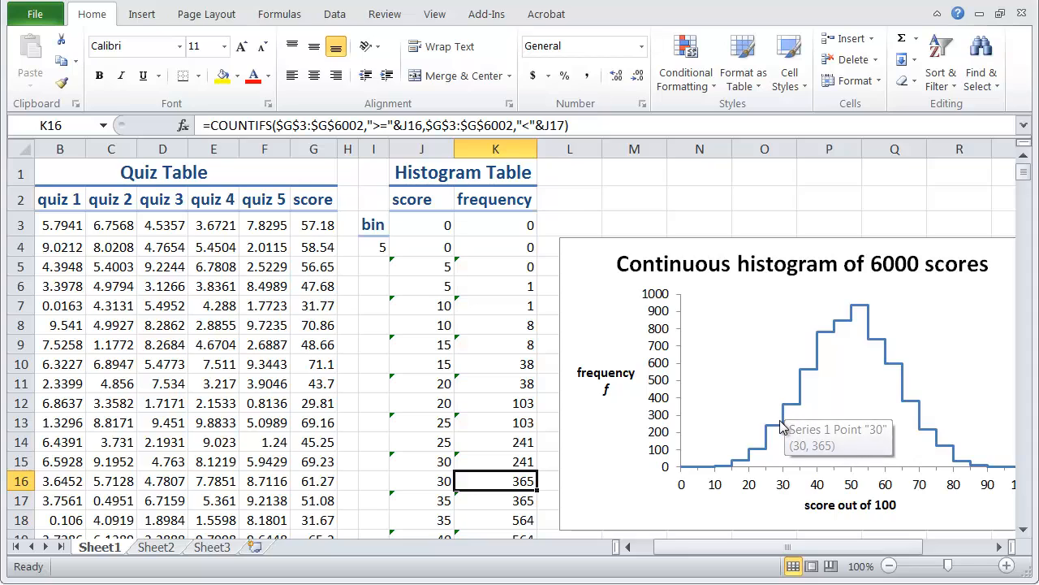
{"action": "mouse_move", "coordinate": [593, 475]}
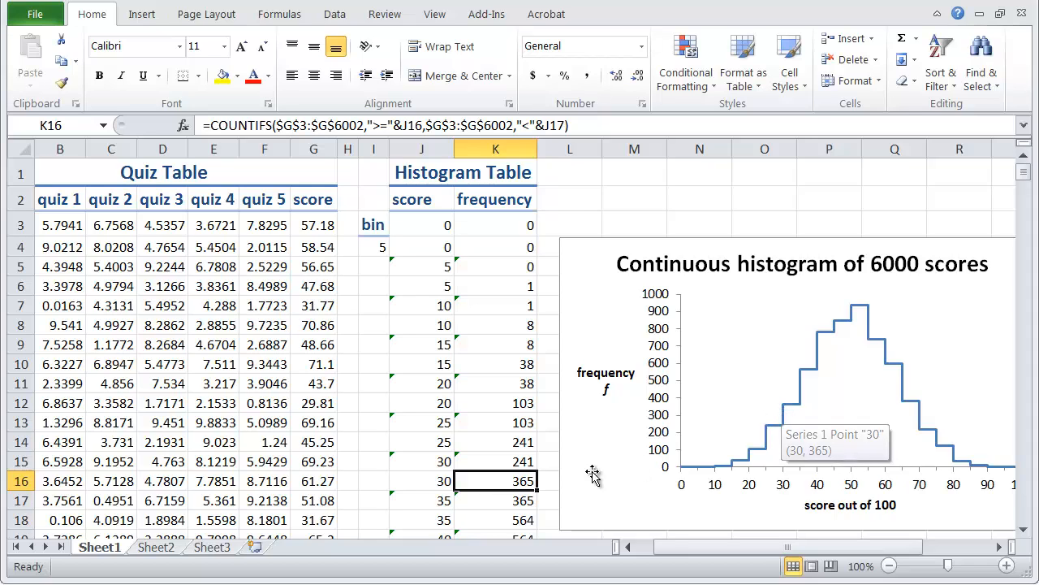
{"action": "mouse_move", "coordinate": [482, 508]}
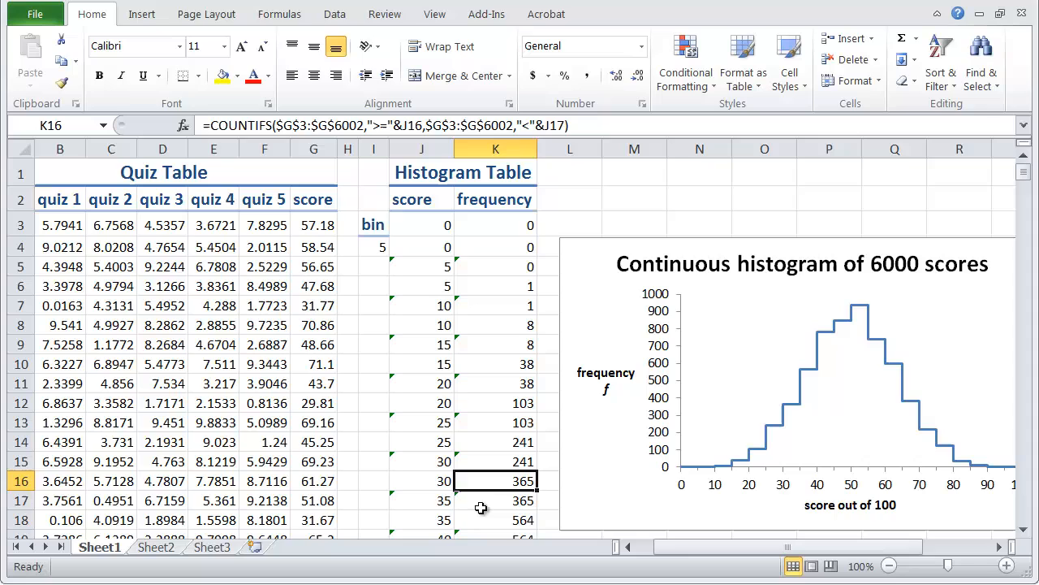
{"action": "left_click", "coordinate": [496, 501]}
{"action": "type", "text": "=K16"}
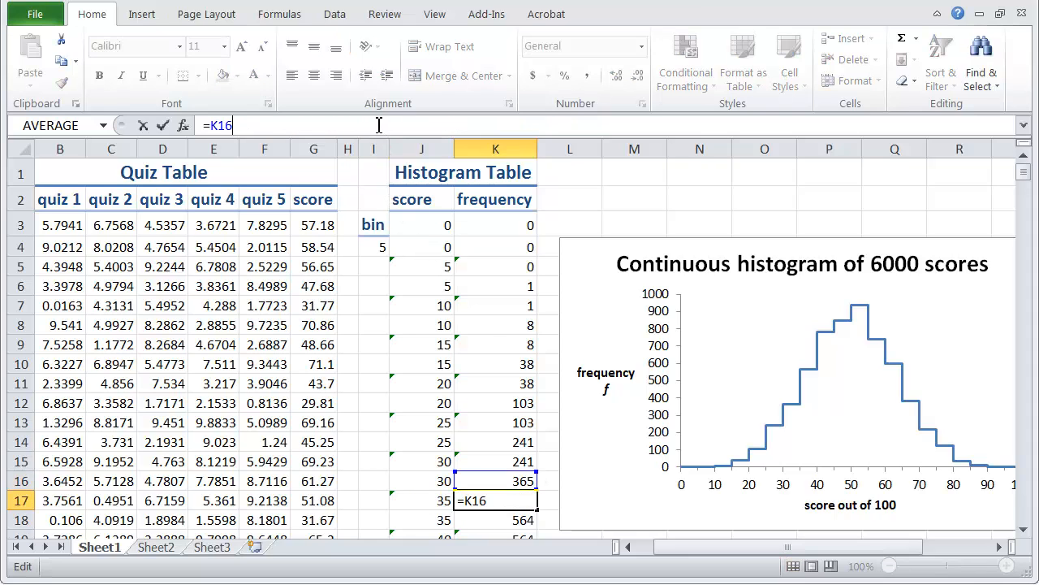
{"action": "mouse_move", "coordinate": [428, 507]}
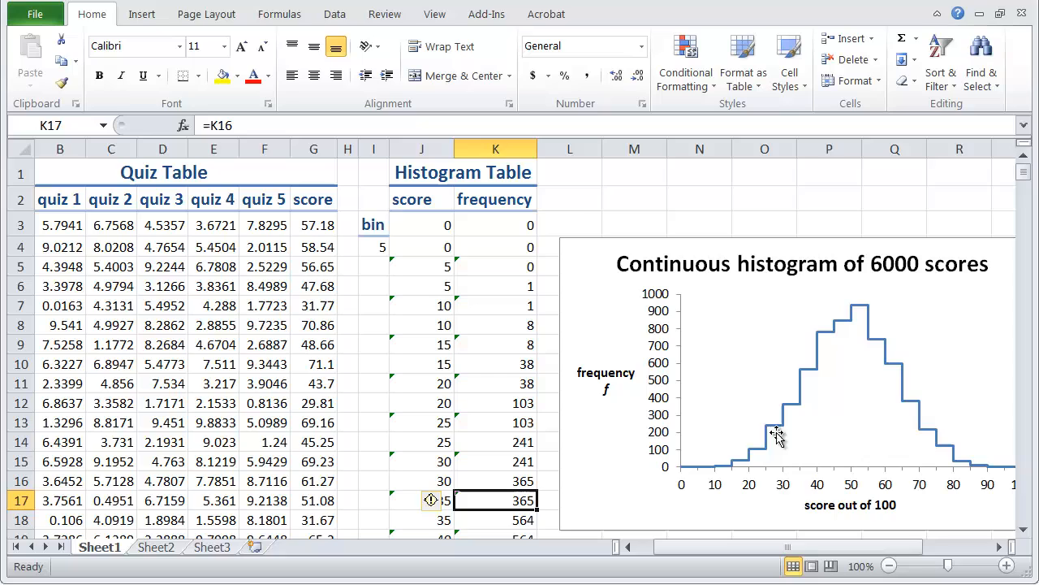
{"action": "mouse_move", "coordinate": [802, 410]}
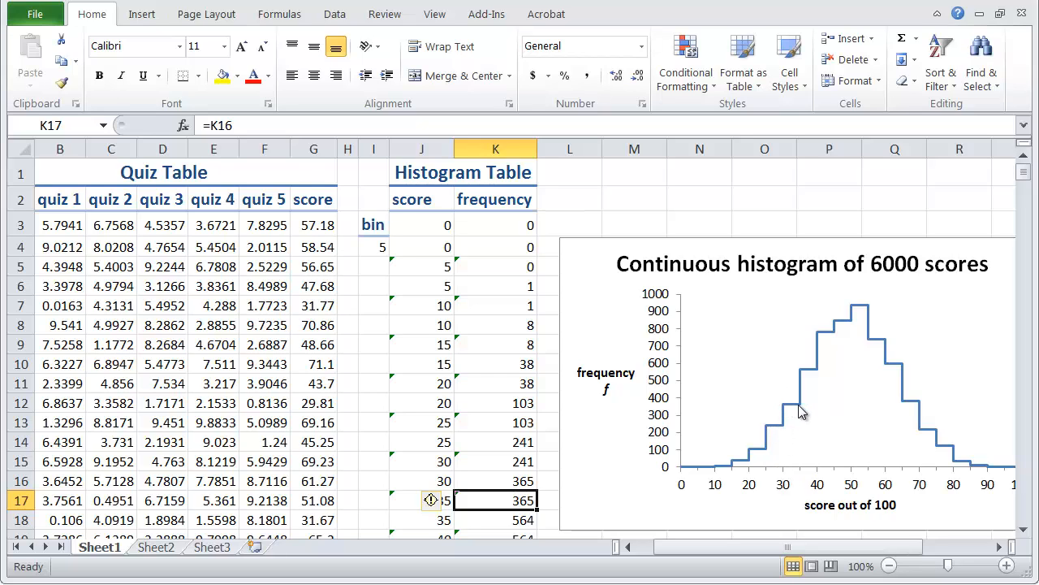
{"action": "mouse_move", "coordinate": [800, 410]}
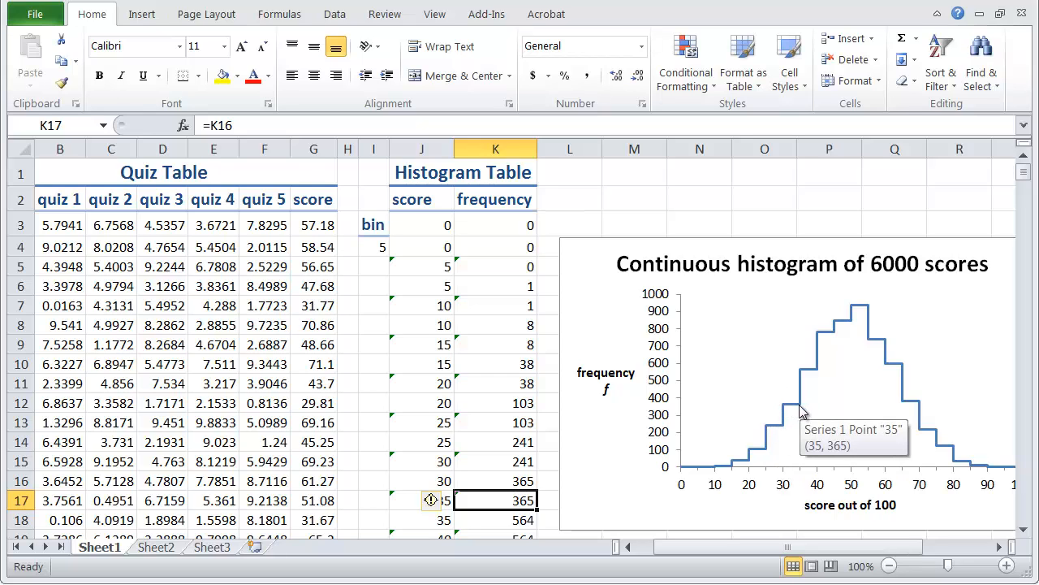
{"action": "mouse_move", "coordinate": [462, 520]}
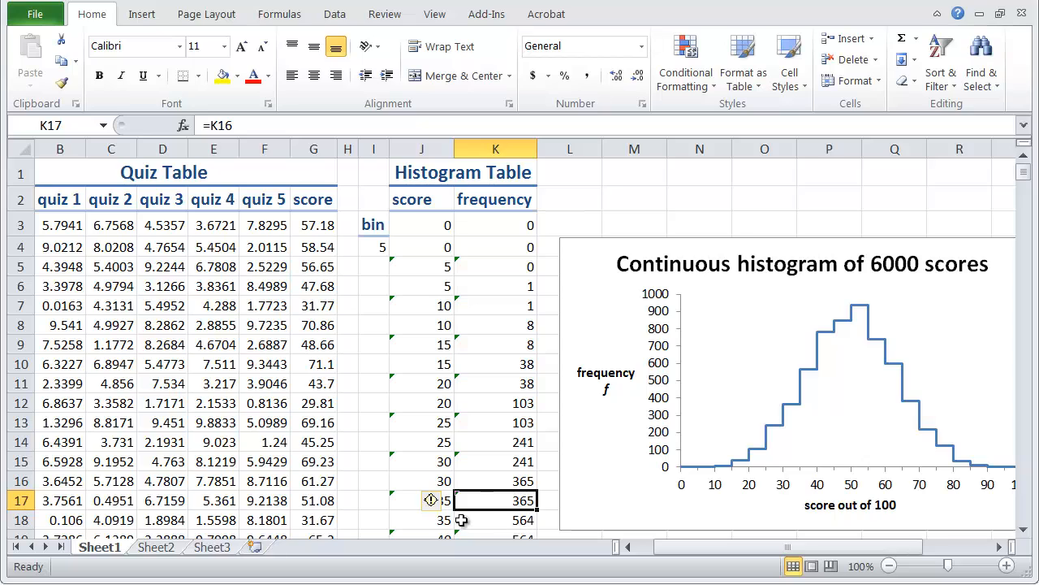
{"action": "mouse_move", "coordinate": [517, 528]}
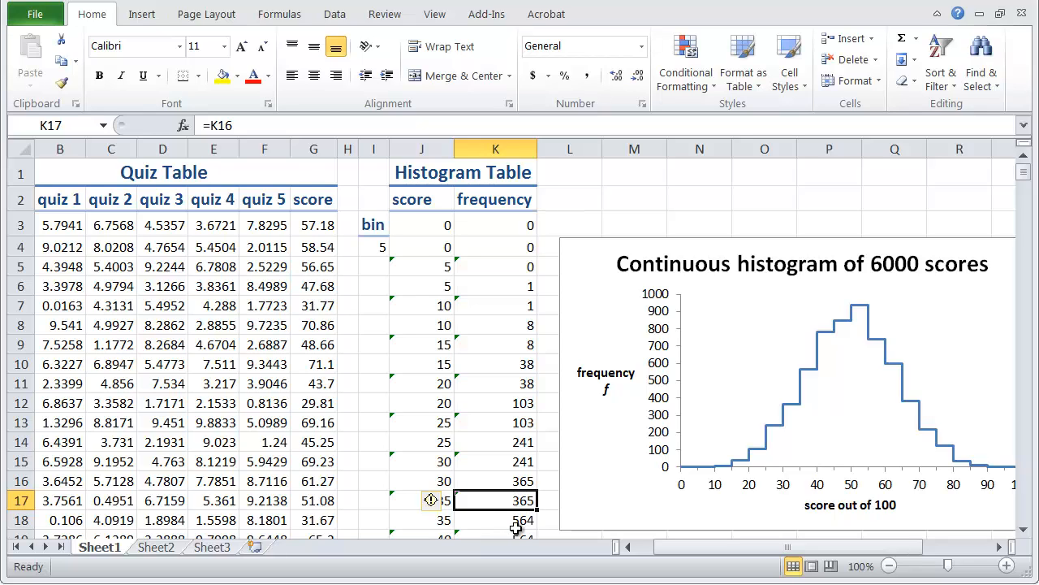
{"action": "mouse_move", "coordinate": [580, 288]}
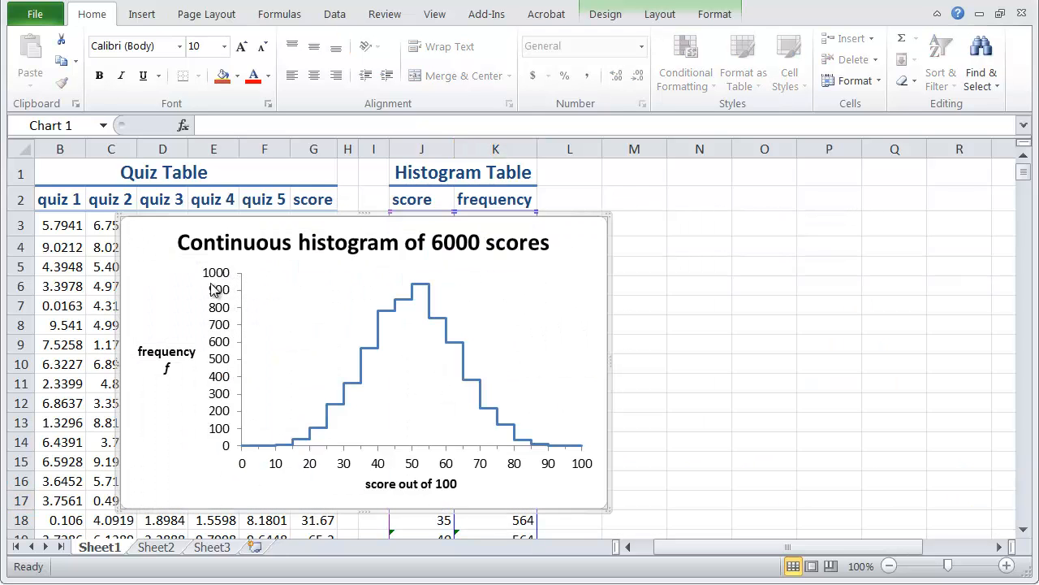
{"action": "mouse_move", "coordinate": [632, 218]}
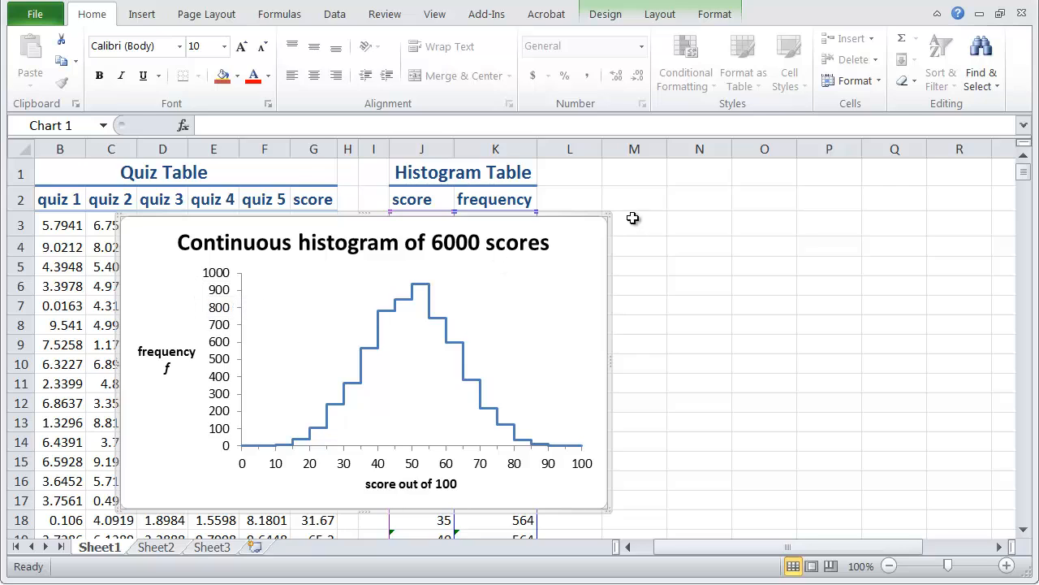
Deselect the chart by selecting a worksheet cell
{"action": "left_click", "coordinate": [634, 199]}
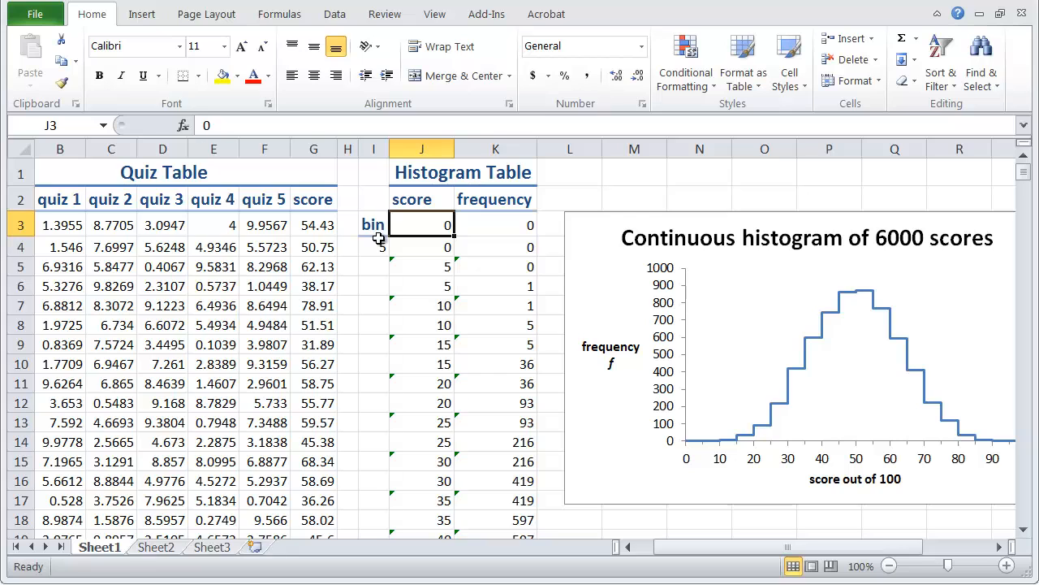
{"action": "mouse_move", "coordinate": [482, 257]}
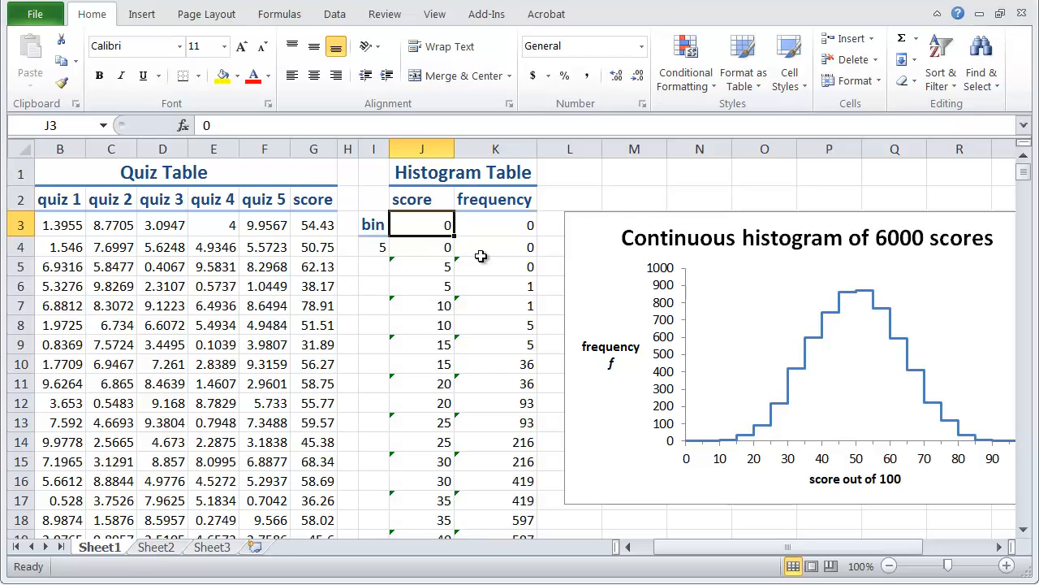
Fill the Histogram Table's score and frequency rows down to score 120
{"action": "scroll", "scroll_direction": "down", "scroll_amount": 3}
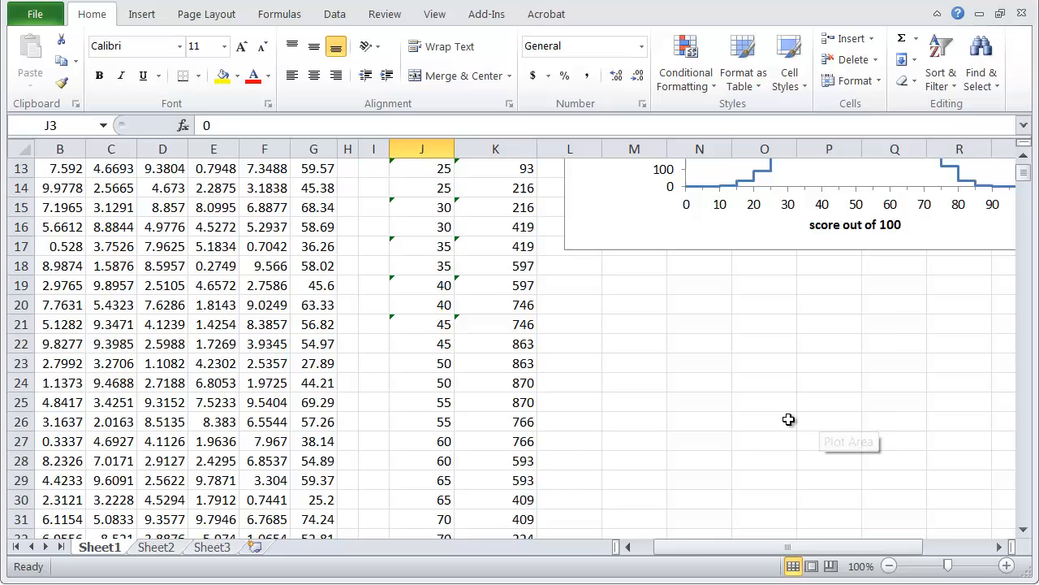
{"action": "scroll", "scroll_direction": "down", "scroll_amount": 3}
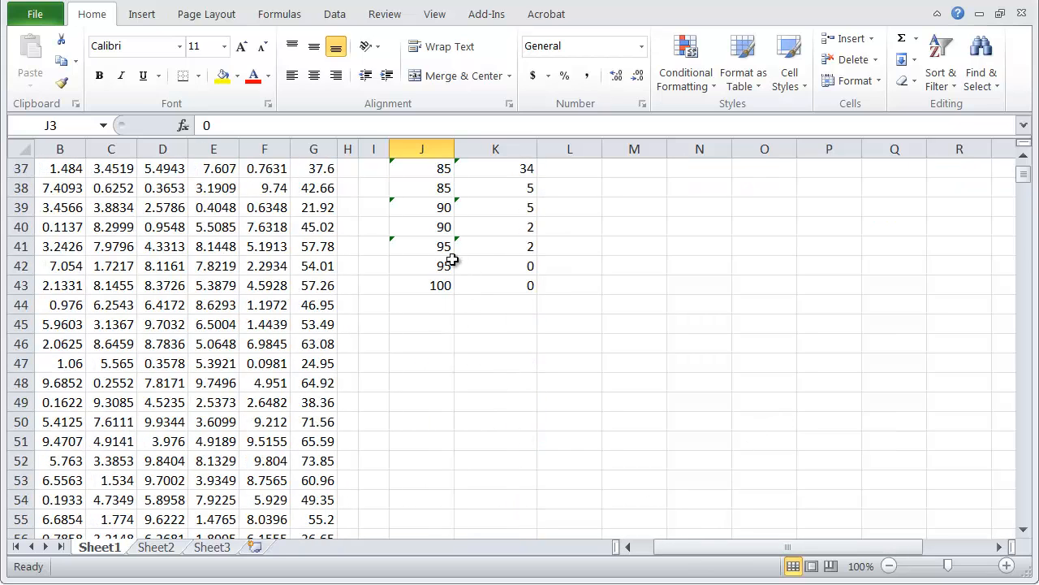
{"action": "left_click_drag", "start_coordinate": [422, 246], "coordinate": [496, 266]}
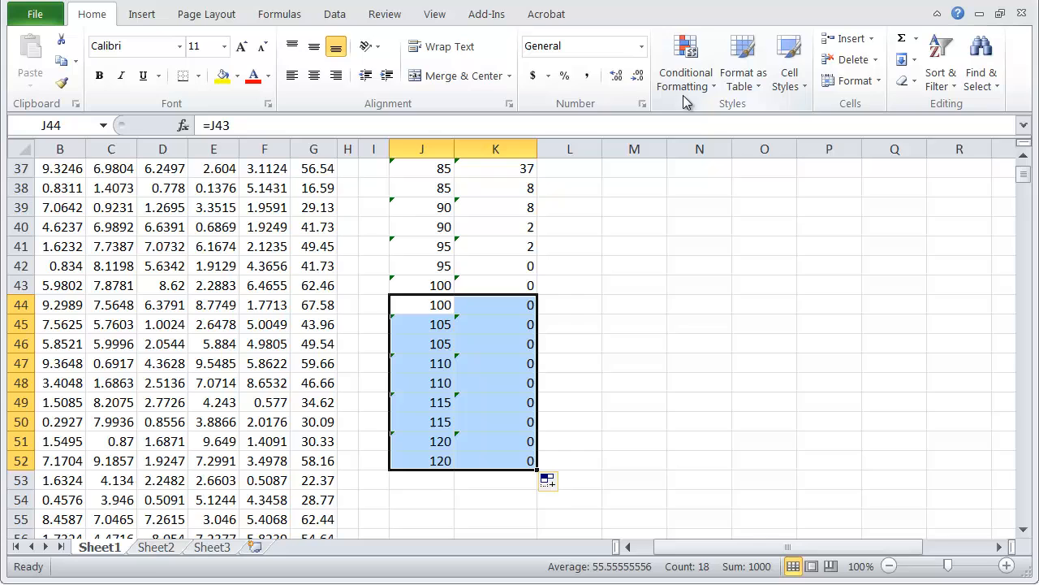
{"action": "mouse_move", "coordinate": [638, 249]}
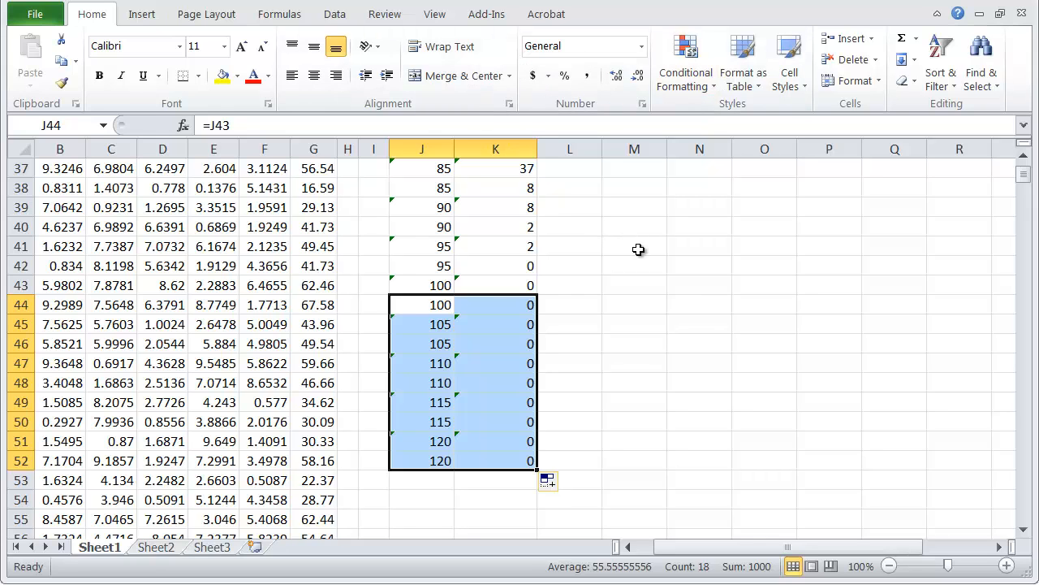